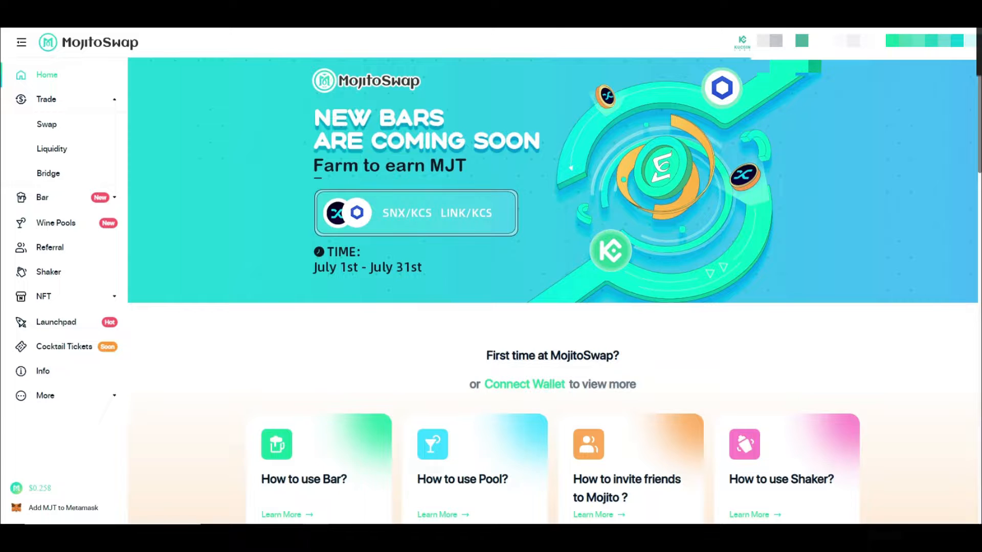
Step: Go to MojitoSwap's Swap exchange page for trading KCS into MJT
scroll(down, 3)
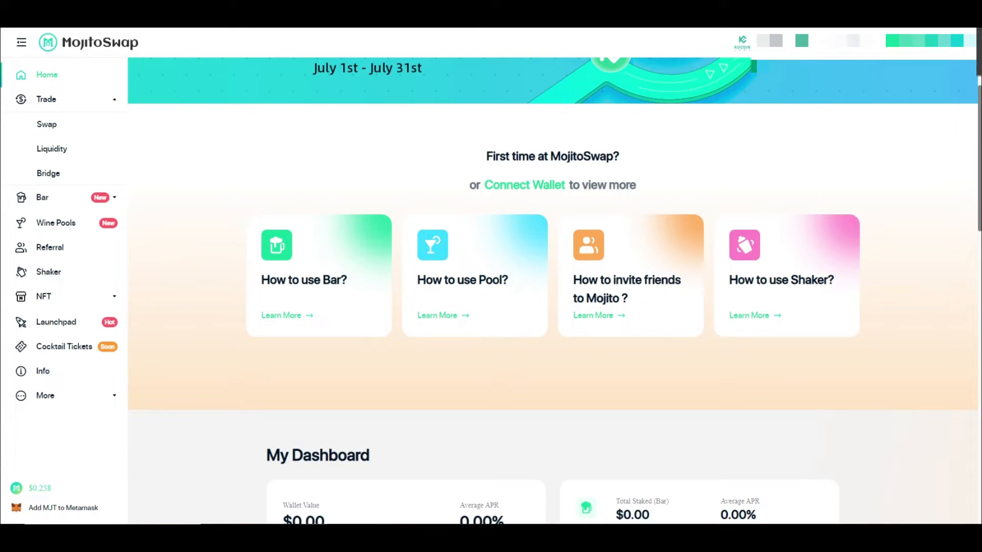
scroll(down, 3)
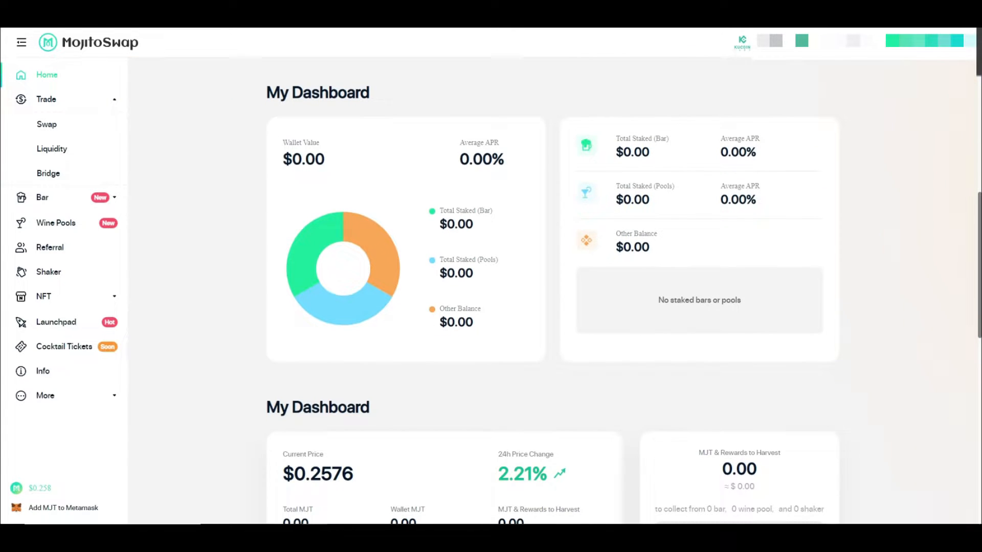
scroll(down, 3)
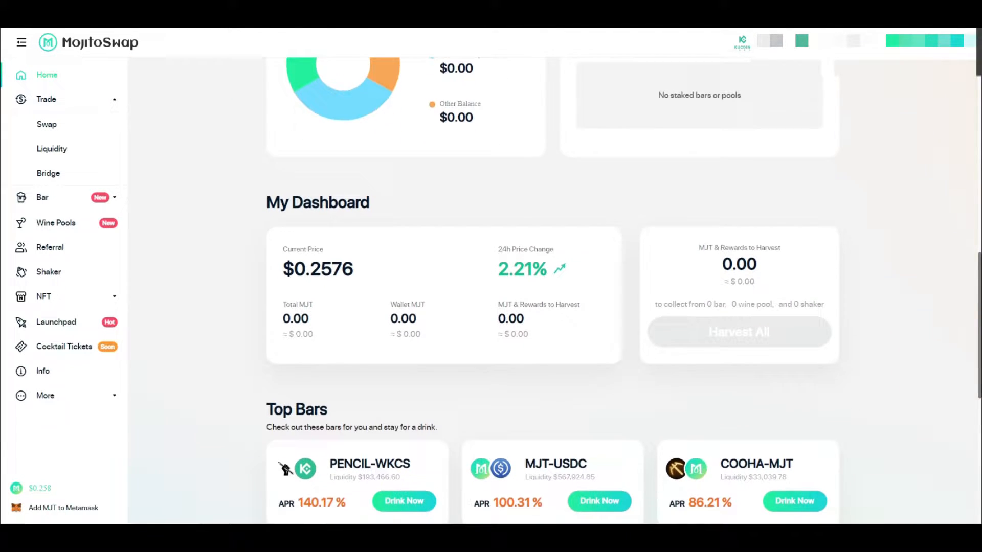
scroll(down, 3)
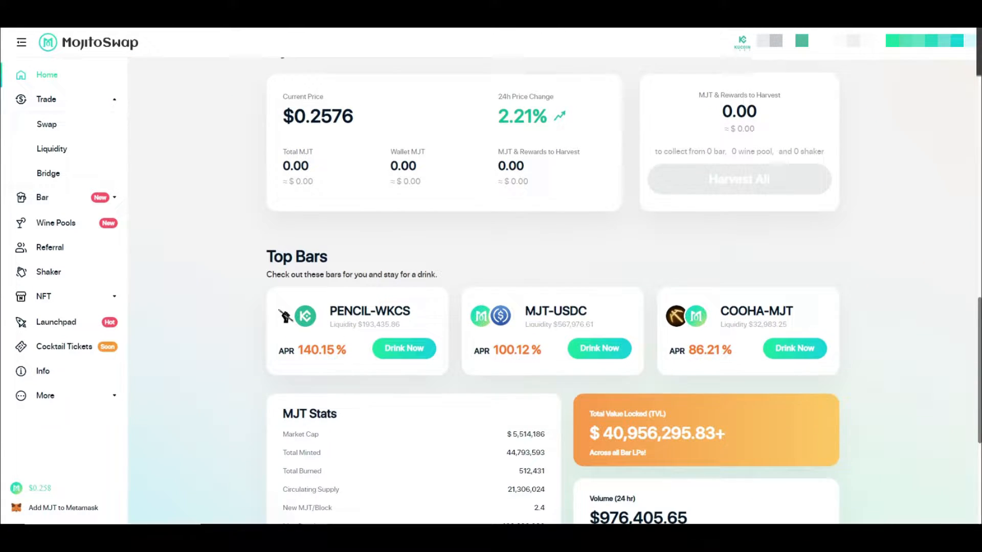
scroll(down, 3)
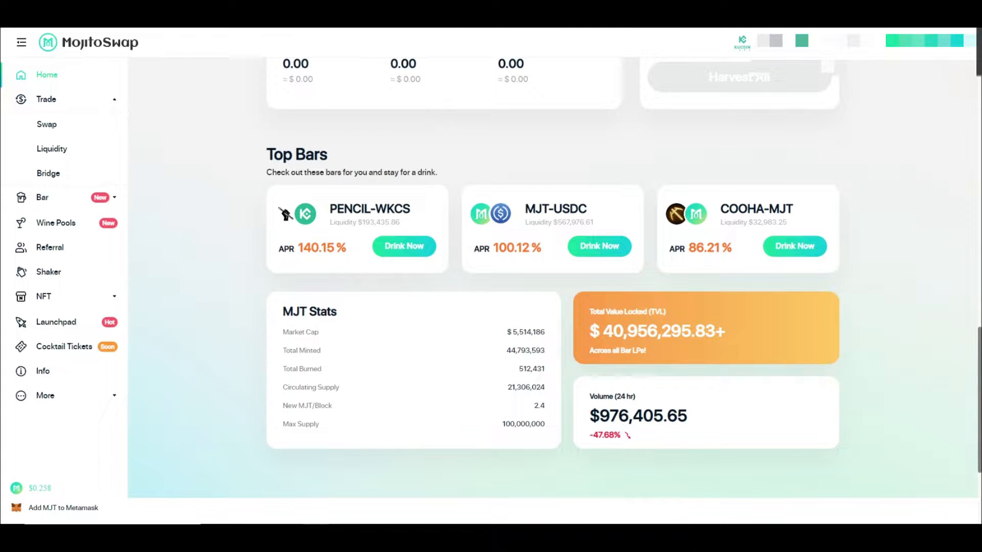
scroll(down, 3)
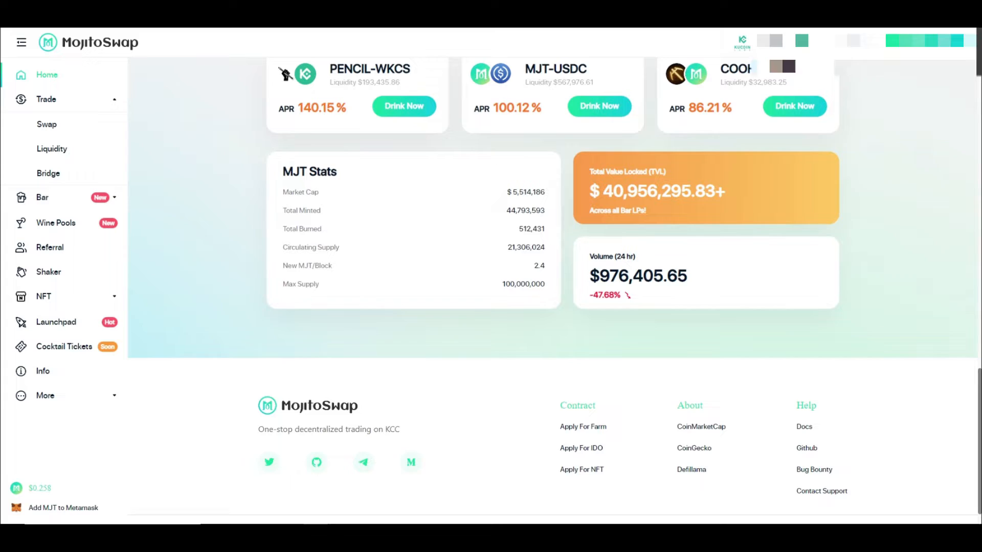
scroll(up, 3)
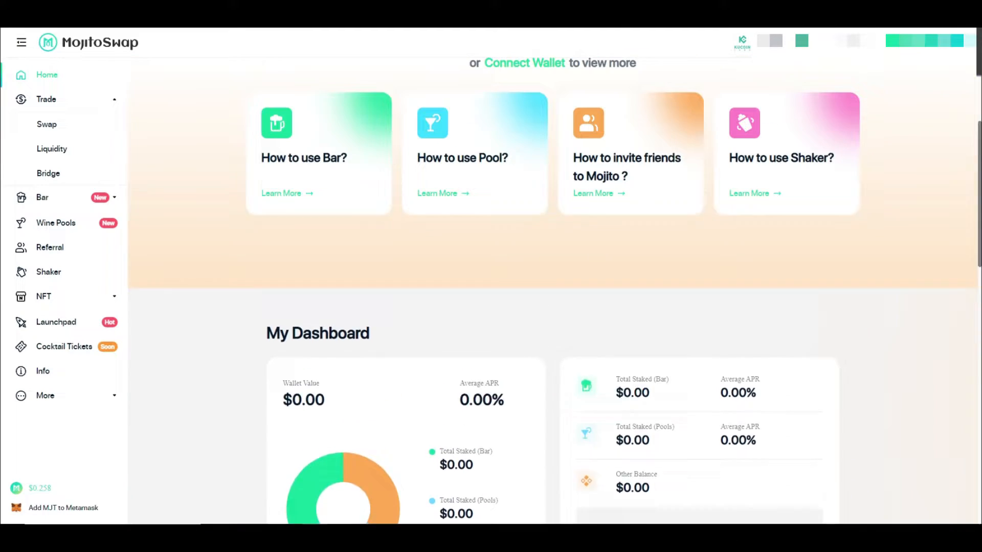
scroll(up, 3)
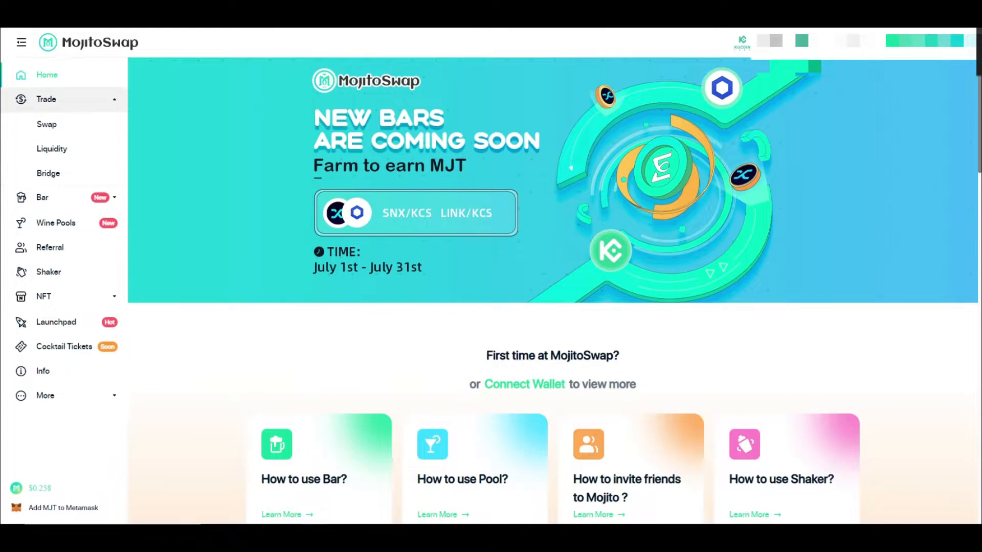
click(46, 124)
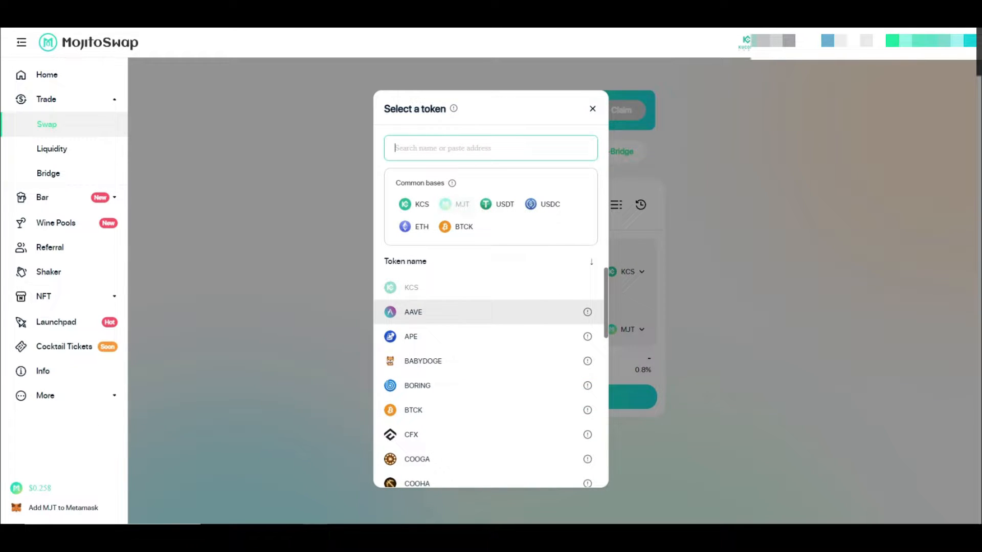
Step: Browse the token selector list, then close it leaving the KCS-to-MJT form
scroll(down, 3)
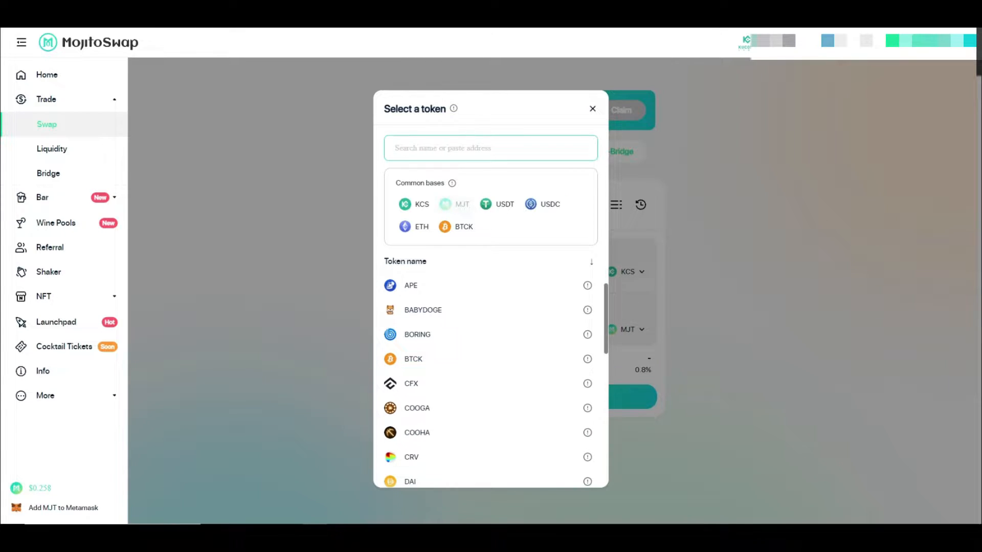
scroll(down, 3)
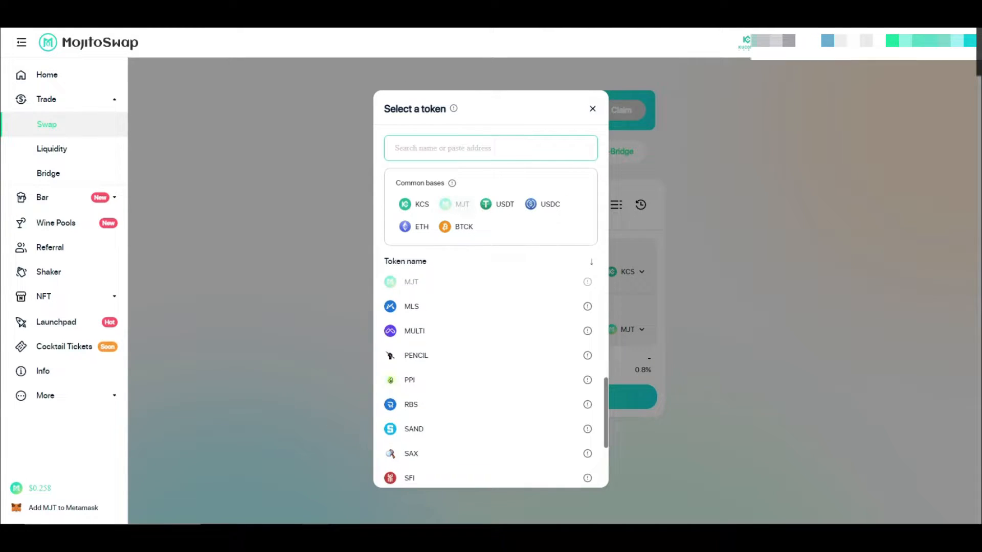
scroll(down, 3)
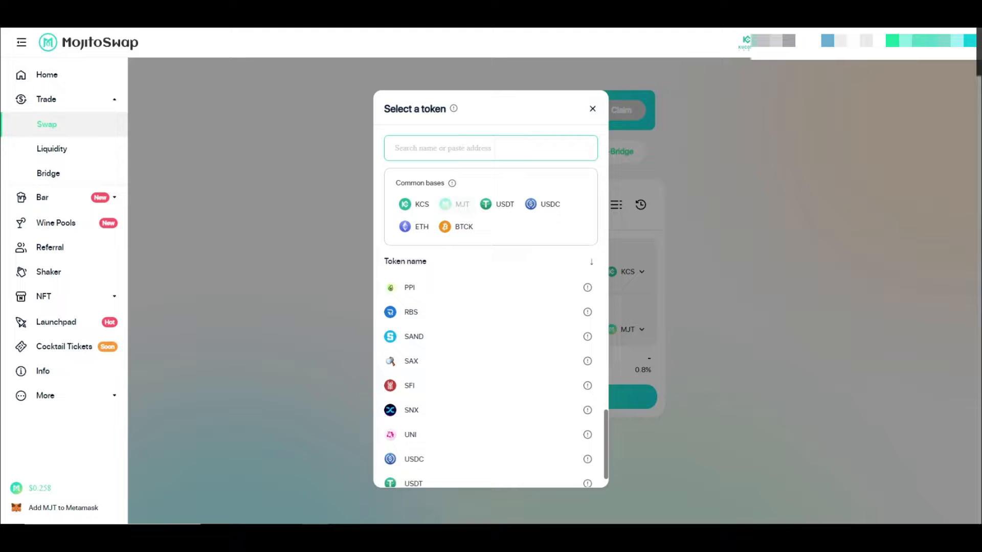
scroll(up, 3)
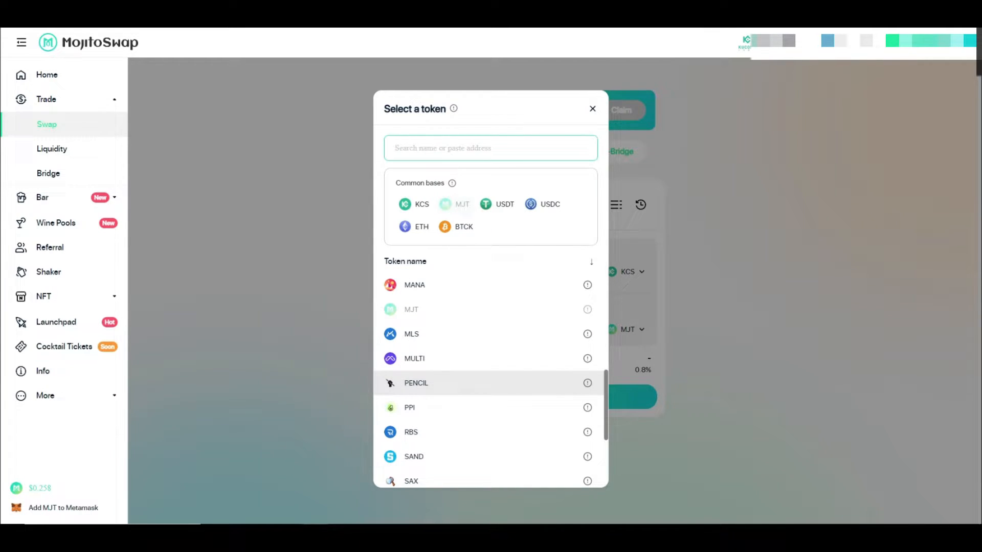
scroll(up, 3)
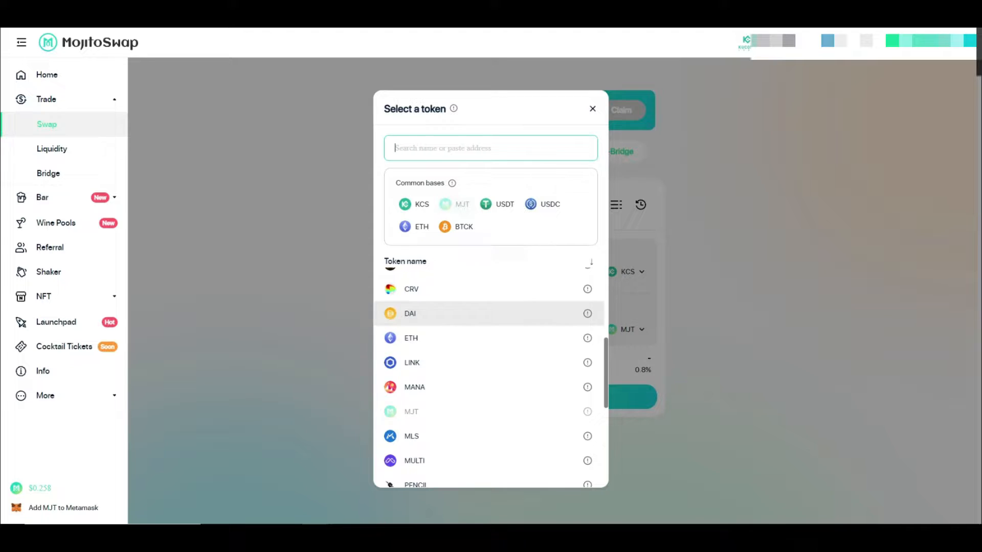
scroll(up, 3)
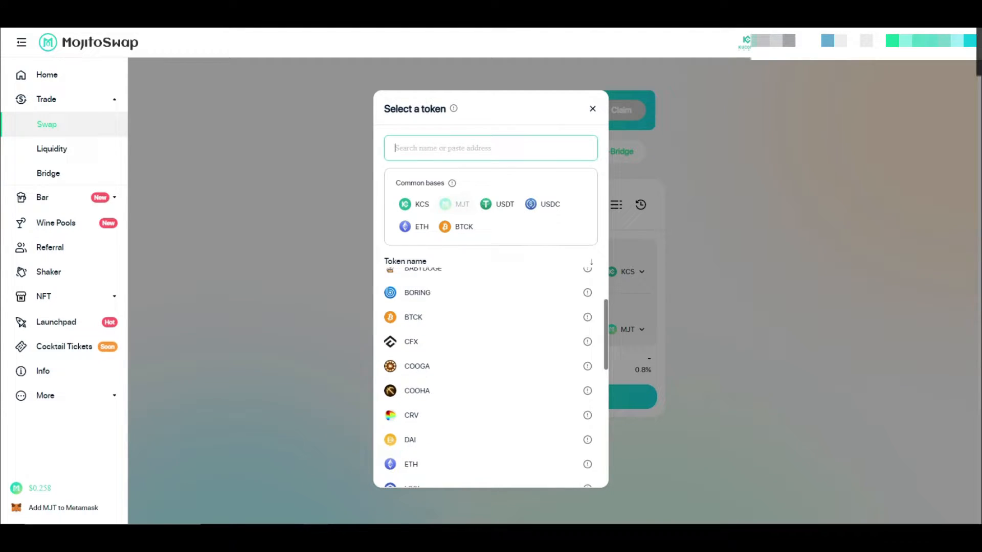
scroll(up, 3)
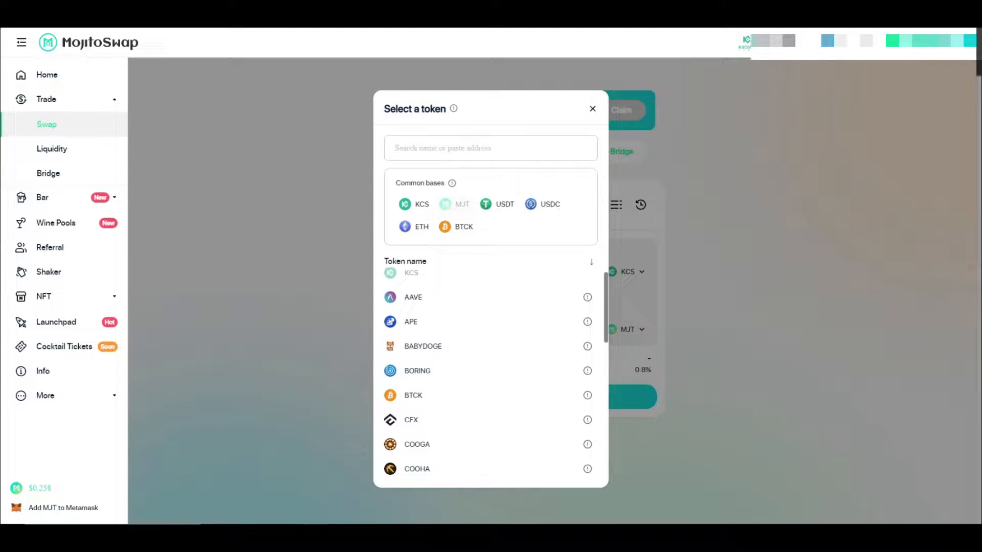
click(592, 108)
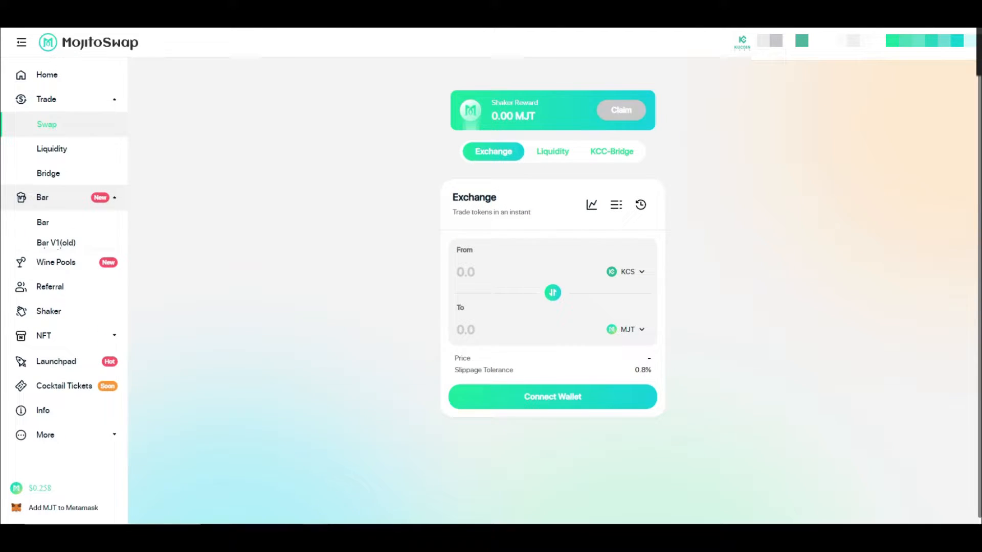
Step: Show the Bar V2.0 farms with the PENCIL/KCS featured bar's details expanded
click(43, 222)
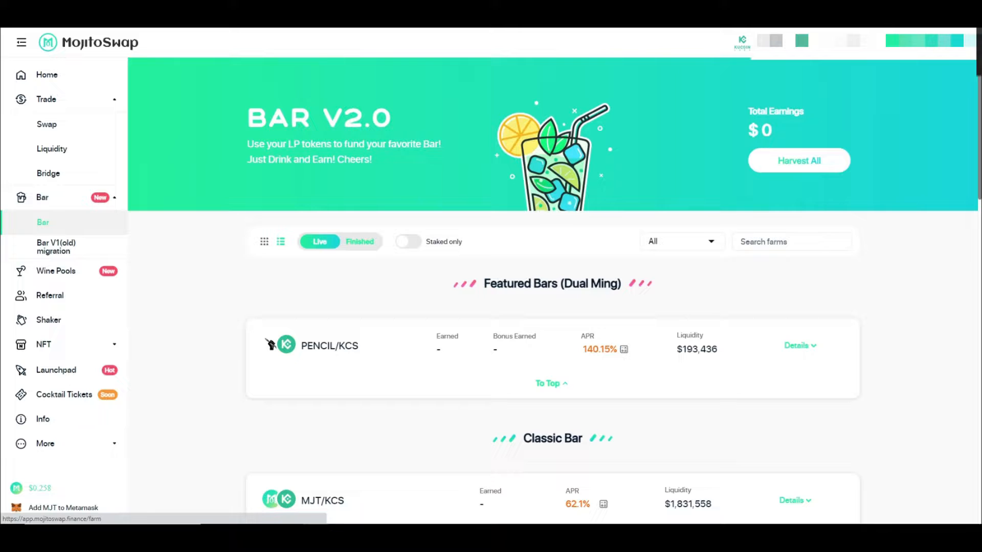
scroll(down, 3)
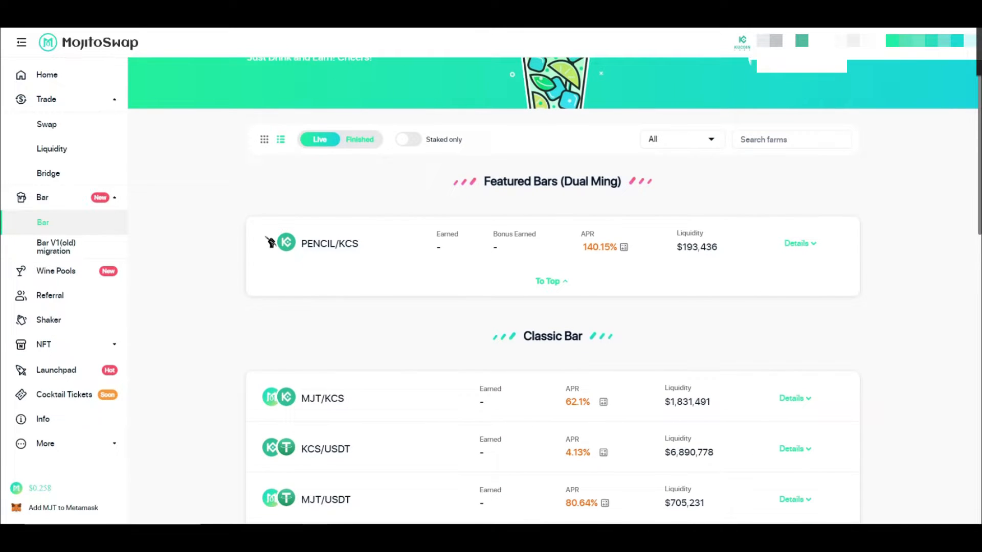
scroll(up, 3)
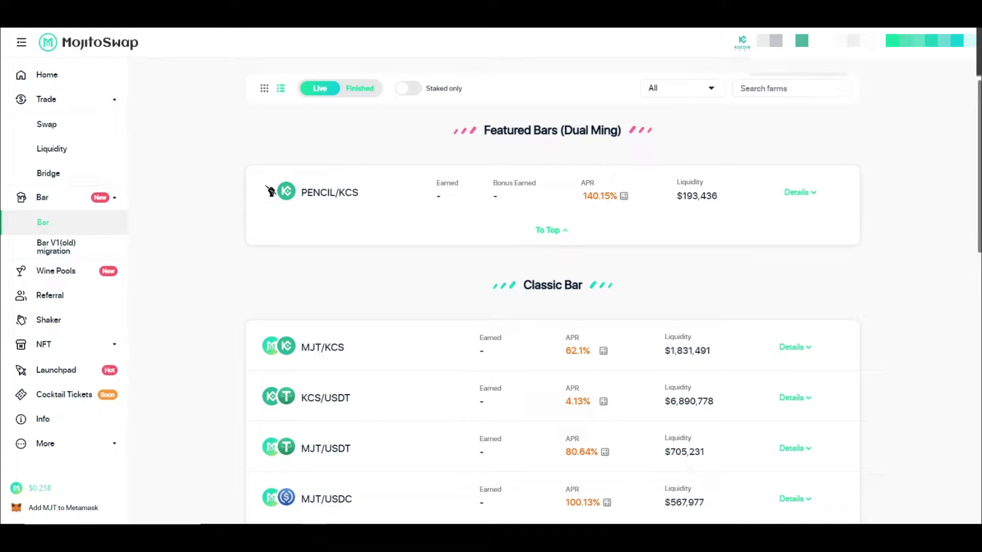
click(800, 193)
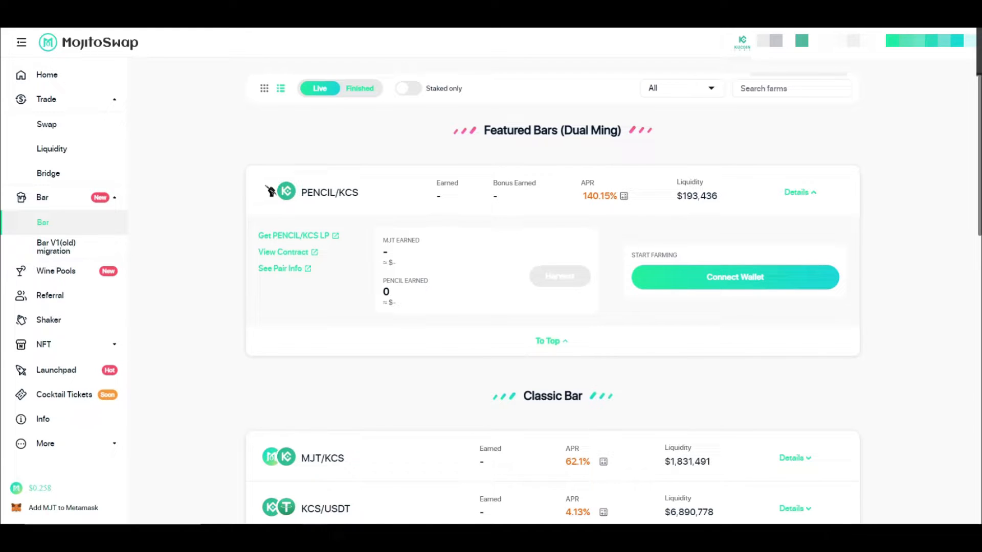
Step: Browse the Wine Pools page's Pool V2 and Pool V1 MJT staking cards
click(55, 270)
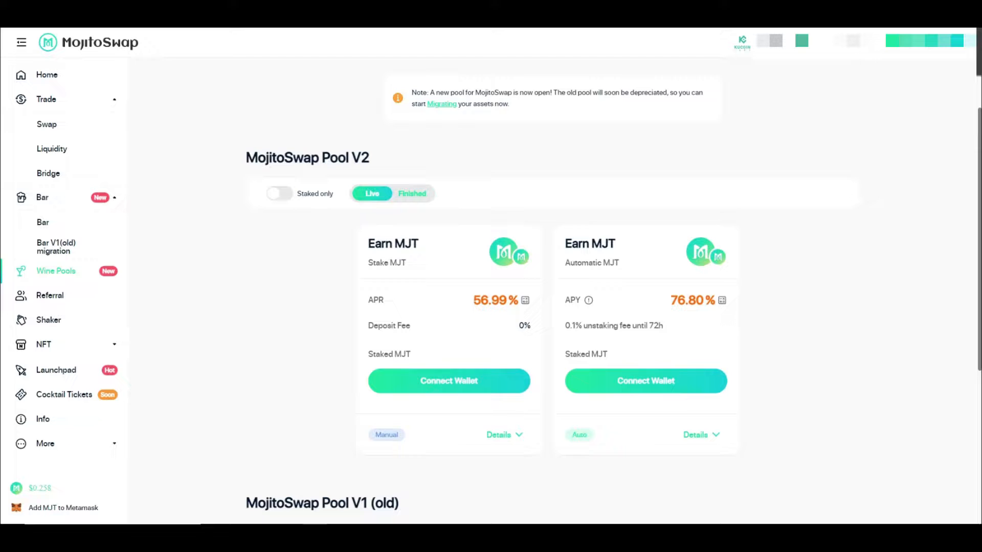
scroll(down, 3)
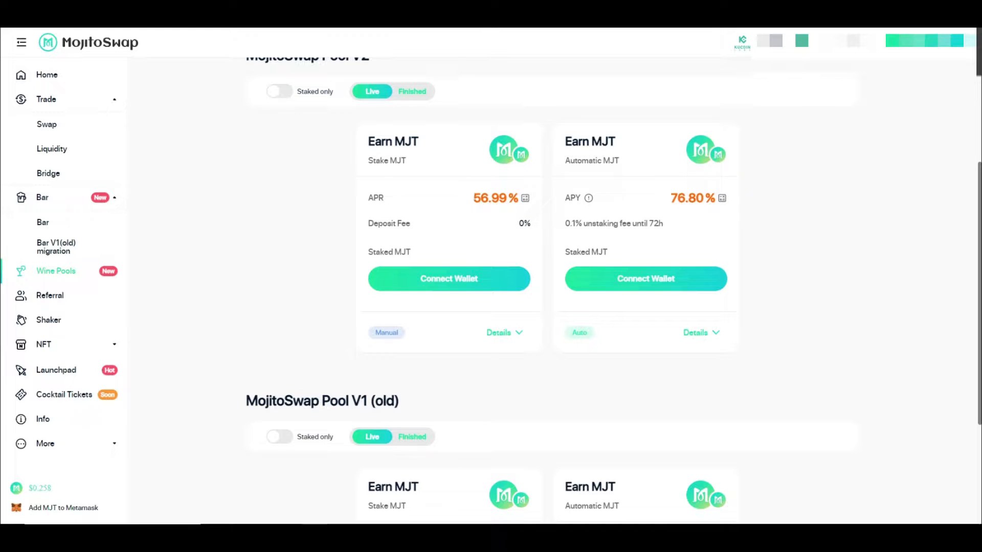
scroll(up, 3)
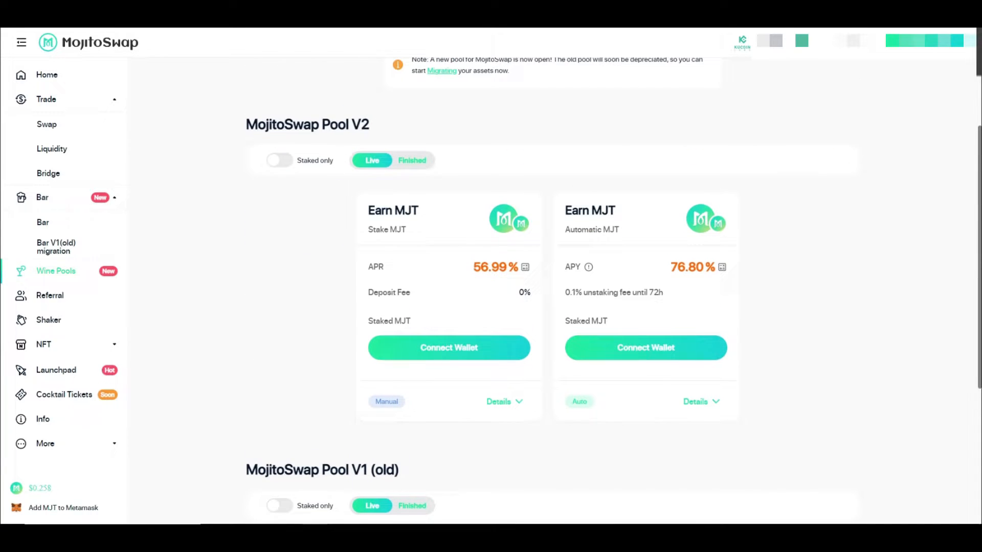
mouse_move(56, 270)
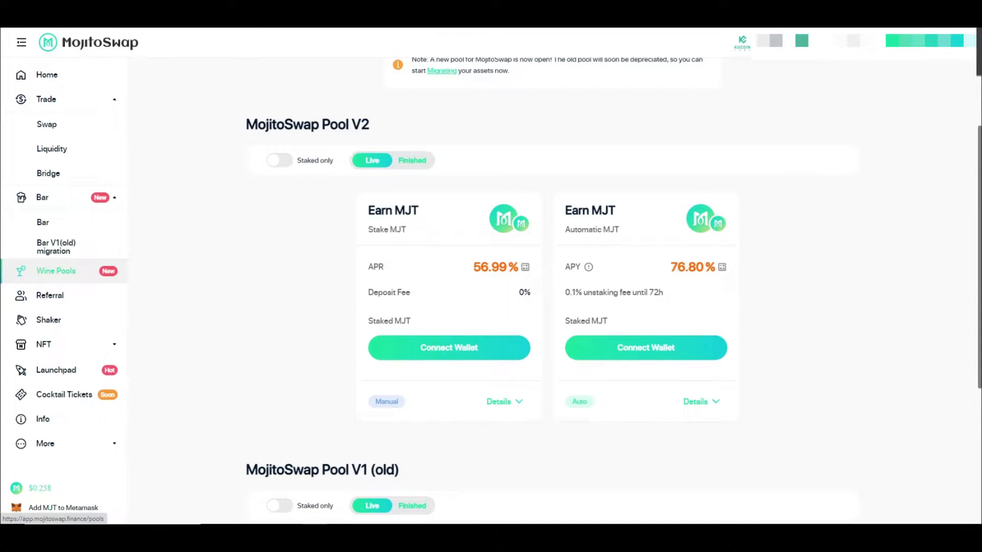
mouse_move(49, 295)
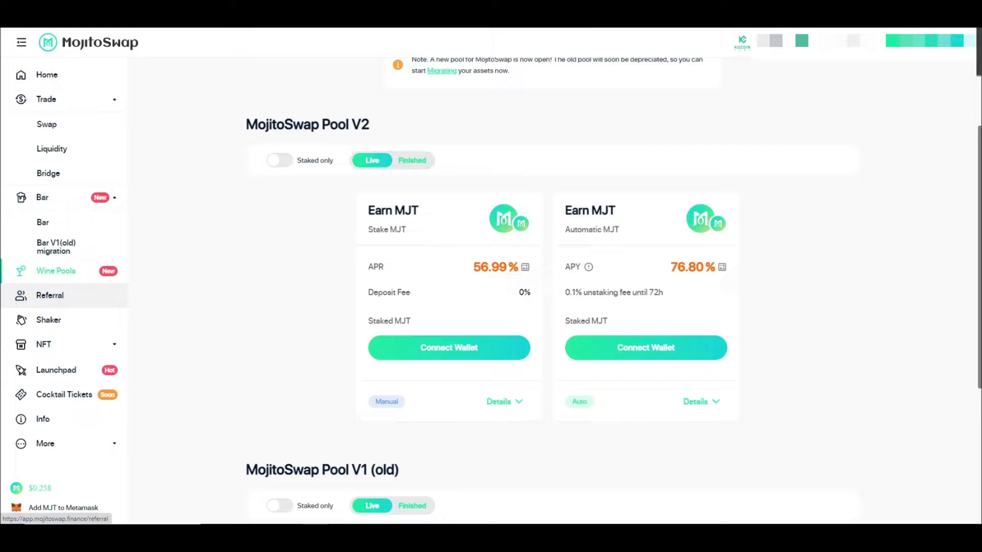
mouse_move(55, 371)
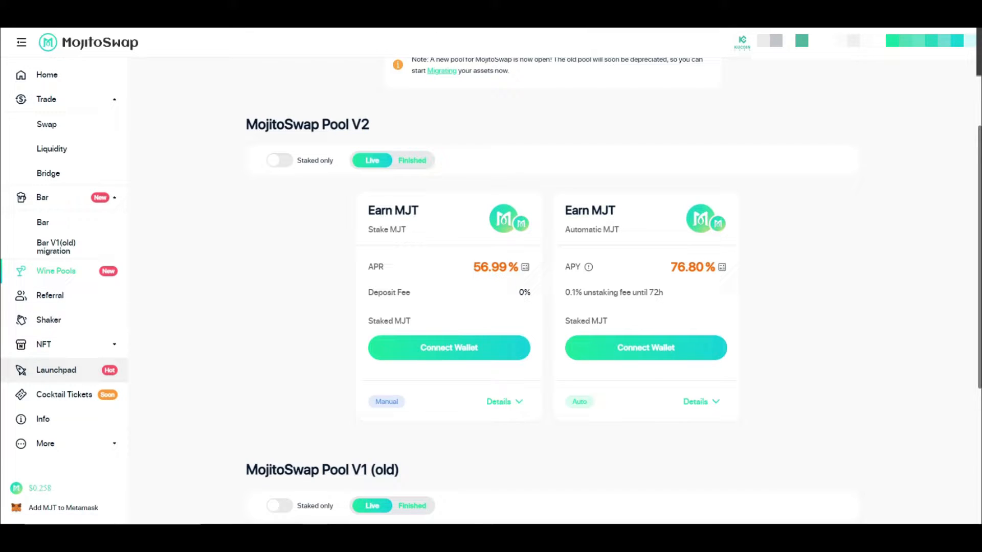
Step: Browse the Launchpad's ended Pikaster sale and previous token sales
click(56, 370)
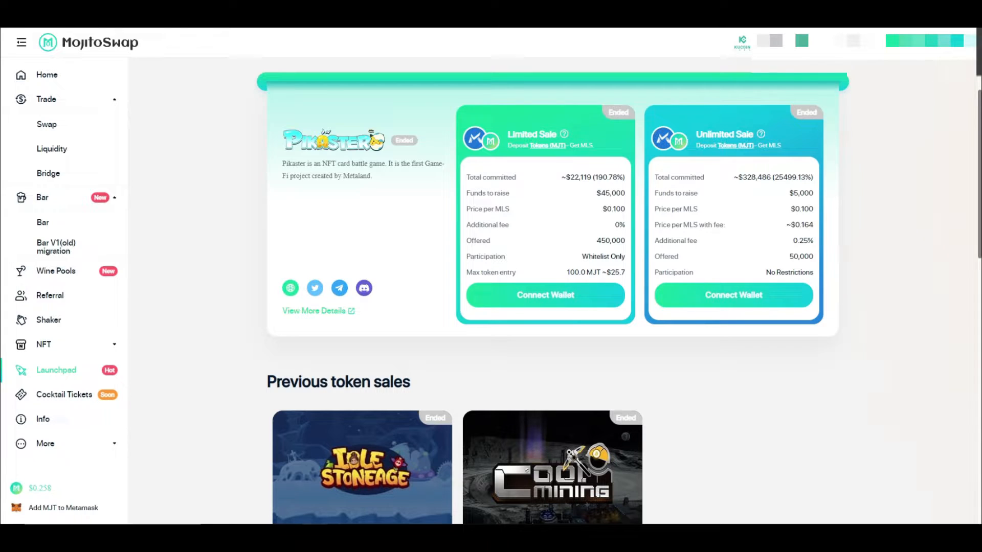
scroll(up, 3)
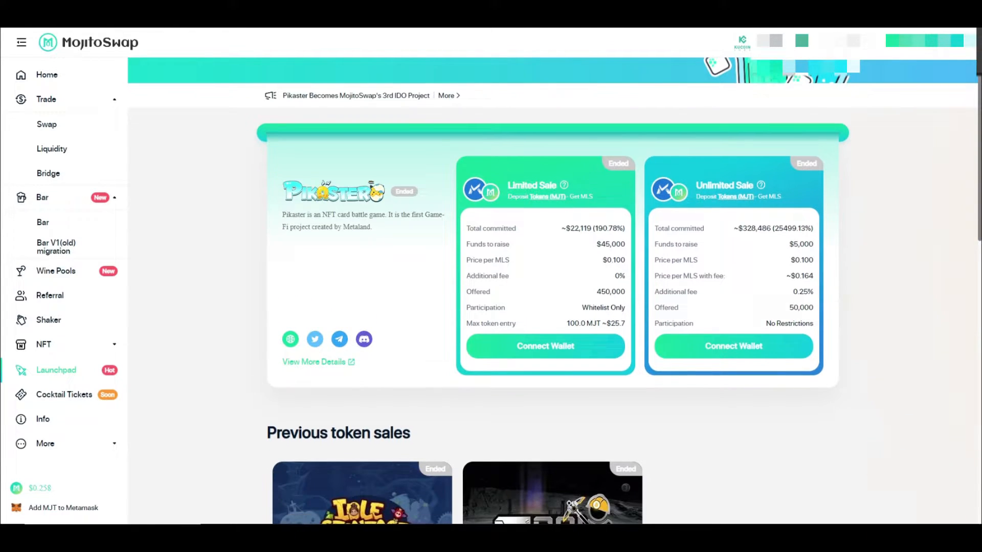
scroll(down, 3)
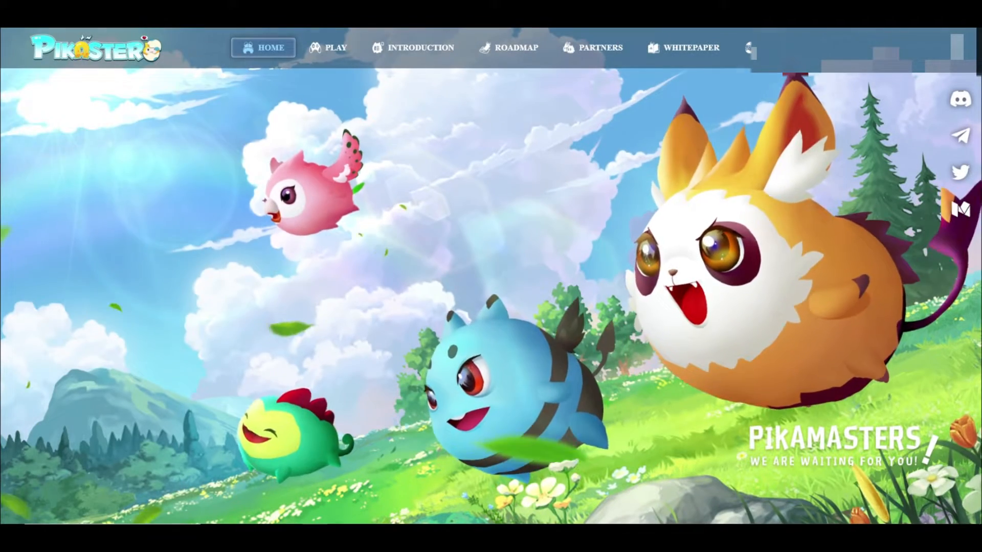
Step: Visit Pikaster's Play, Introduction, Roadmap and Partners sections, then return to MojitoSwap's launchpad
click(329, 48)
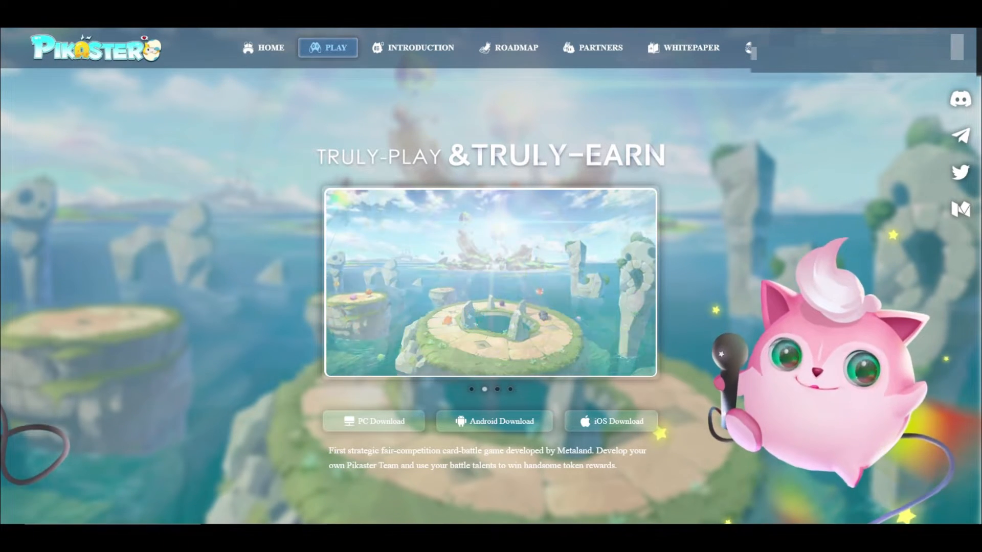
click(412, 48)
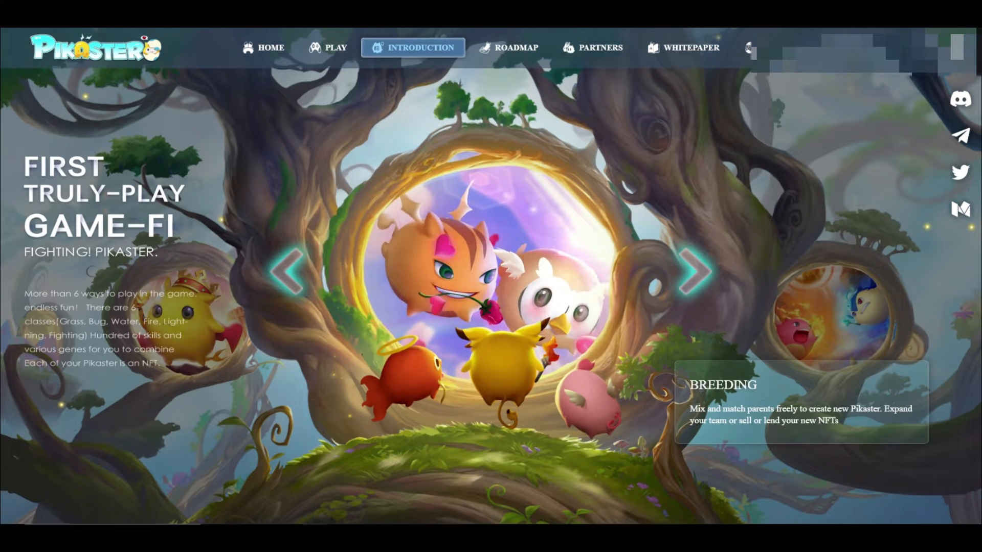
click(515, 47)
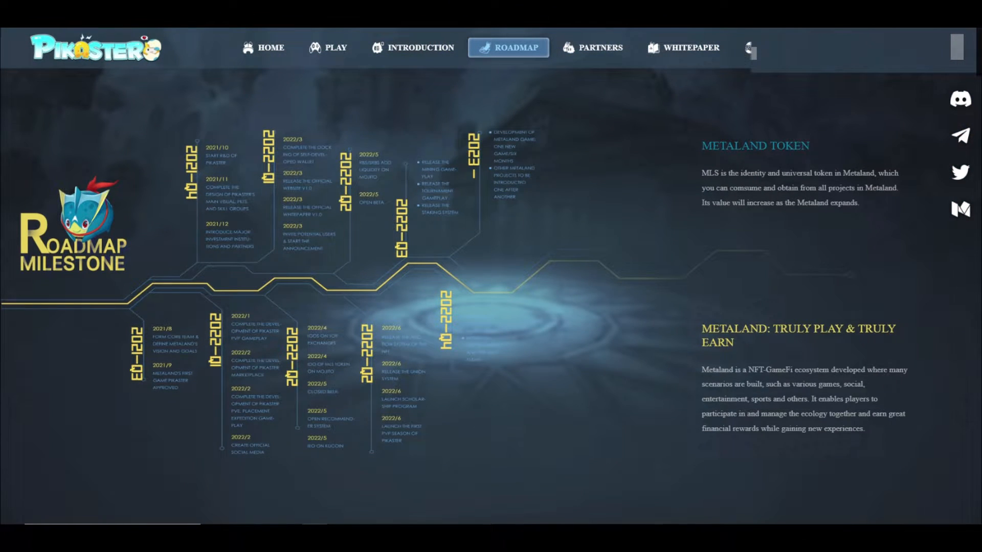
click(592, 48)
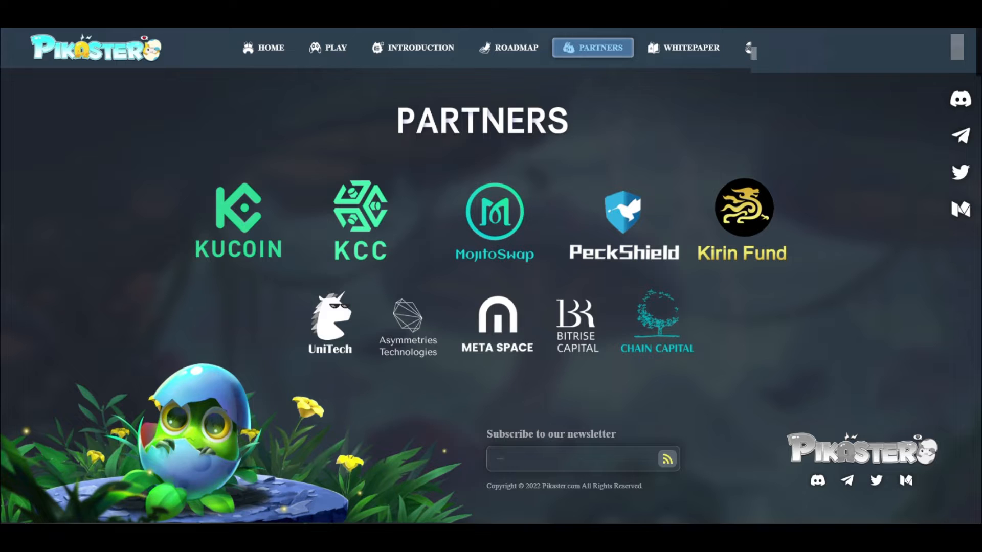
click(272, 47)
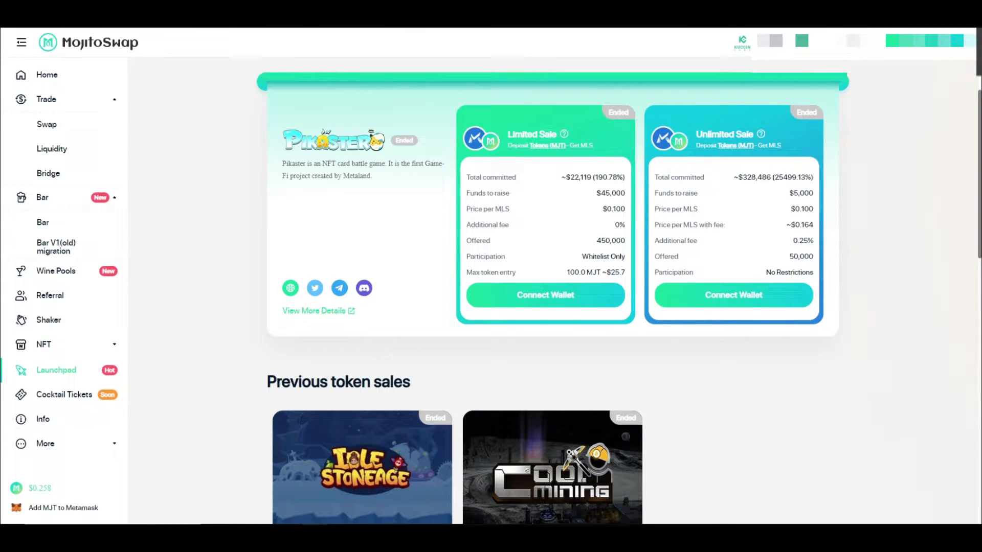
scroll(down, 3)
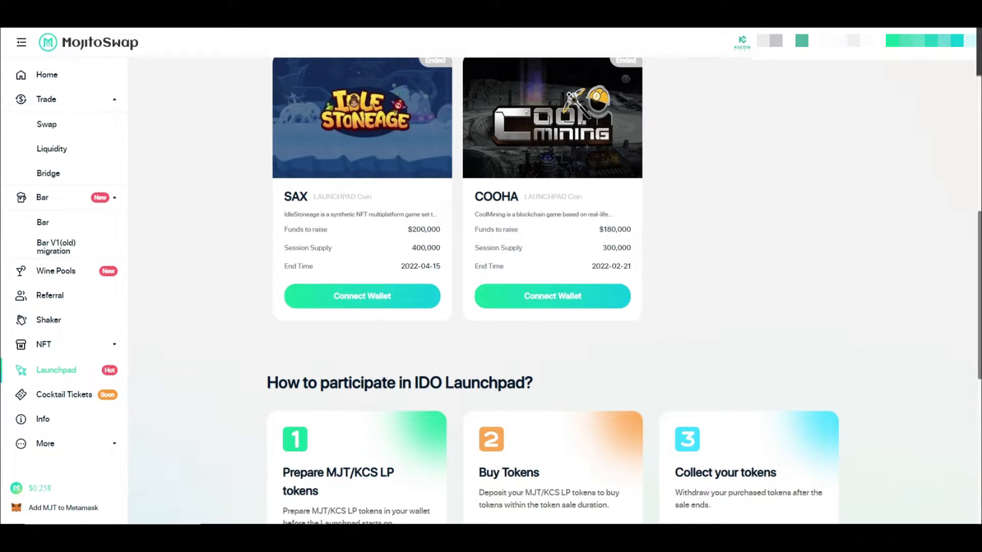
scroll(down, 3)
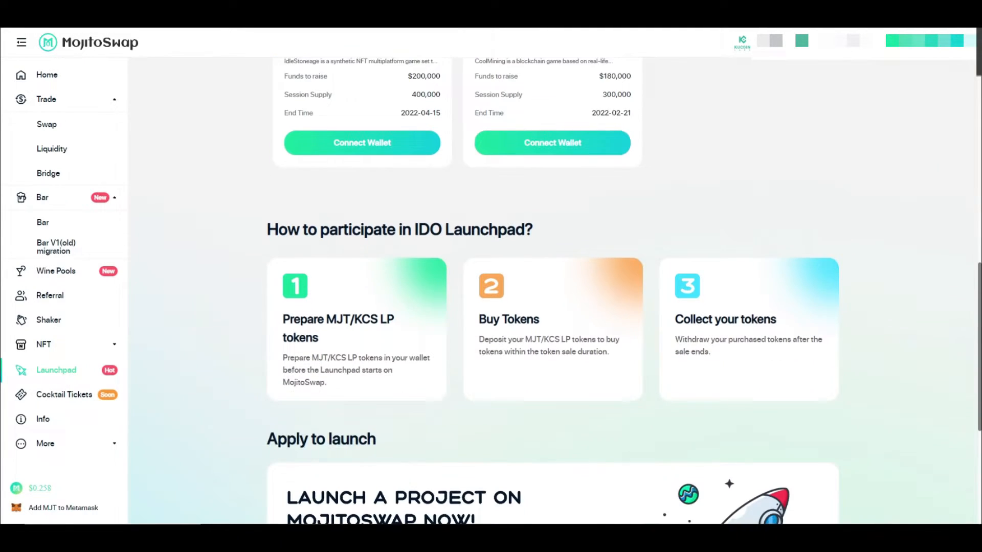
scroll(up, 3)
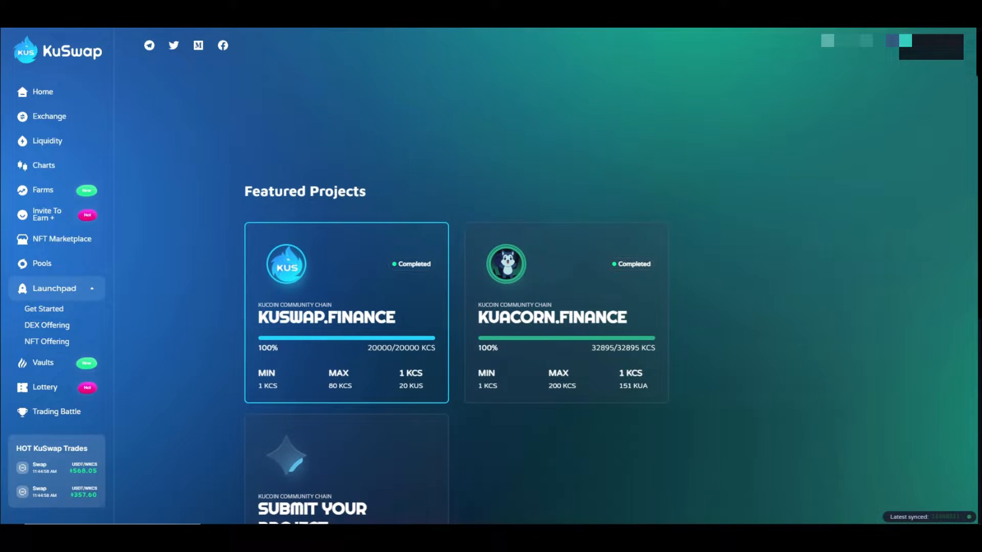
mouse_move(565, 312)
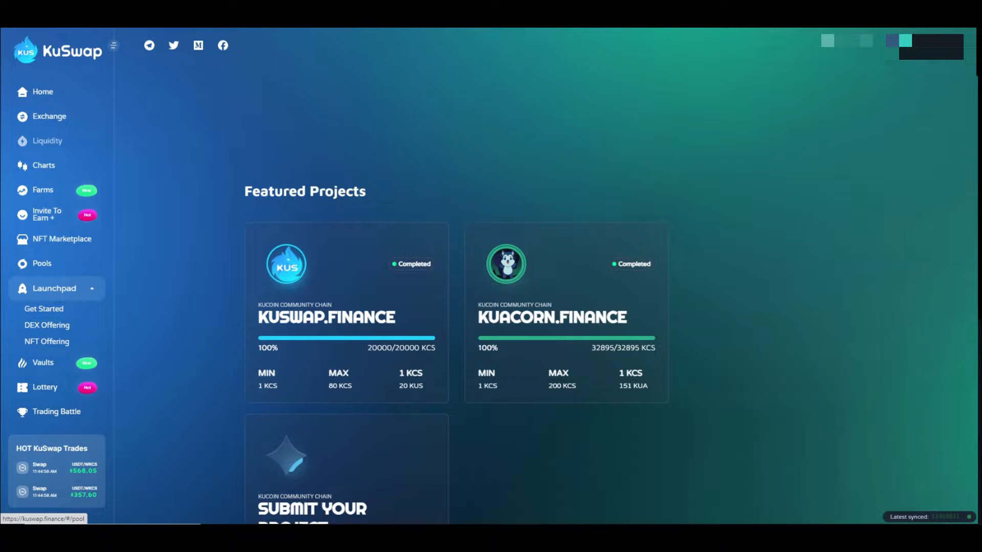
Step: Show KuSwap's Swap exchange form with KCS as the currency to trade from
click(49, 116)
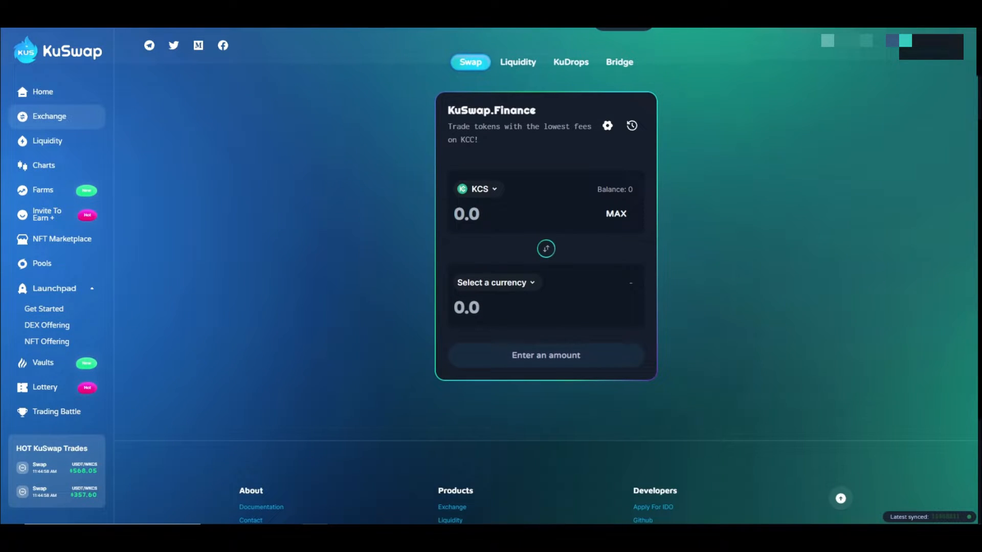
click(495, 282)
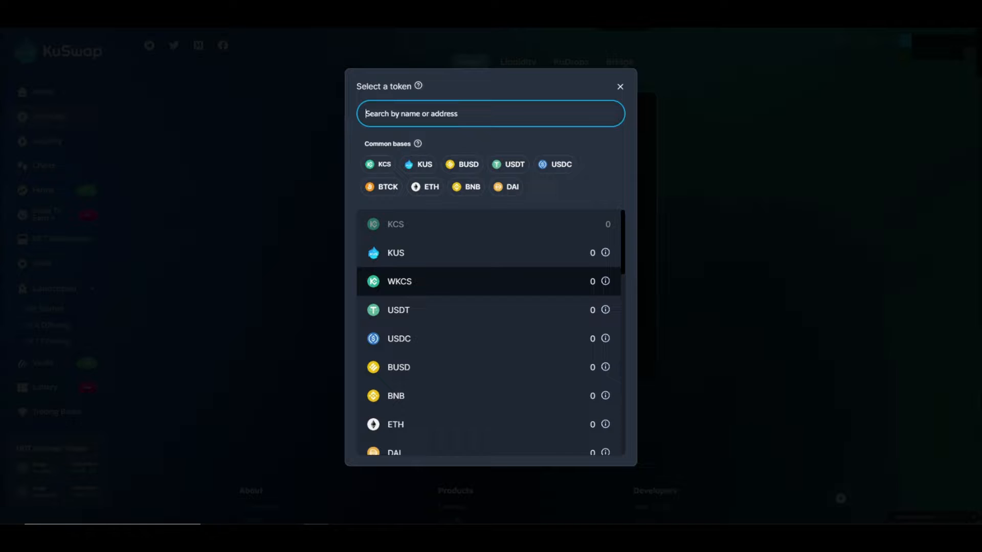
scroll(down, 3)
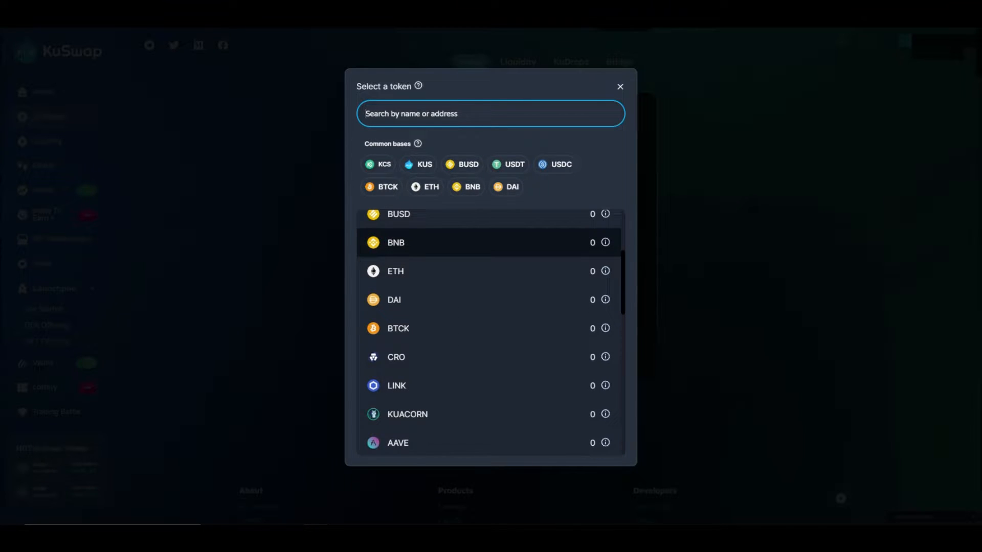
scroll(down, 3)
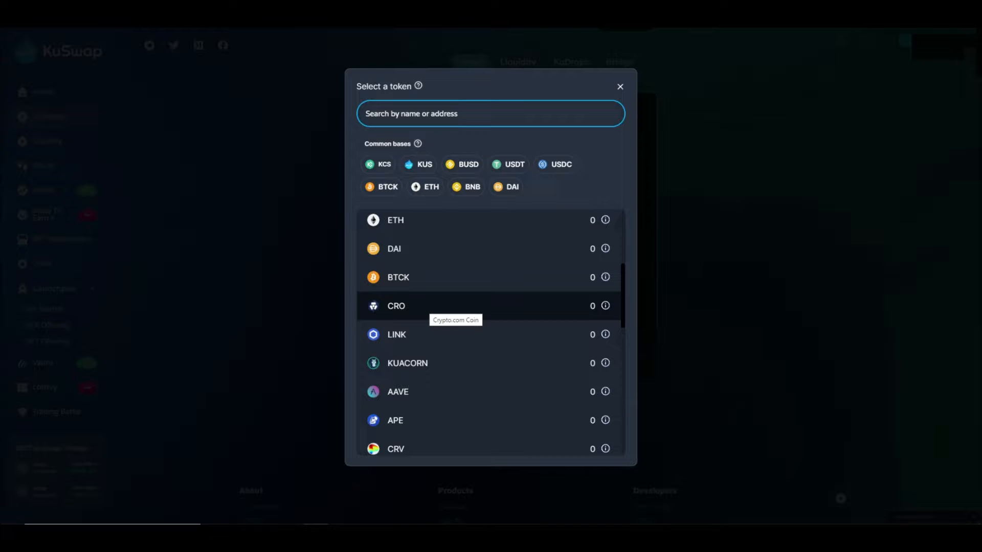
scroll(down, 3)
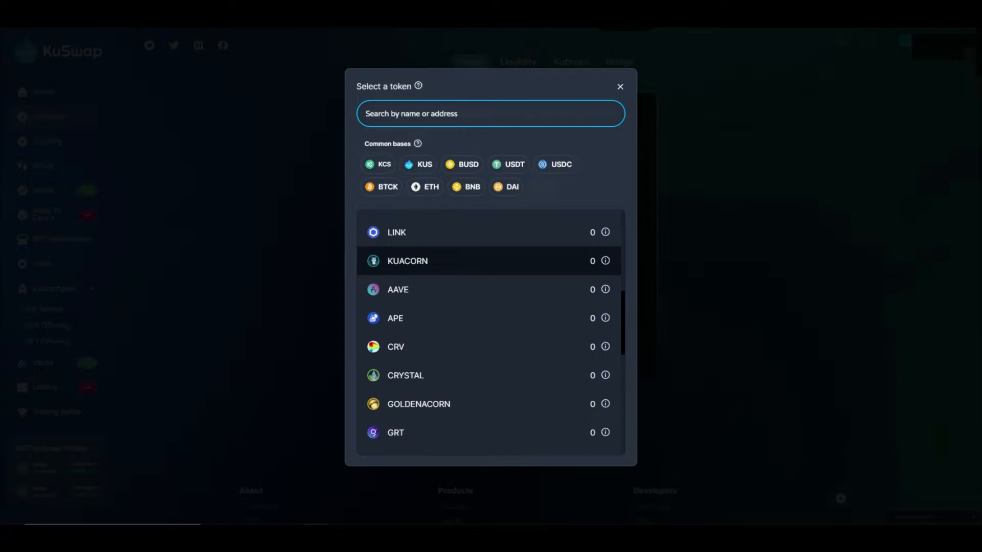
scroll(down, 3)
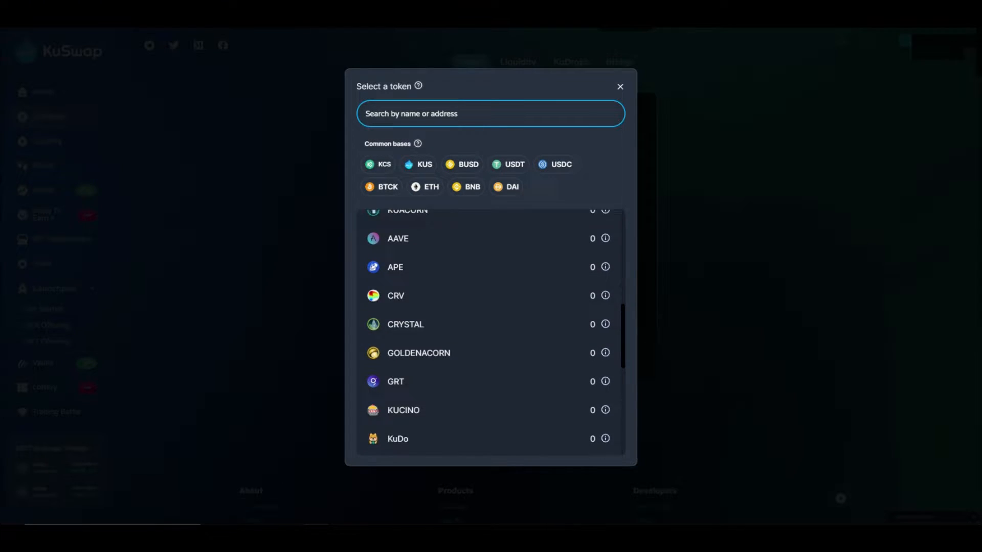
scroll(down, 3)
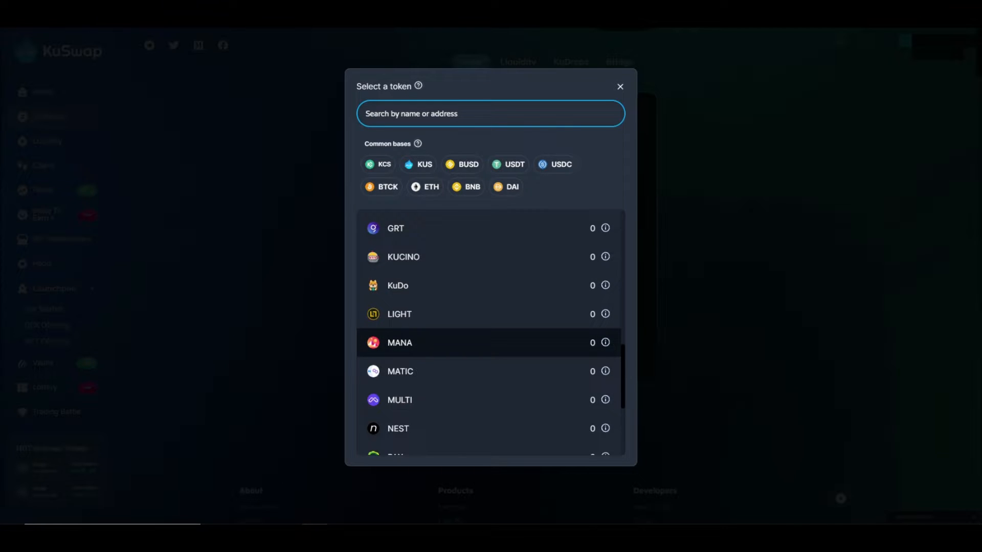
scroll(down, 3)
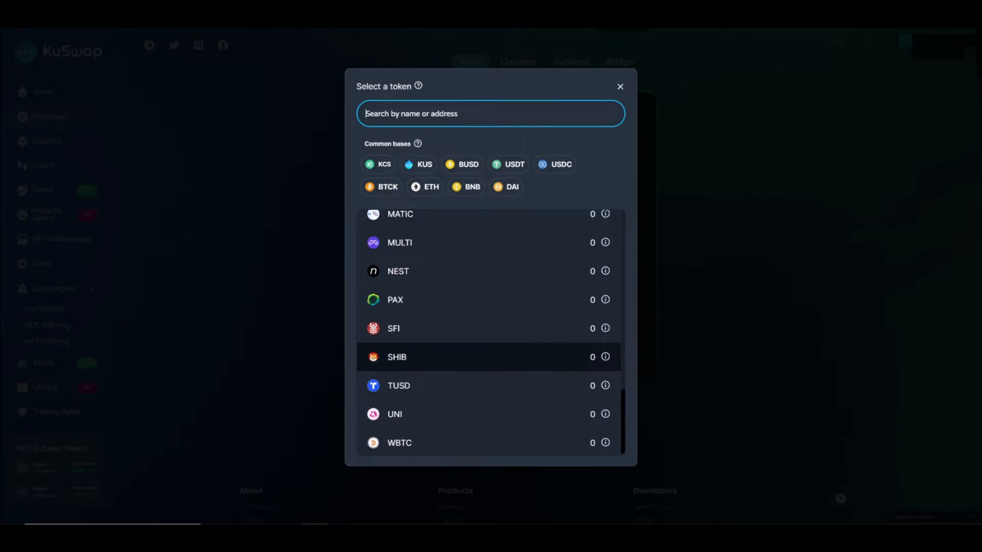
click(620, 85)
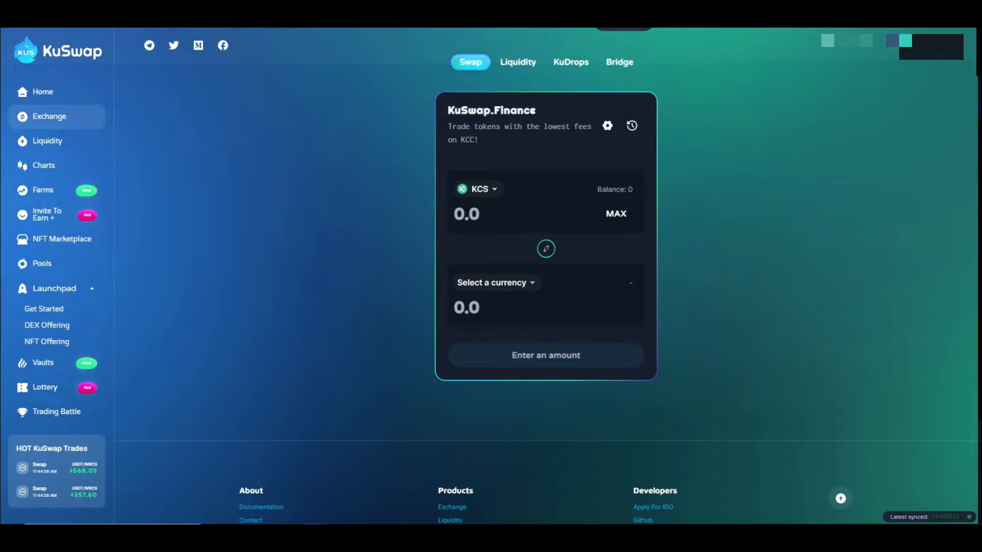
mouse_move(43, 190)
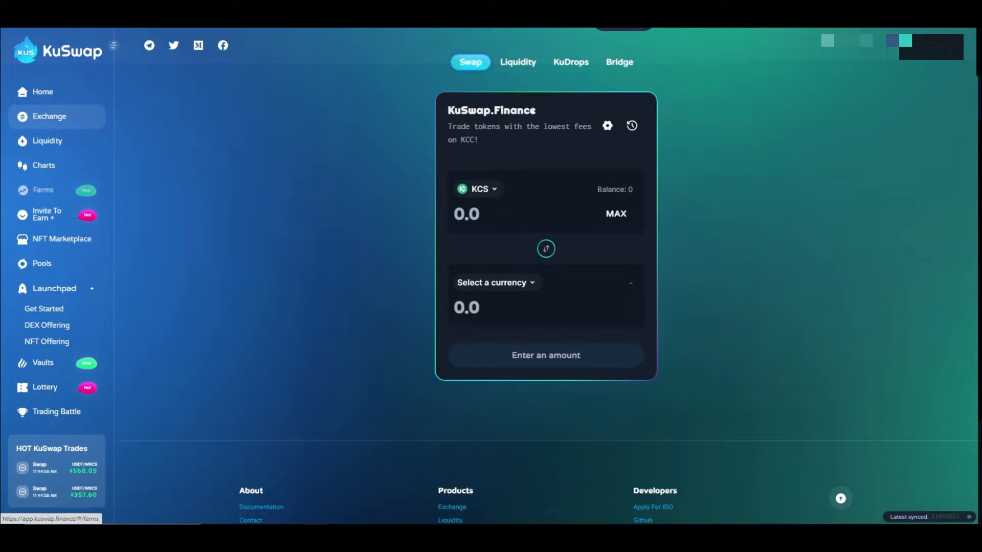
Step: Browse the Yield Farming list, then go to Staking Pools v2 with Earn KUS, Auto Compound and KuAcorn
click(43, 191)
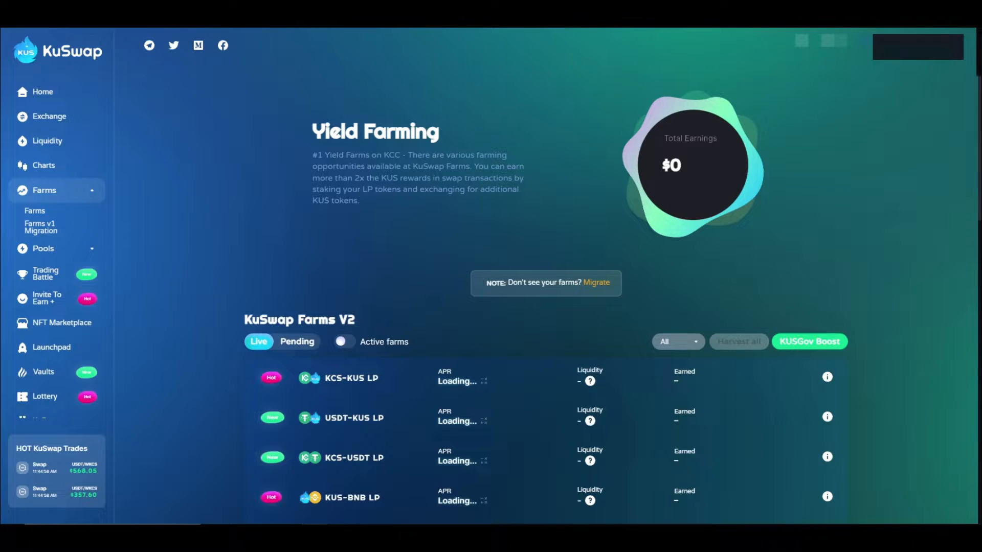
scroll(down, 3)
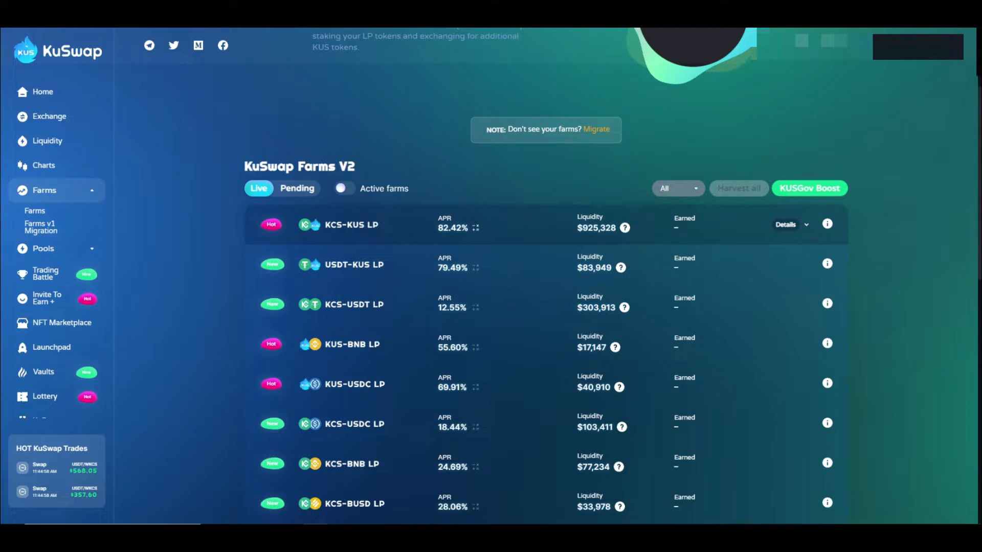
scroll(down, 3)
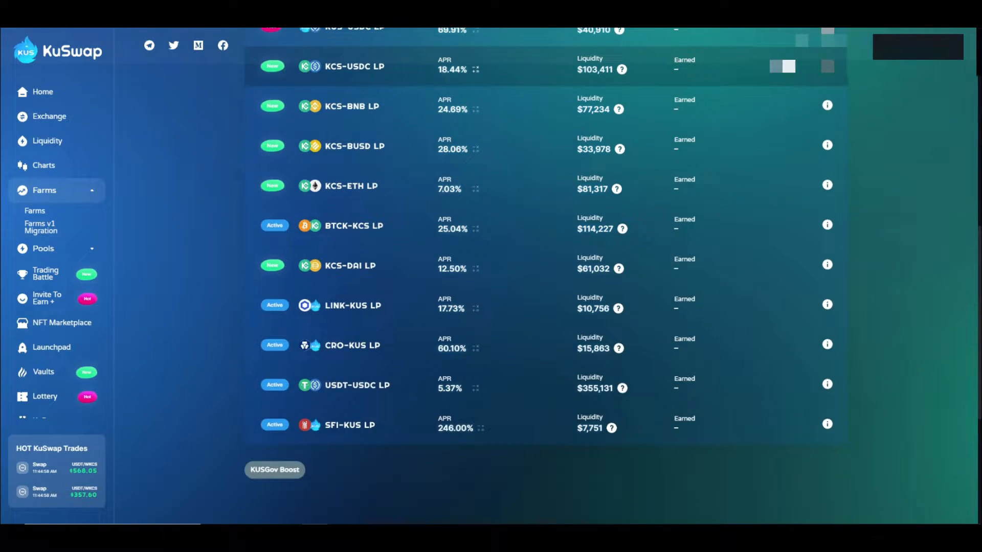
scroll(down, 3)
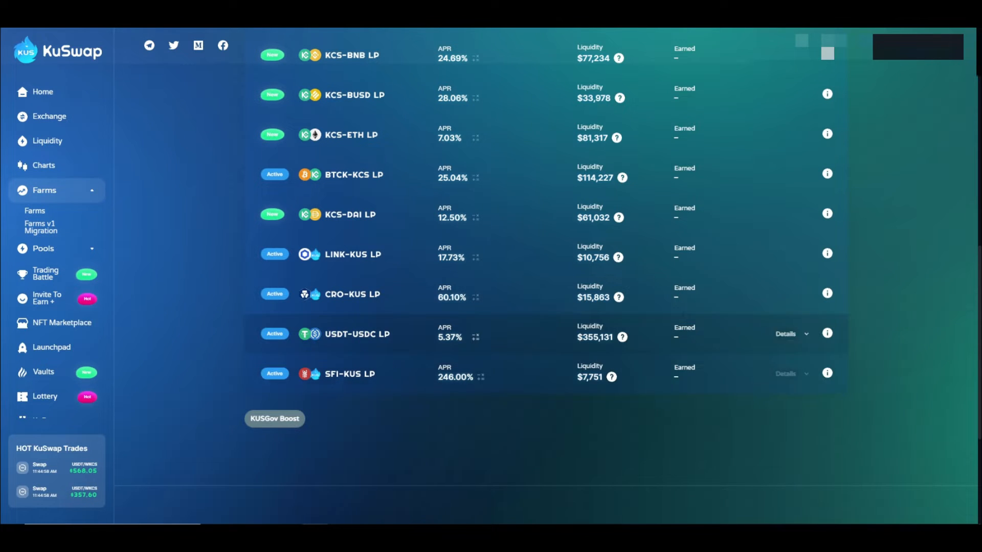
click(43, 248)
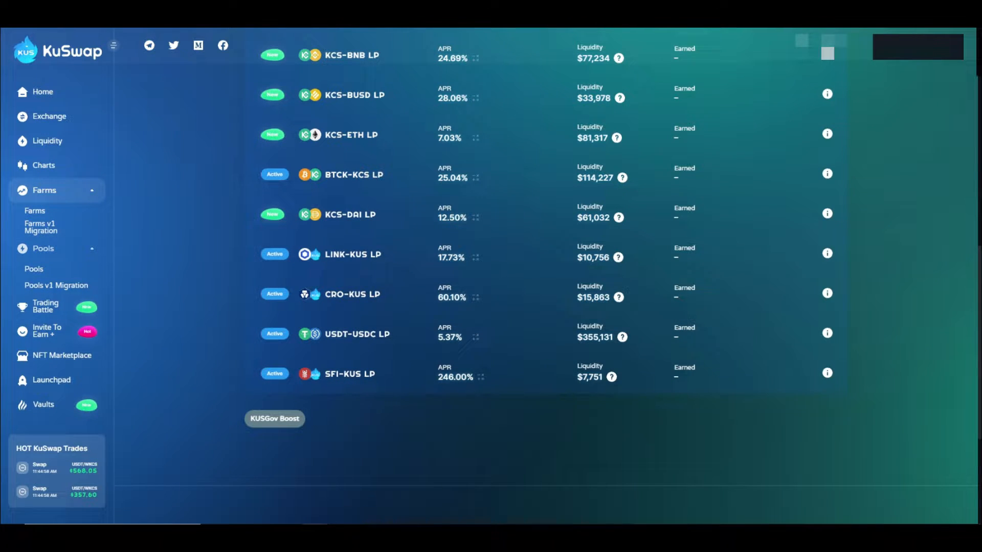
click(34, 269)
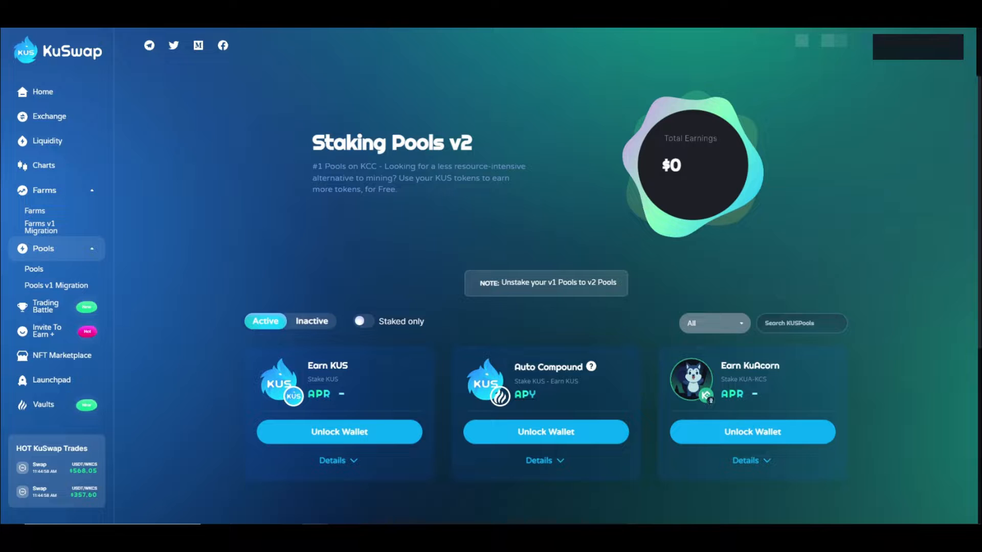
Step: Expand the Earn KuAcorn pool's details (total stake 63,772,240), then head to Vaults
scroll(down, 3)
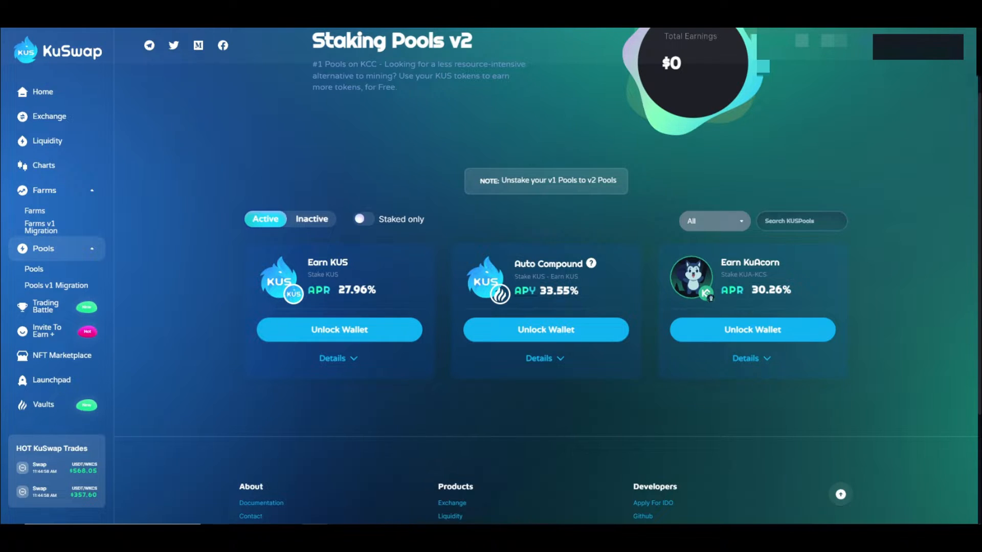
click(751, 358)
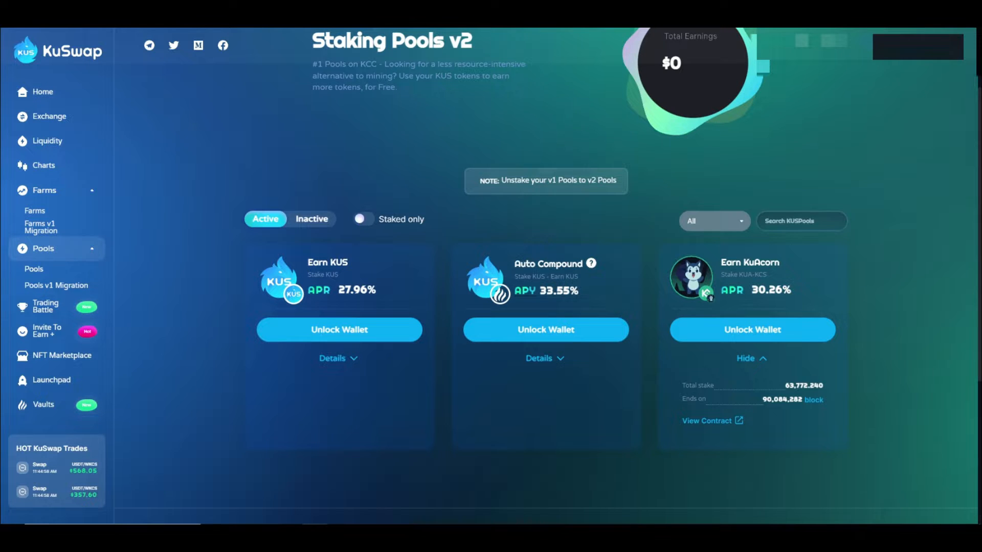
mouse_move(47, 331)
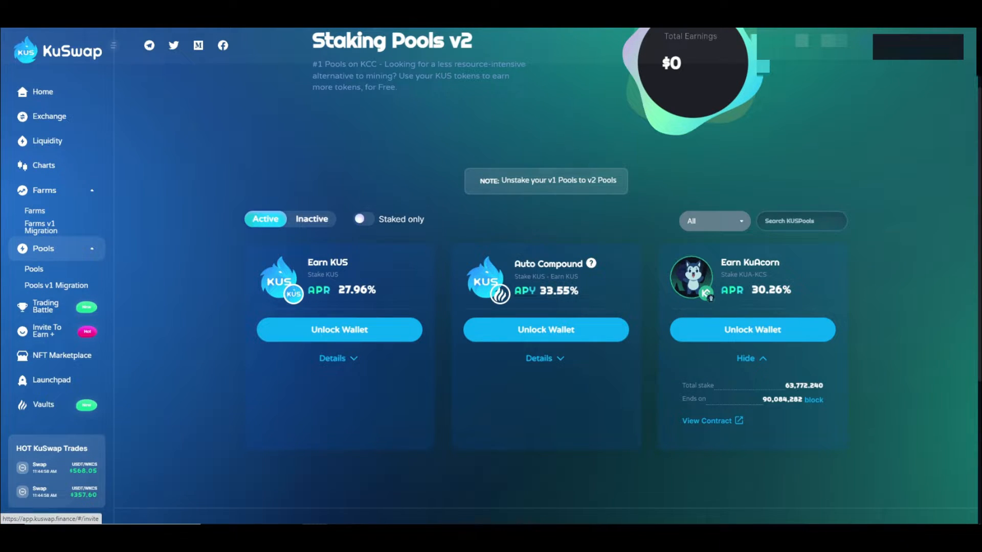
scroll(down, 3)
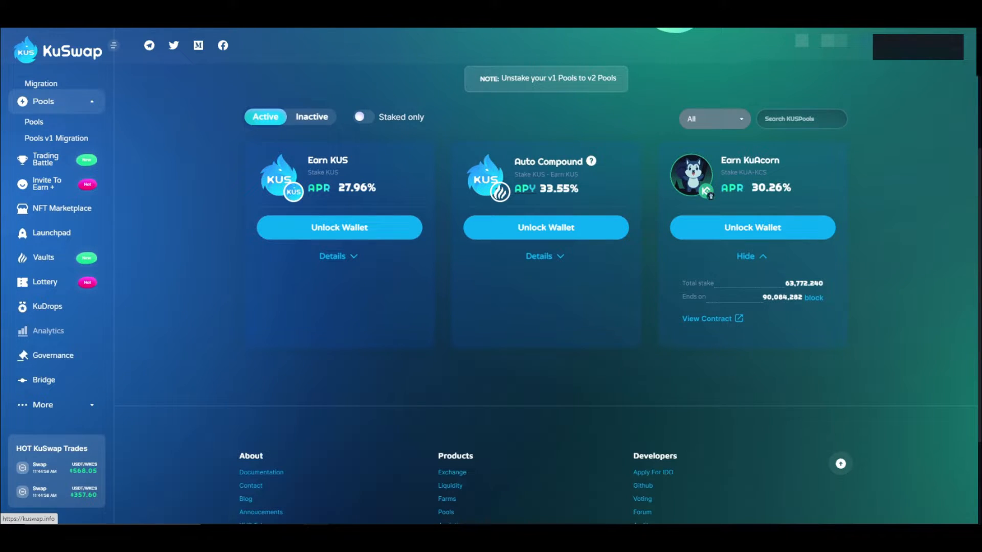
mouse_move(44, 283)
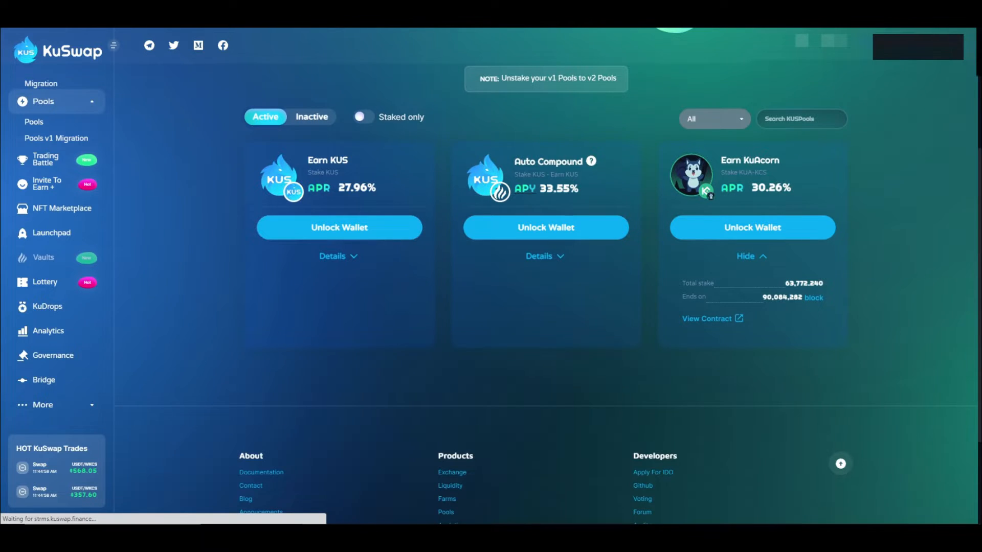
click(43, 258)
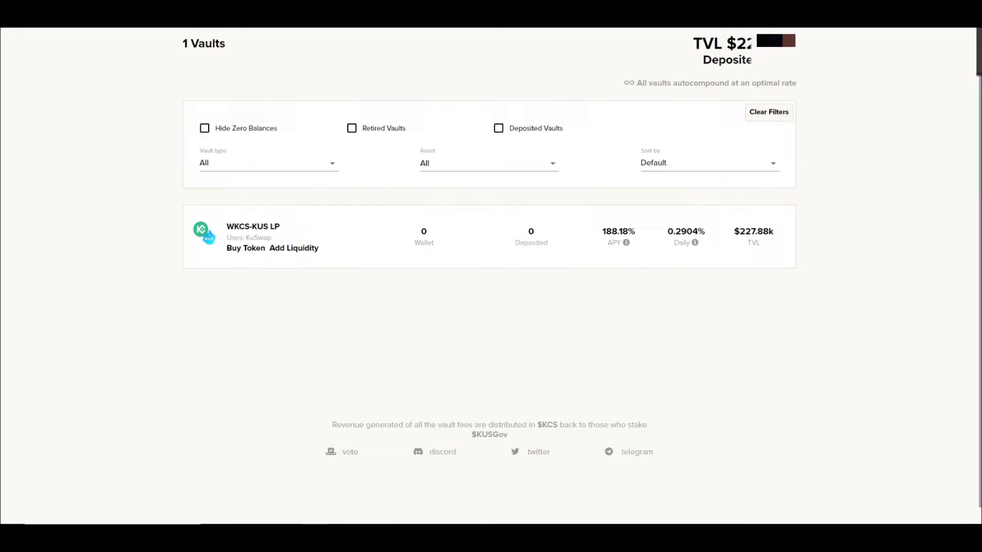
mouse_move(693, 242)
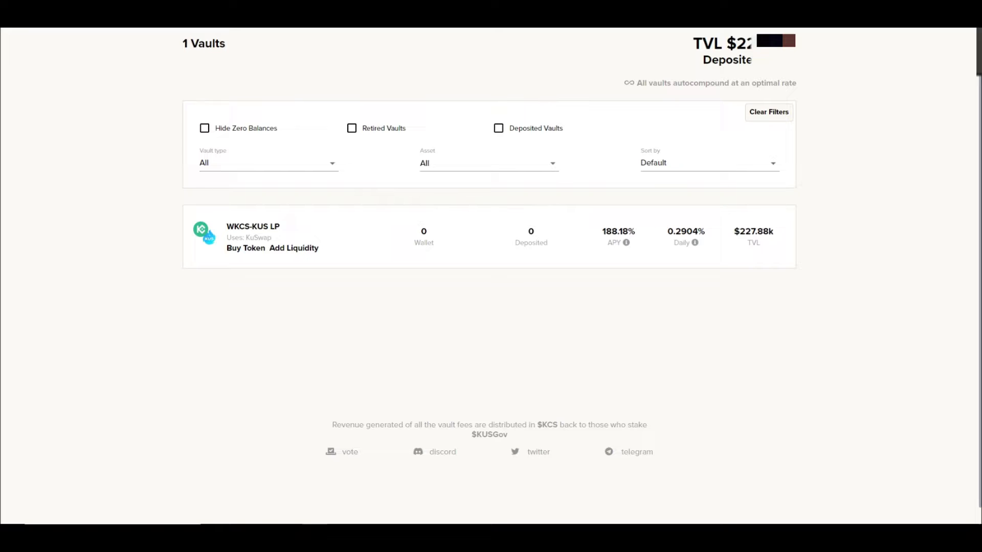
Step: View the WKCS-KUS LP vault and return to the Staking Pools v2 page
scroll(up, 3)
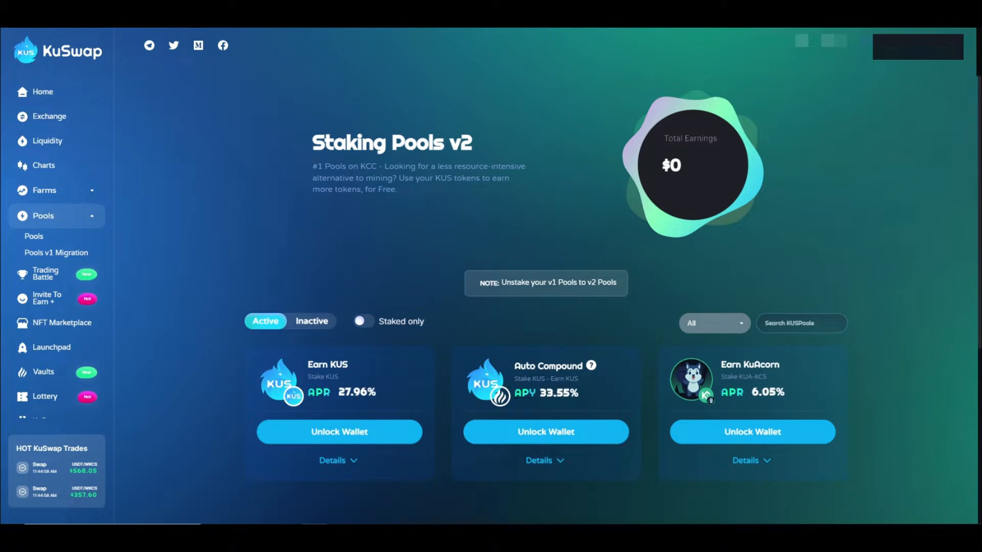
Step: Show the NFT Marketplace with KuCoin Lomen, VixenPunks and KuDoggies collections
scroll(down, 3)
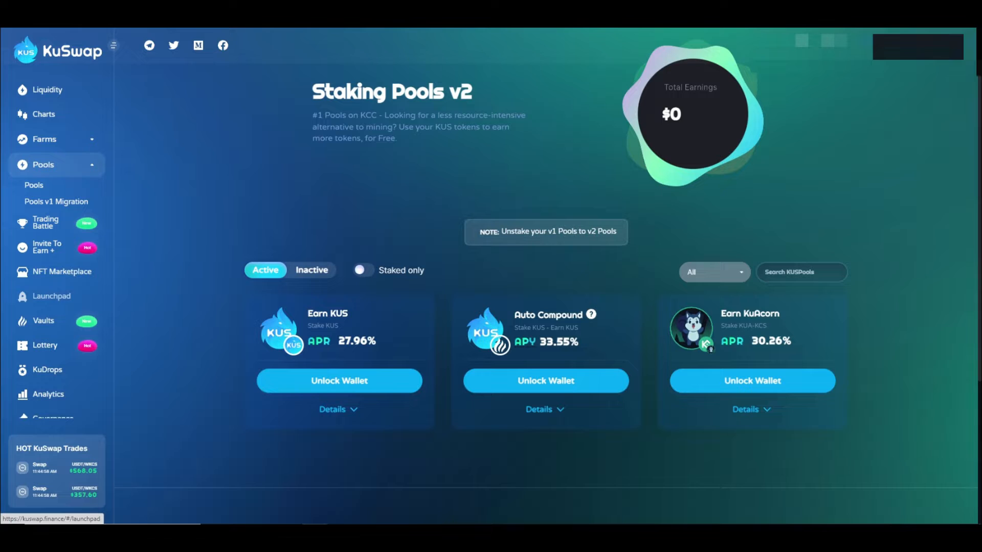
click(114, 45)
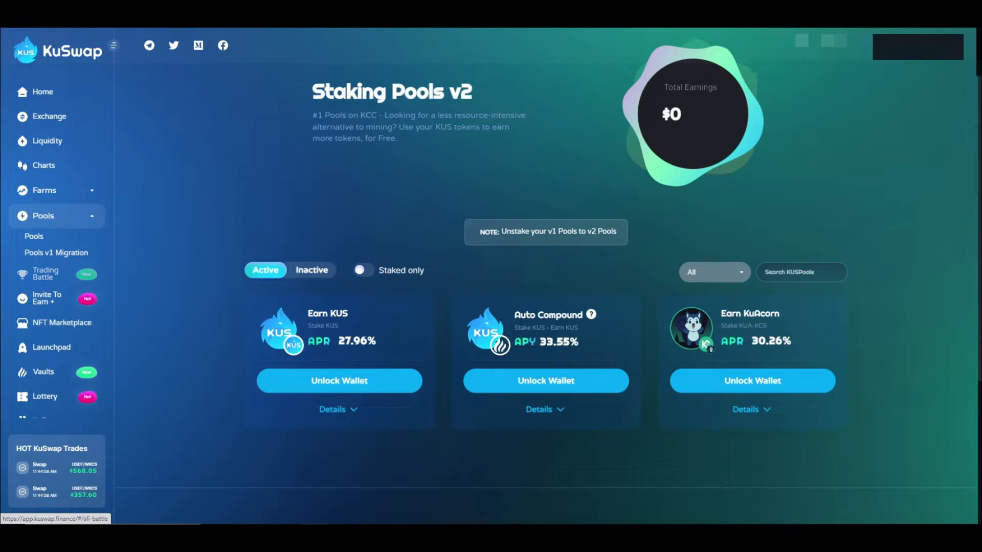
scroll(down, 3)
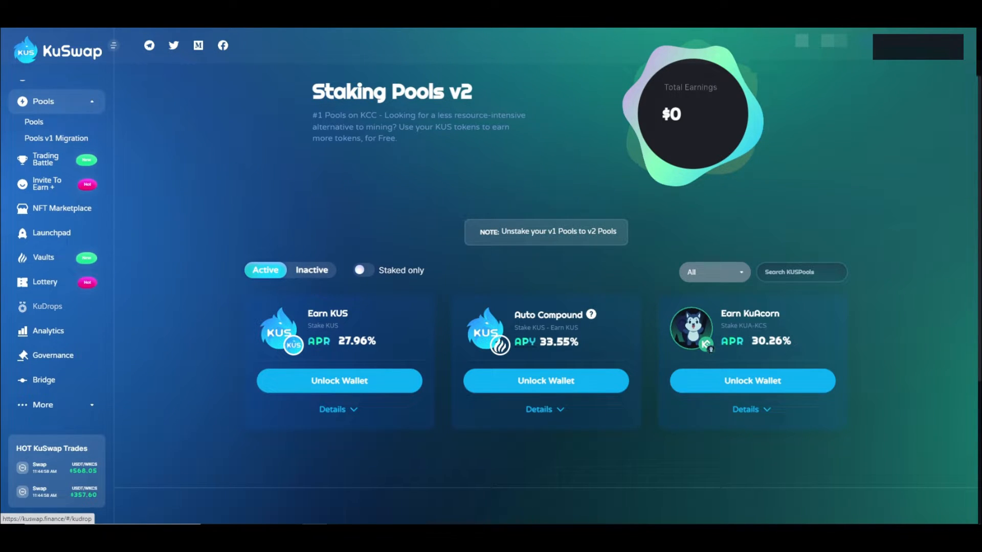
mouse_move(52, 232)
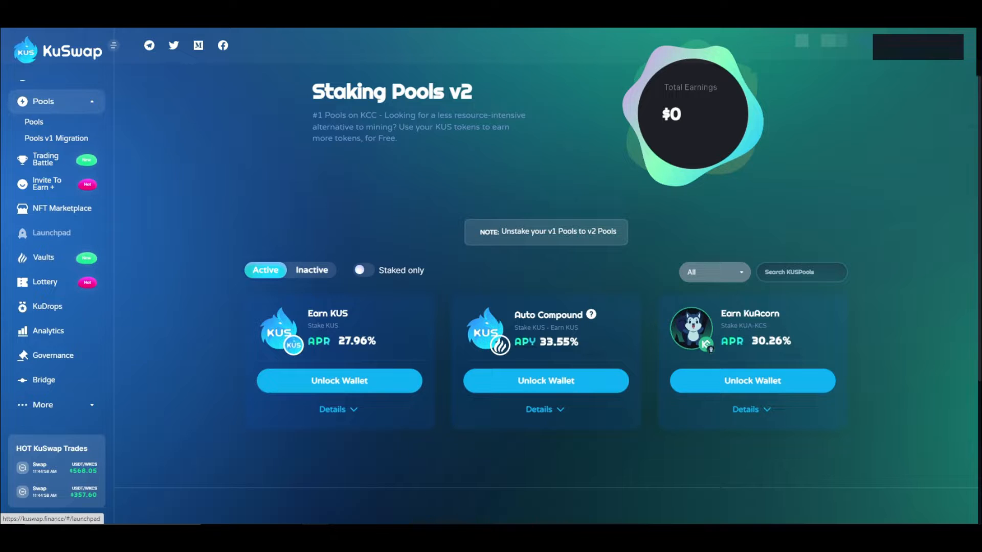
click(61, 208)
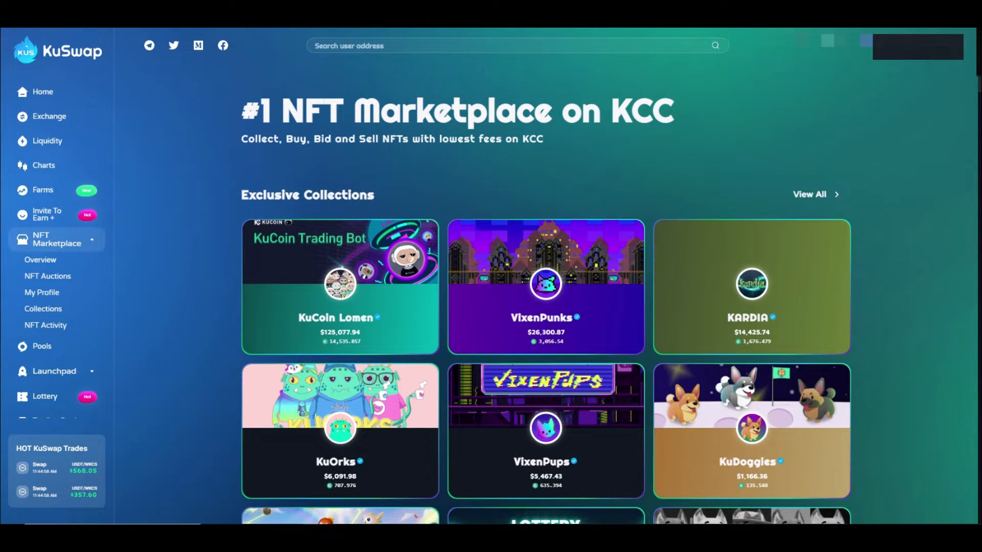
Step: Open the KuCoin Lomen collection (supply 10,000, floor 13.500, 986 trades) from Exclusive Collections
scroll(down, 3)
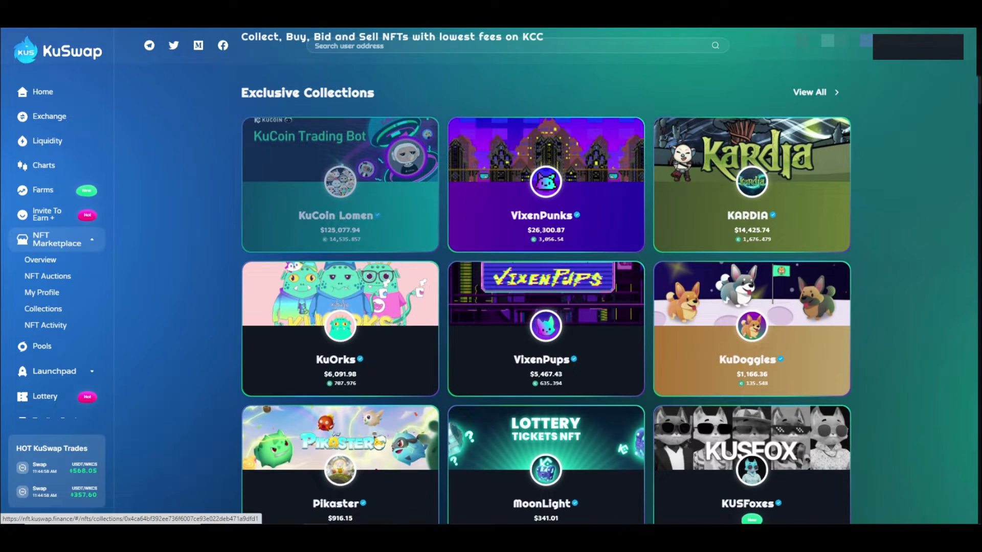
click(340, 185)
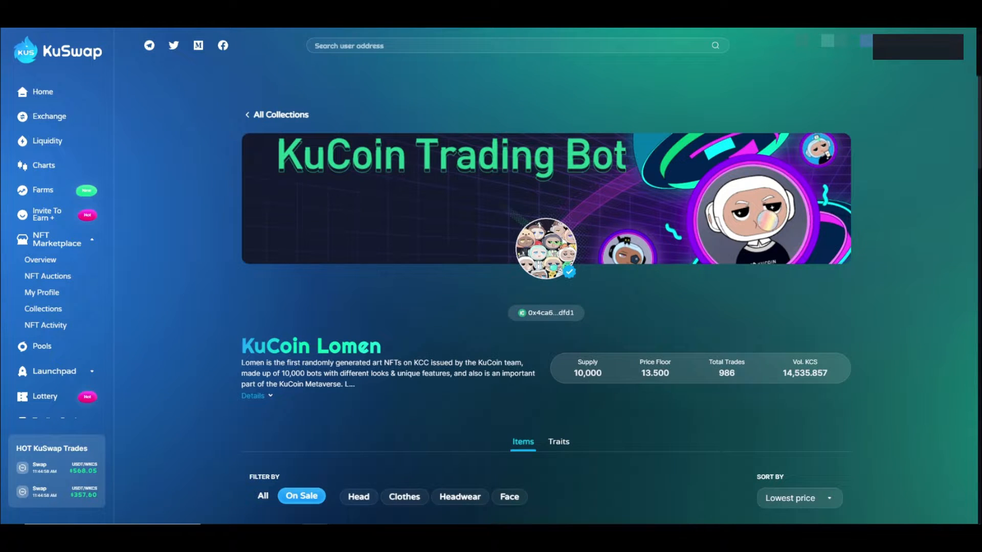
scroll(down, 3)
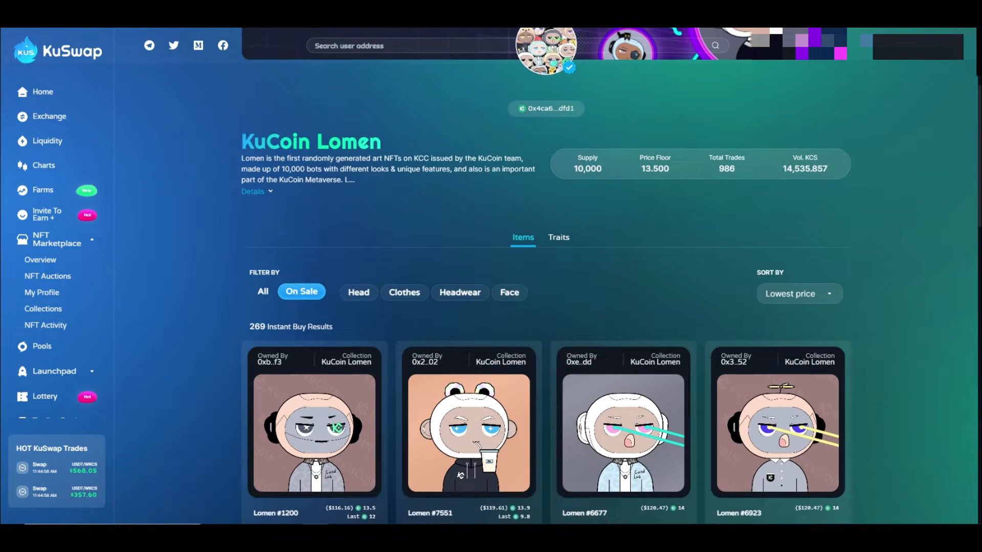
scroll(down, 3)
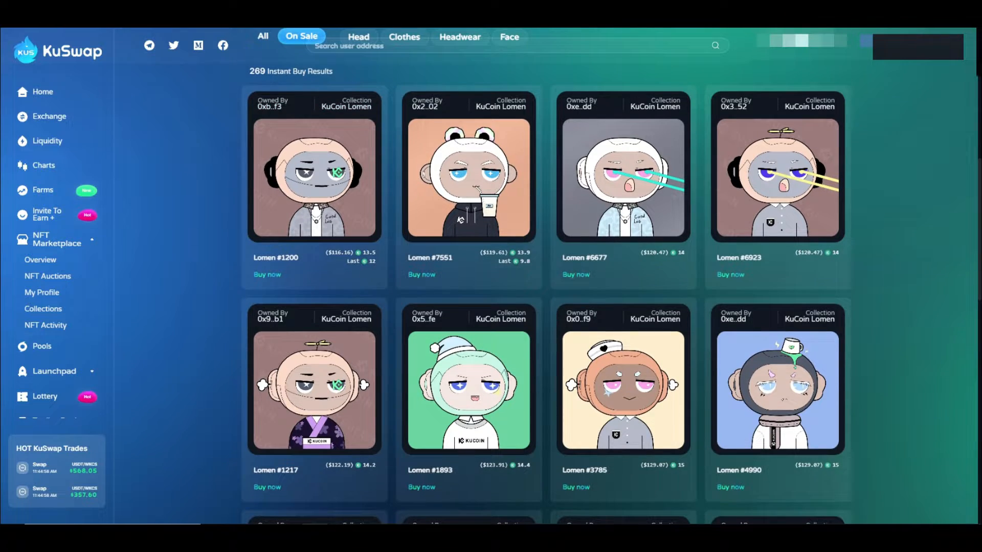
scroll(down, 3)
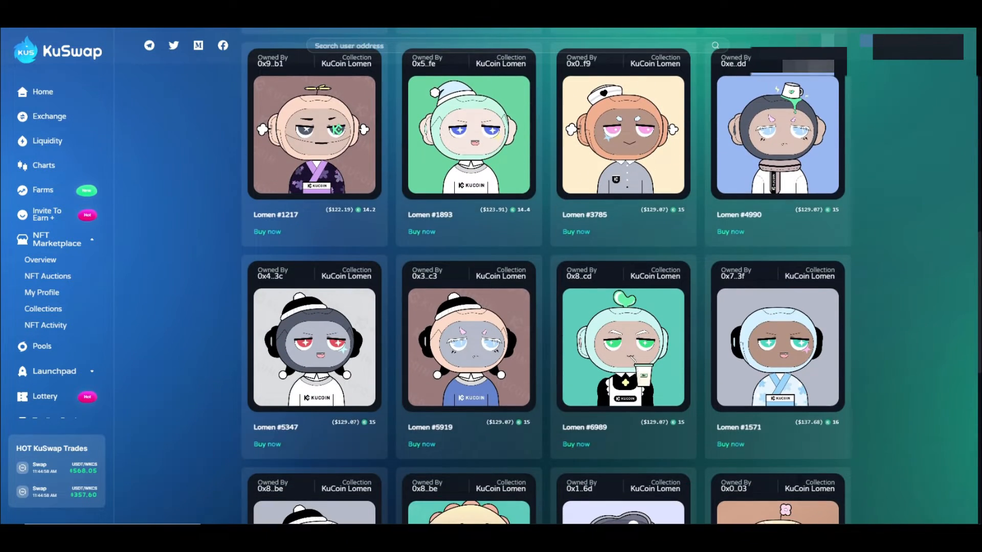
scroll(down, 3)
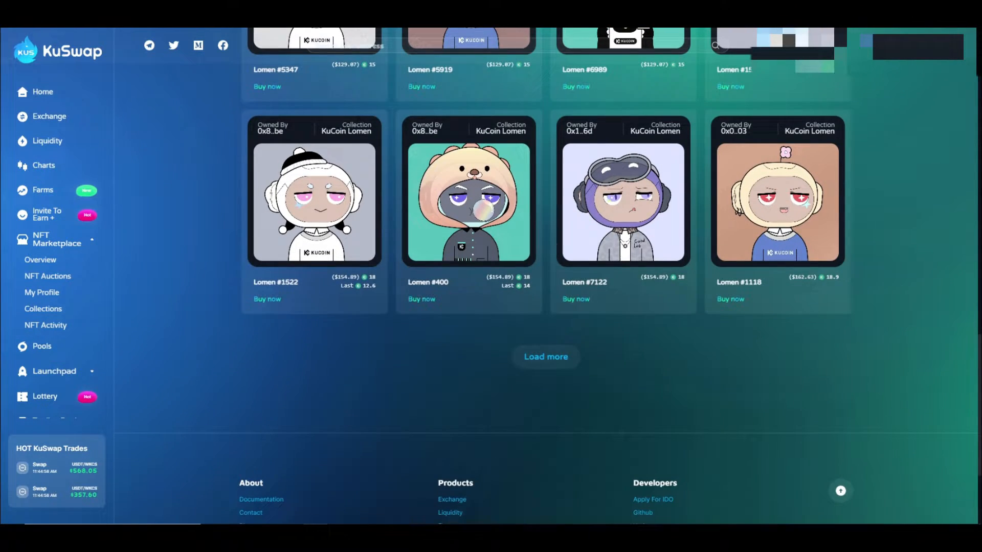
scroll(up, 3)
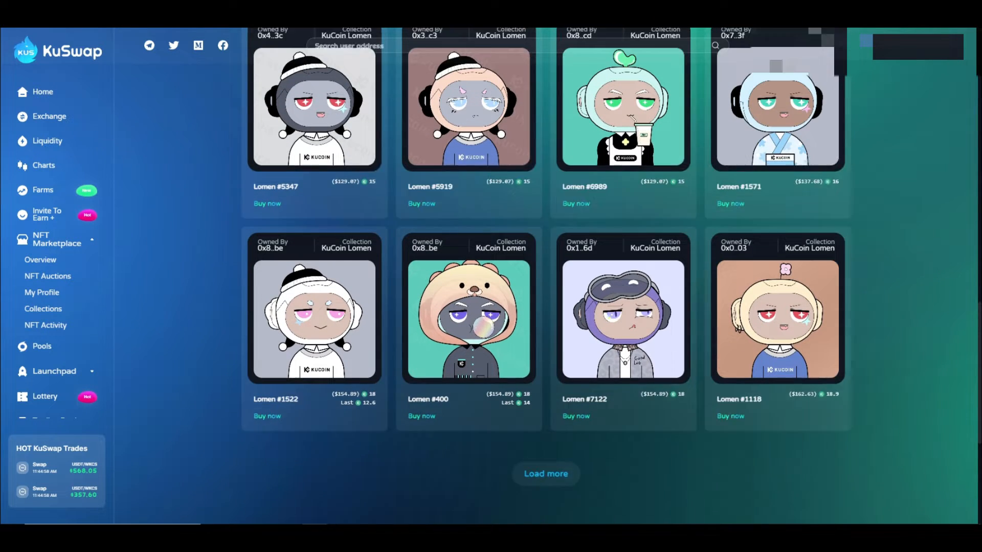
scroll(up, 3)
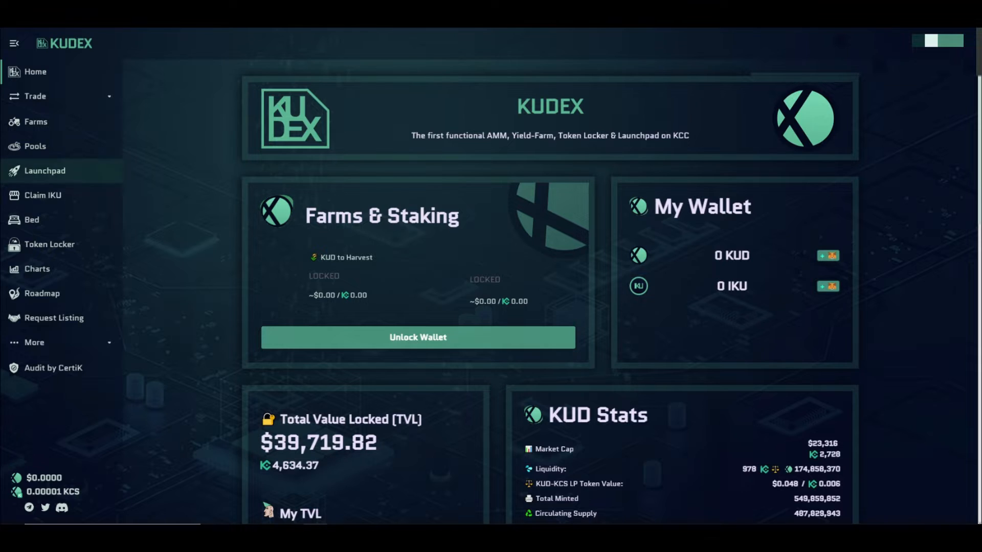
Step: Browse the Launchpad pre-sale cards from MULTIVERSE down to DEMXN and back to the top
click(44, 171)
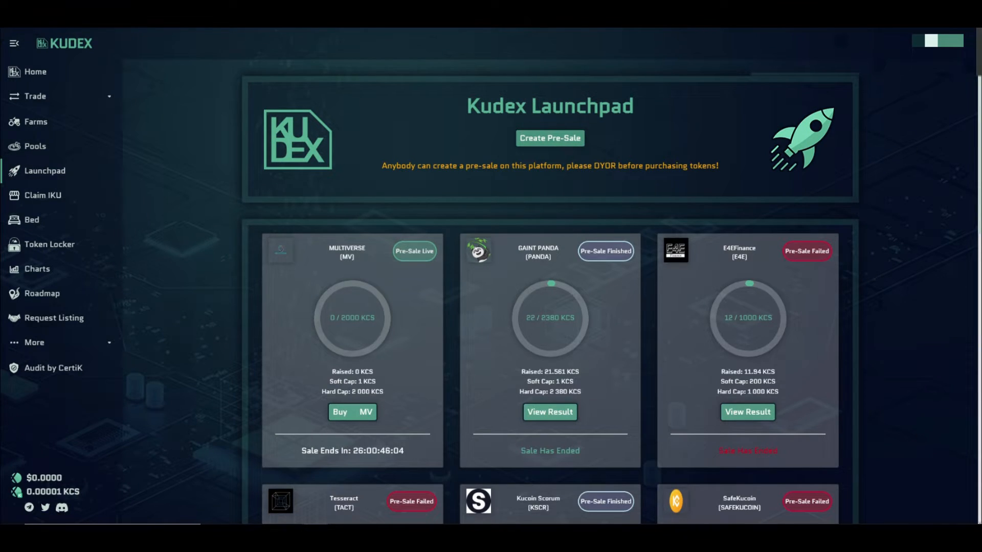
scroll(down, 3)
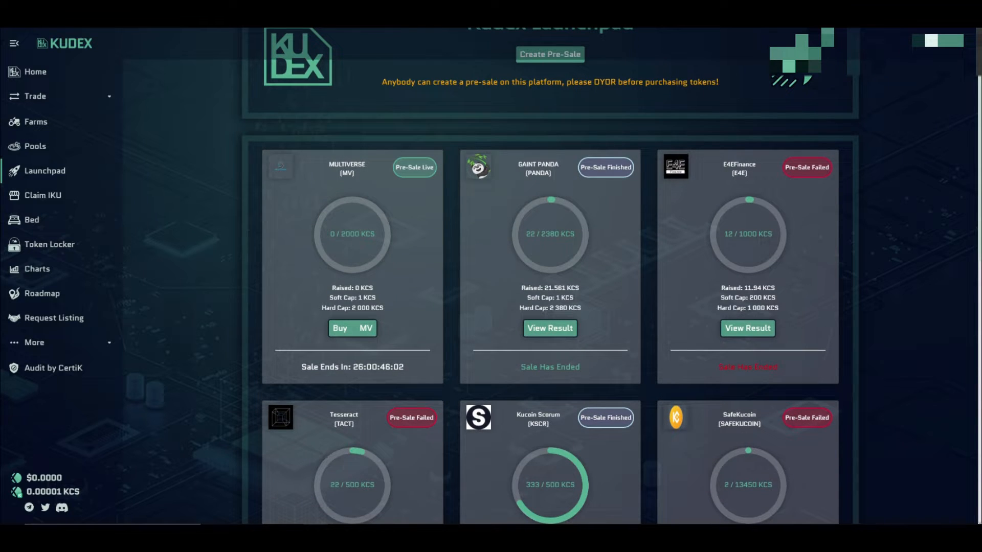
scroll(down, 3)
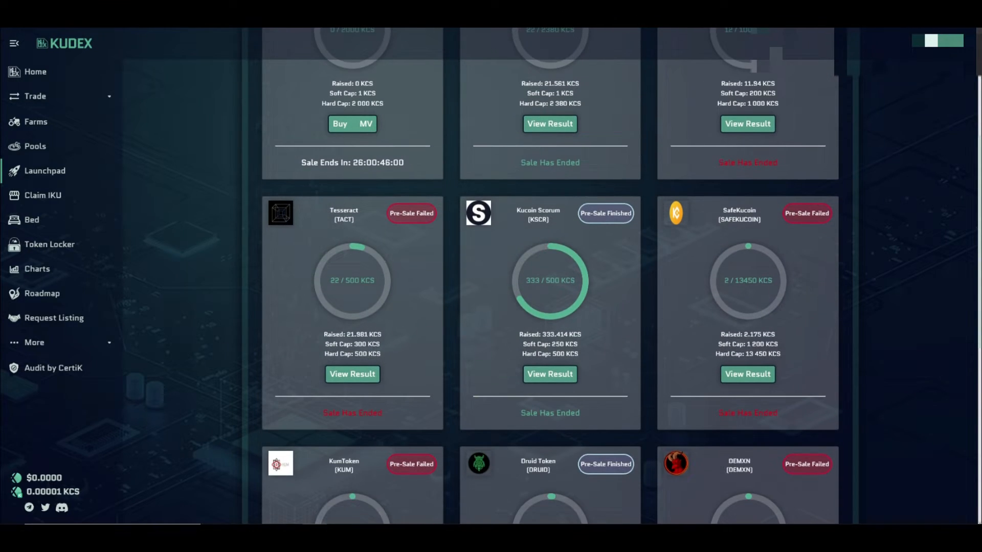
scroll(down, 3)
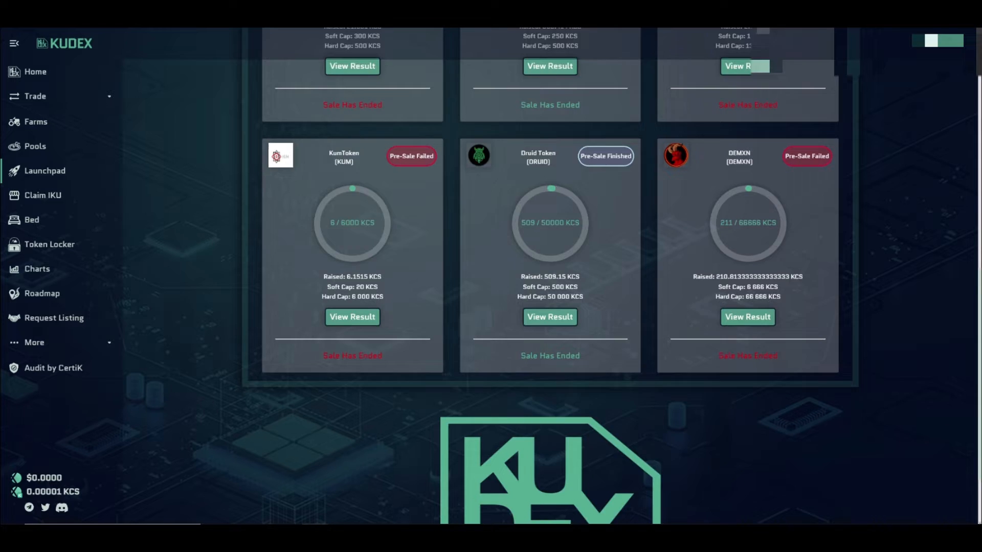
scroll(up, 3)
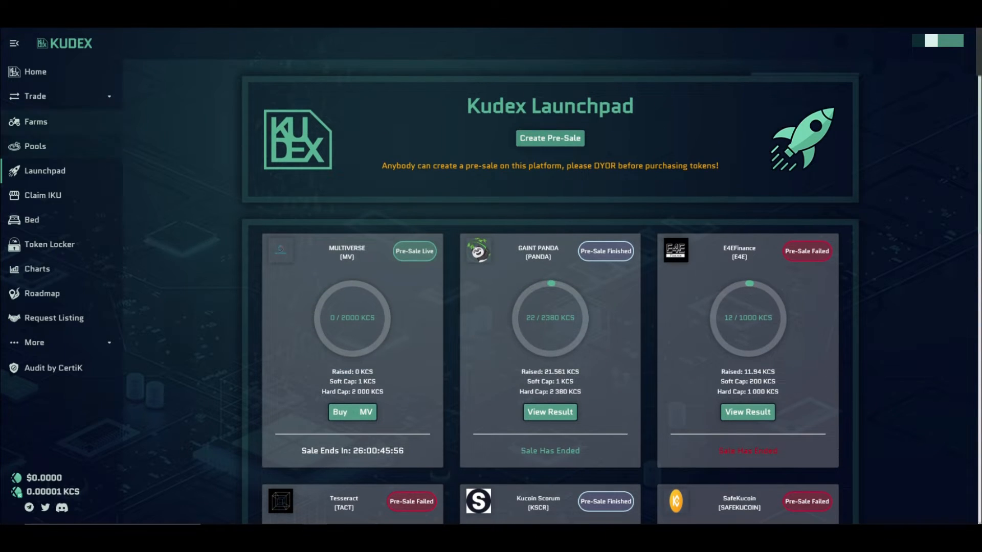
click(35, 96)
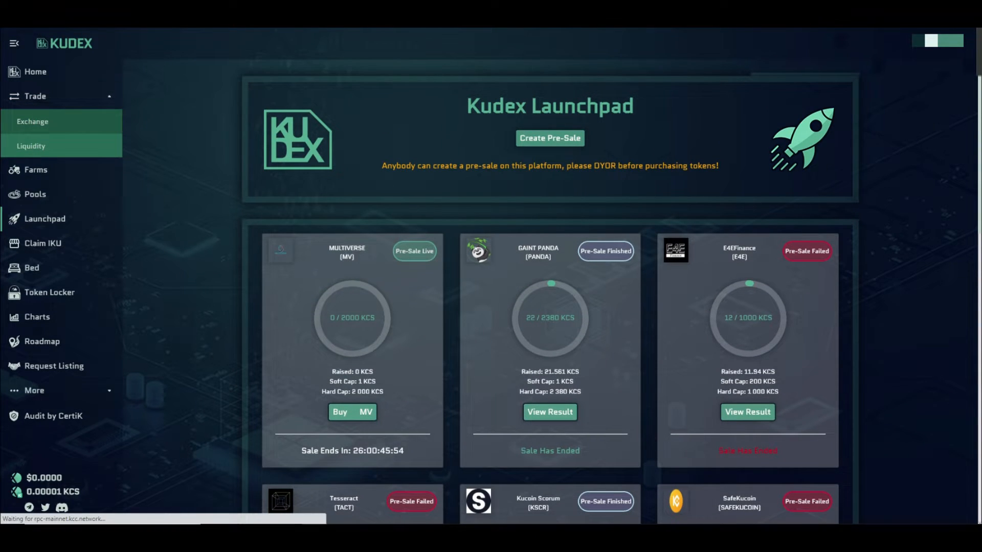
Step: View the KCS-to-KUD swap form, scrolling its token list from KCS to WKCS without choosing
click(31, 120)
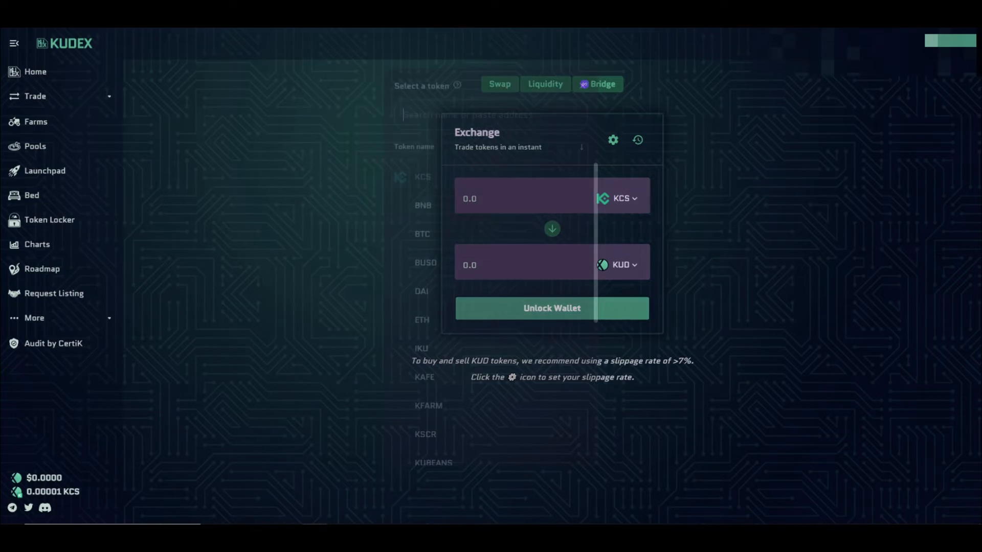
click(621, 198)
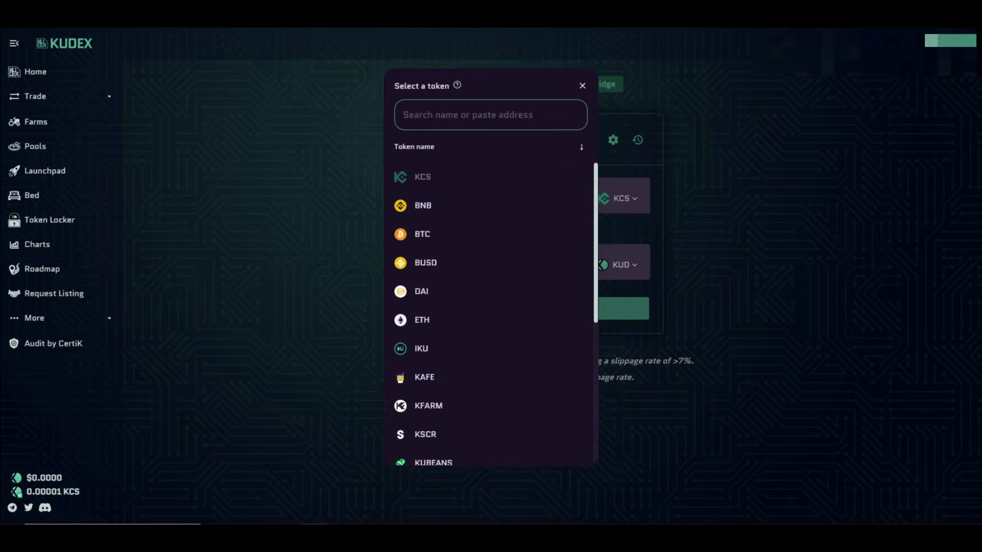
scroll(down, 3)
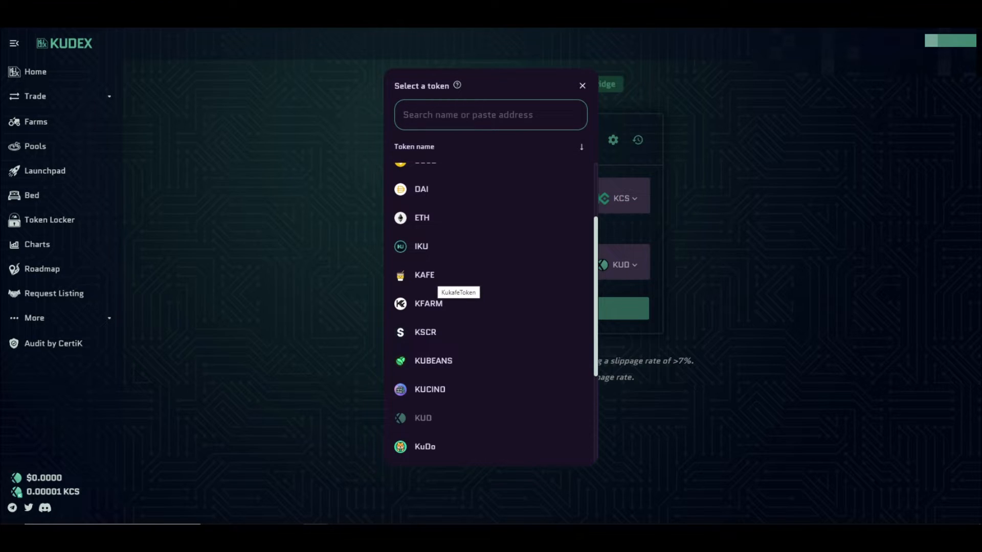
scroll(down, 3)
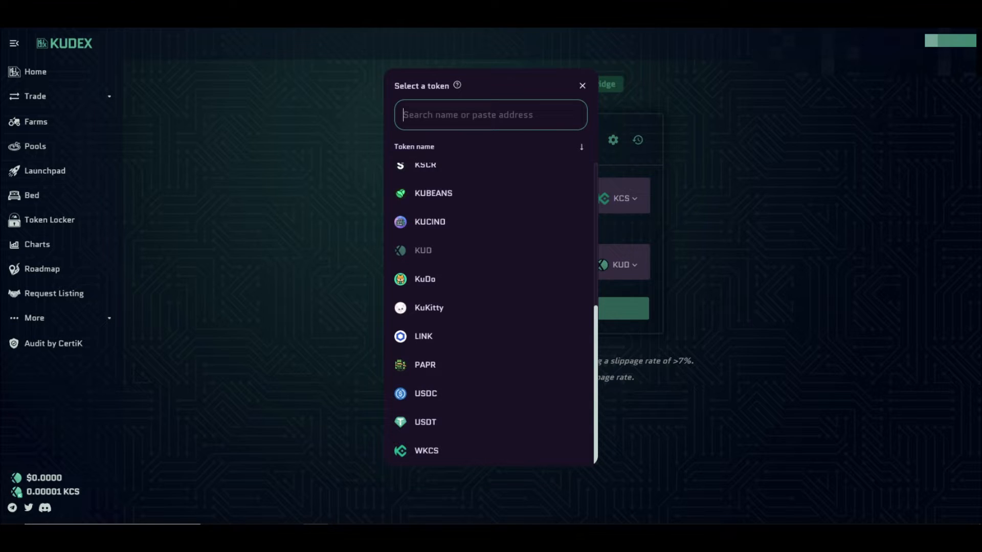
click(581, 85)
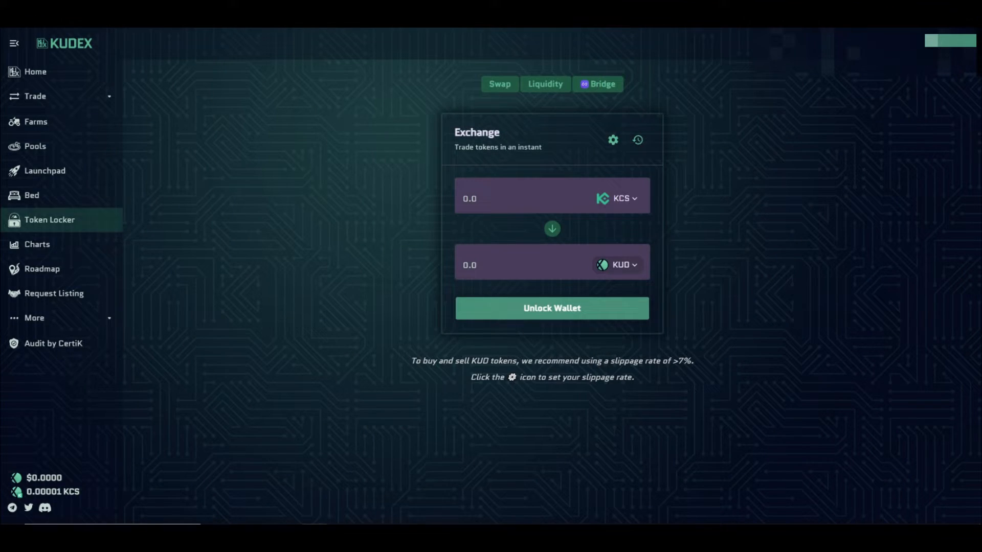
mouse_move(49, 220)
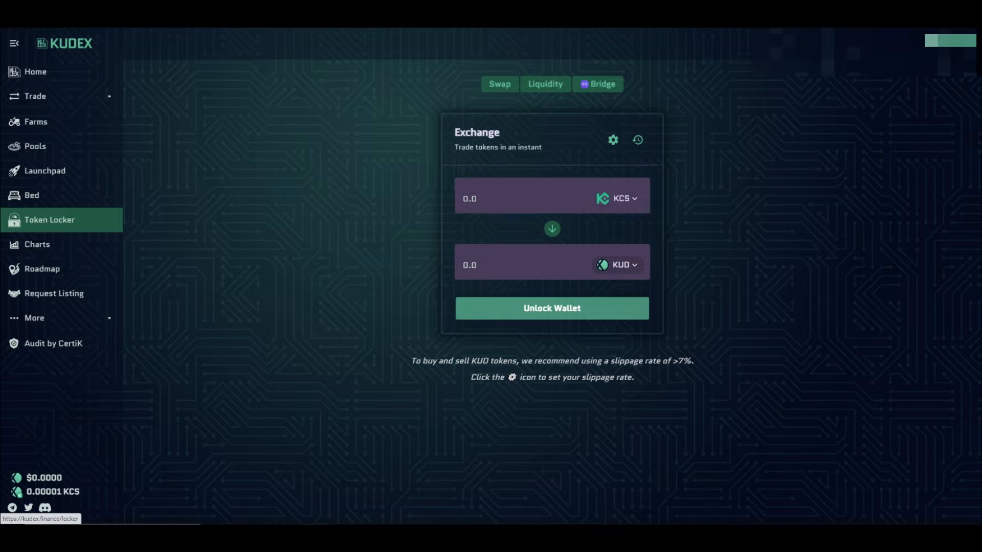
click(35, 122)
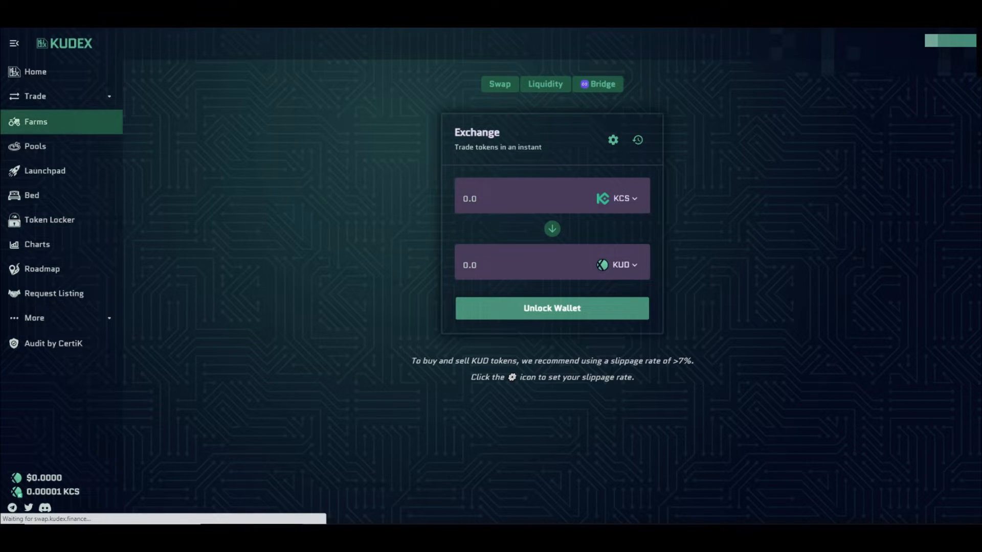
Step: View the Farms page and the KUD-PAPR add-liquidity form, then return to the farms list
click(35, 146)
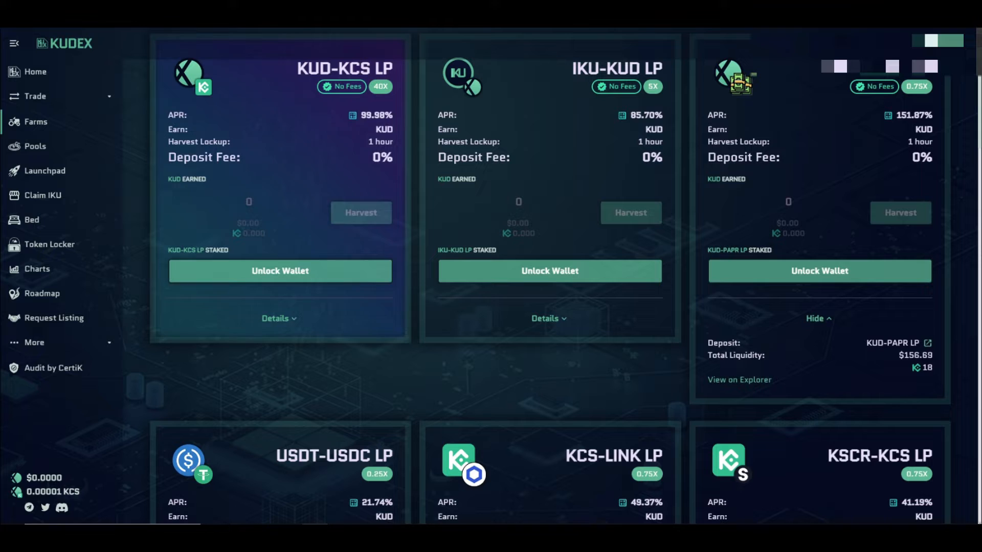
mouse_move(894, 344)
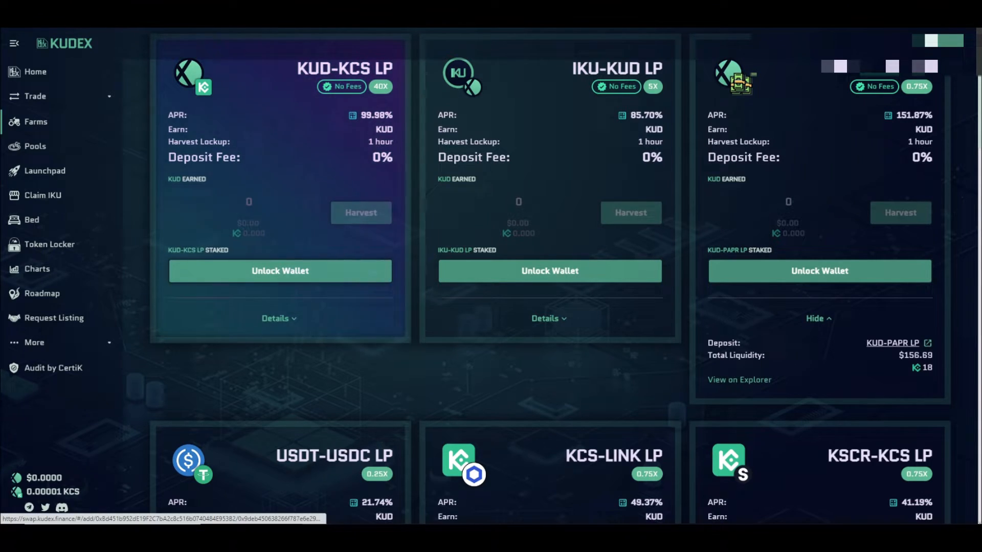
click(894, 343)
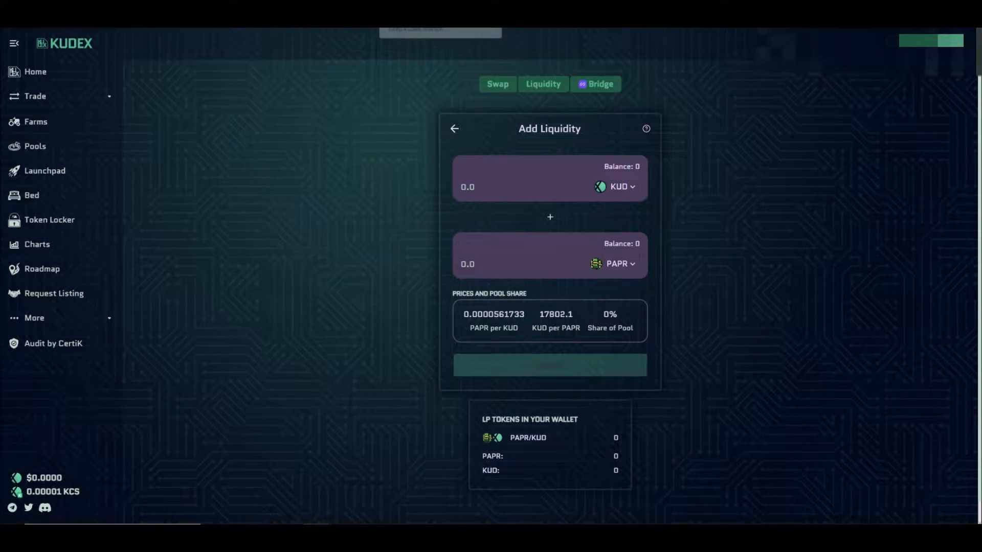
click(35, 121)
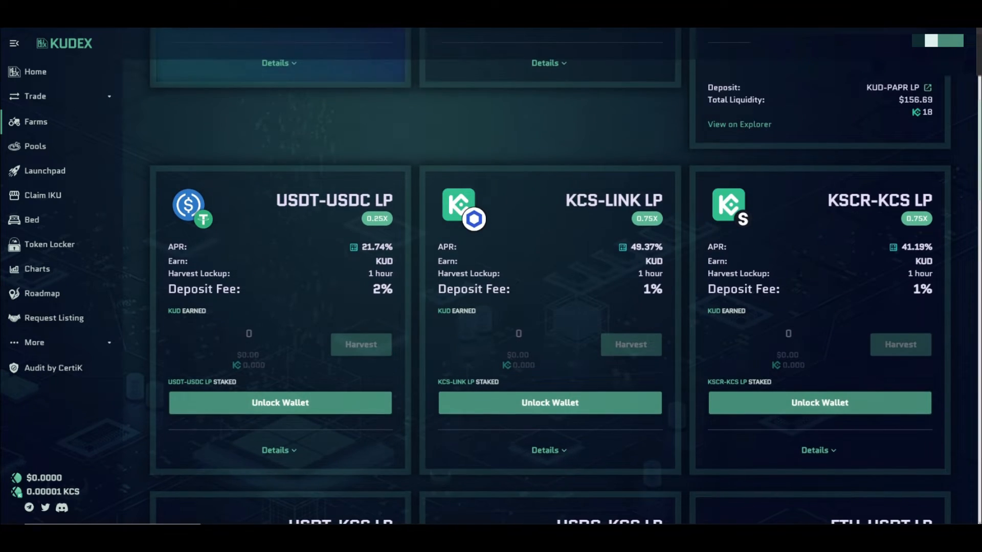
Step: Scroll the LP farm cards down to KUD-BUSD, KUD-USDT and KUD-DAI with their APRs and fees
scroll(down, 3)
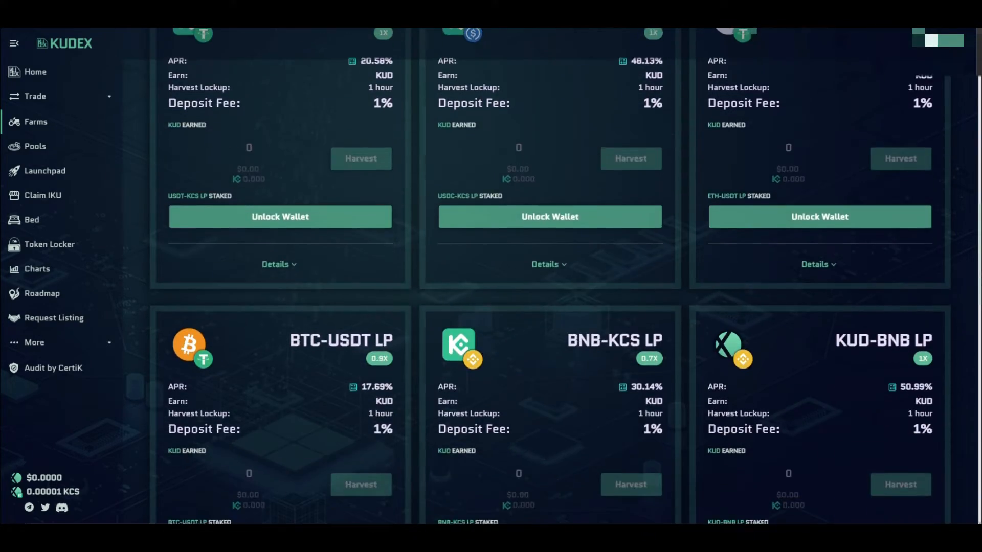
scroll(down, 3)
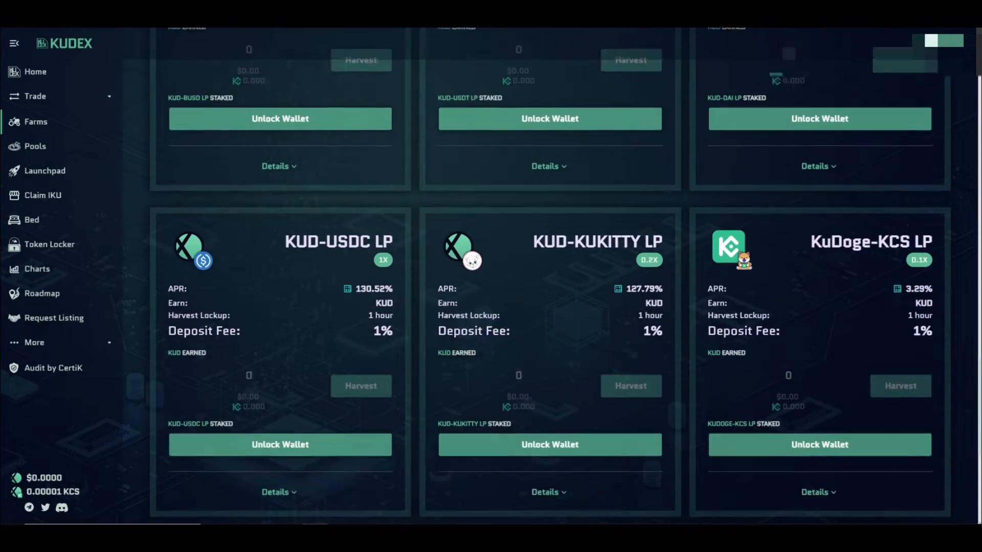
scroll(up, 3)
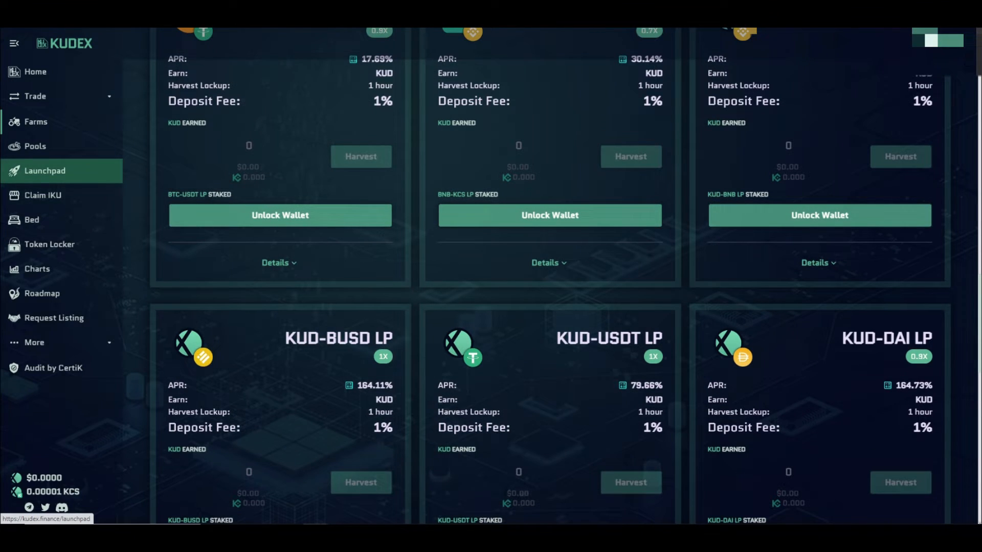
Step: Revisit the Launchpad presale list and open the Gaint Panda project website from it
click(44, 170)
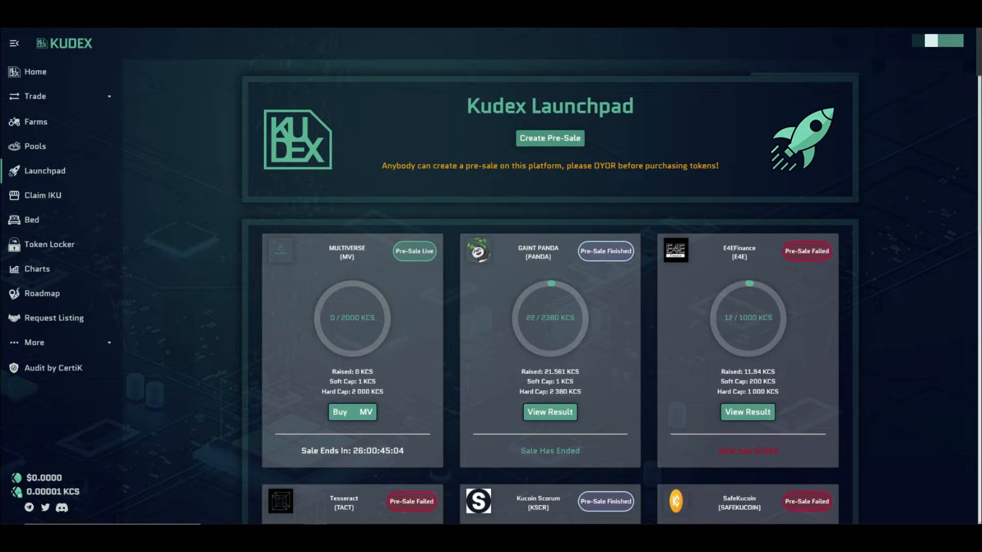
scroll(down, 3)
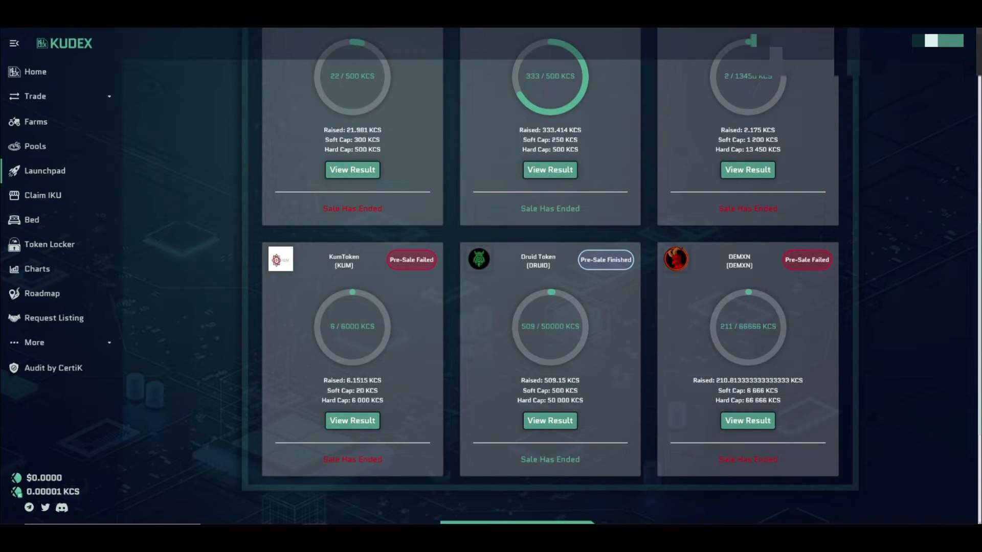
scroll(up, 3)
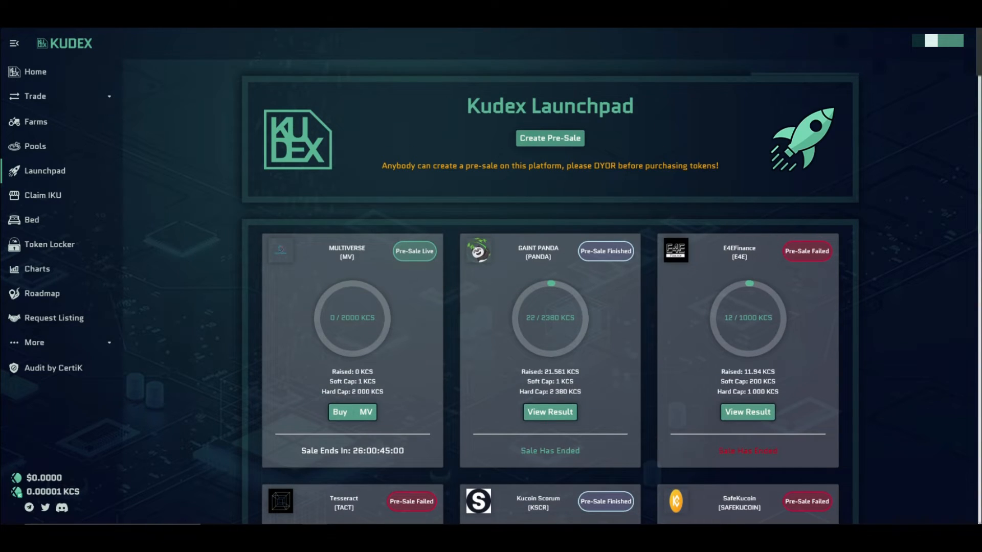
click(35, 71)
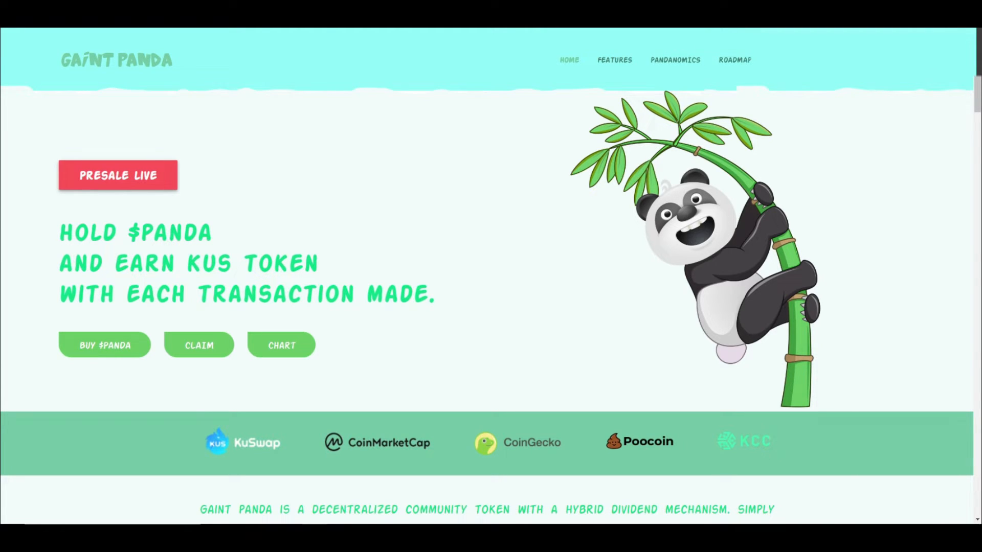
Step: Scroll the Giant Panda site through its presale banner, Features and Pandanomics sections
scroll(down, 3)
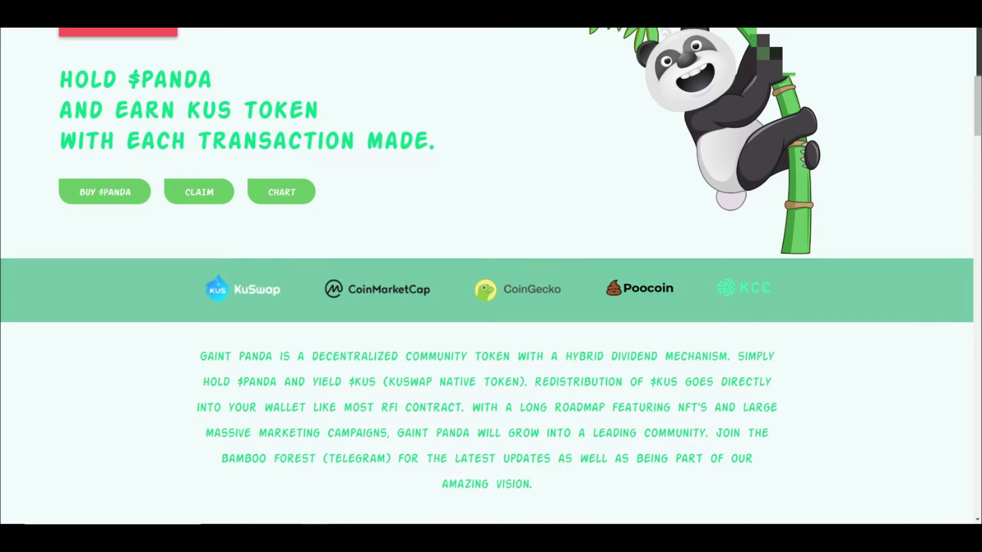
scroll(down, 3)
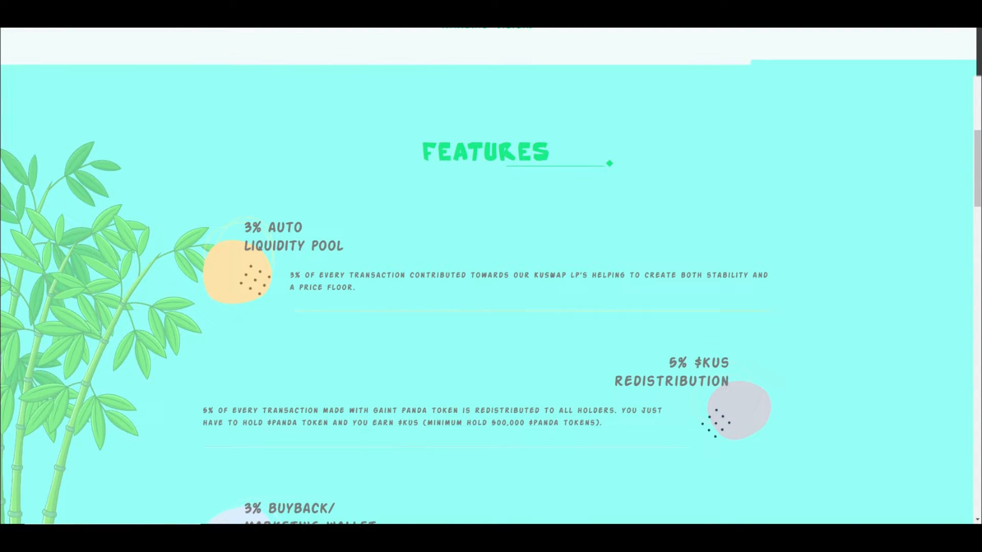
scroll(down, 3)
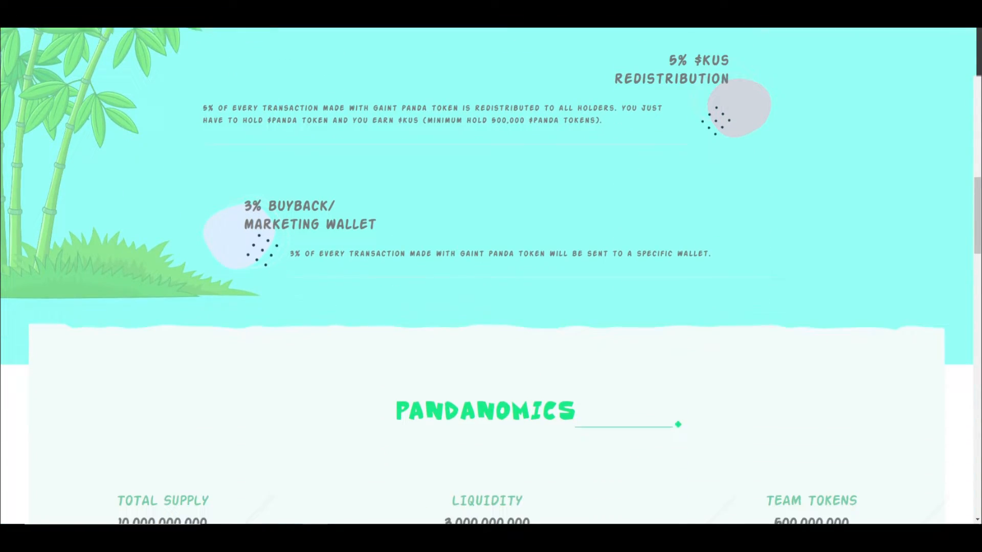
scroll(down, 3)
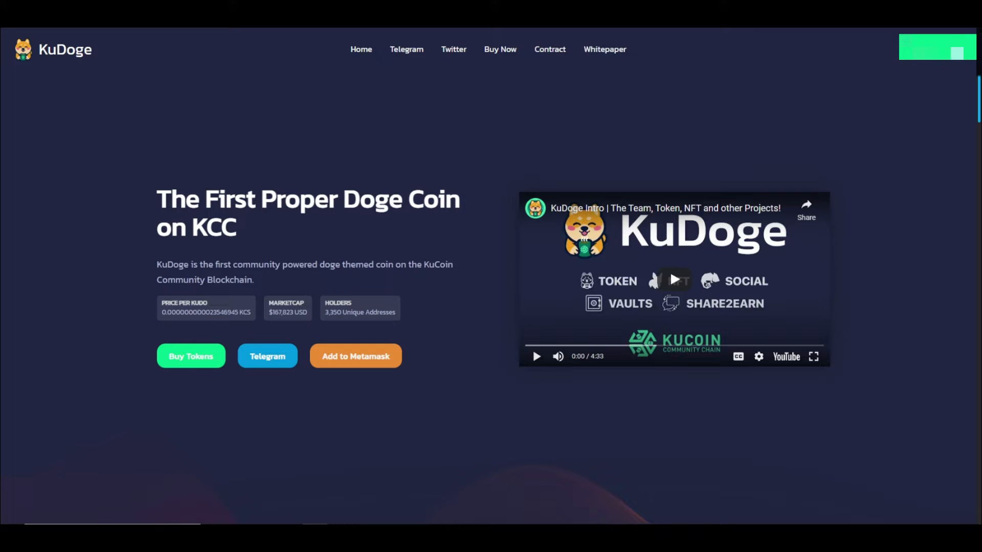
Step: Scroll the KuDoge site through About, KuDoggie NFTs, minting milestones, Tokenomics and RoadMap
scroll(down, 3)
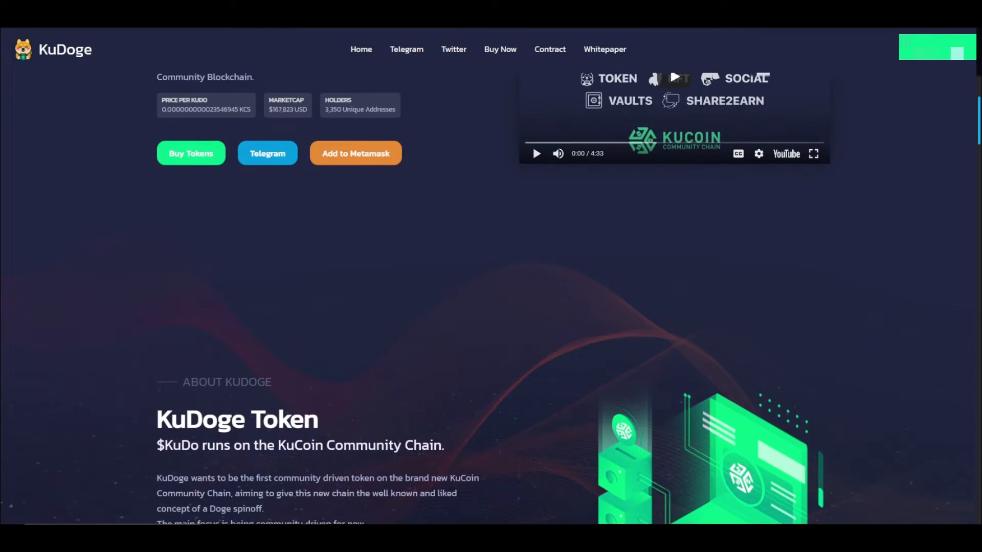
scroll(down, 3)
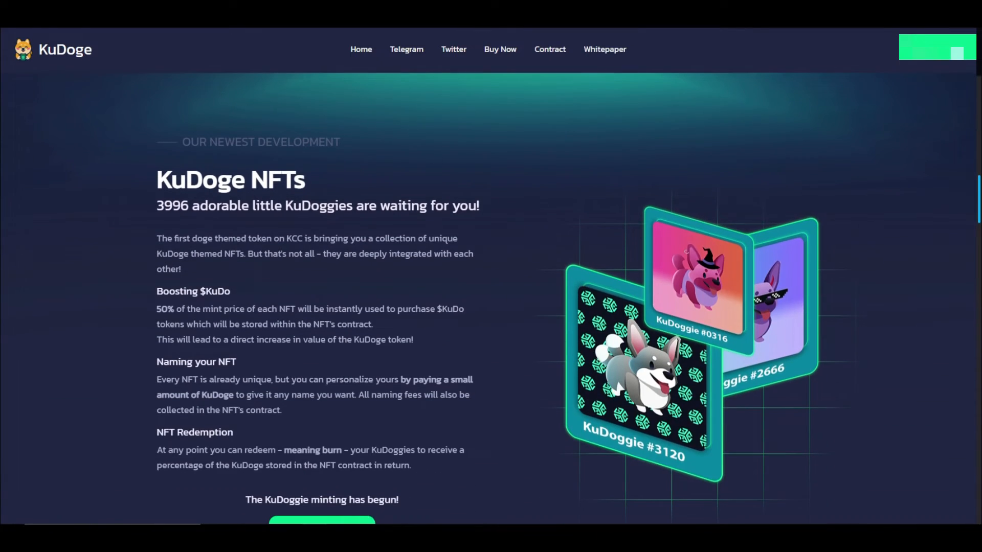
scroll(down, 3)
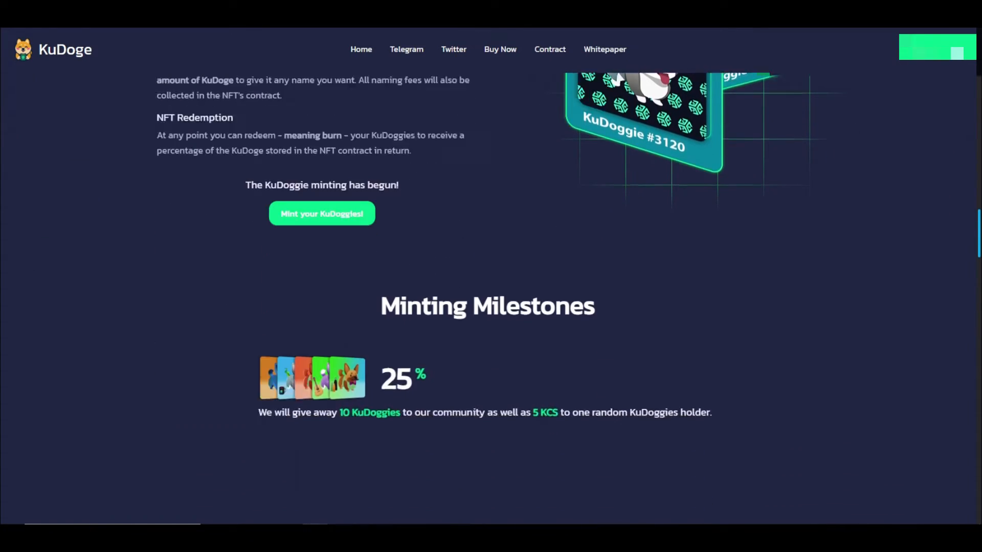
scroll(down, 3)
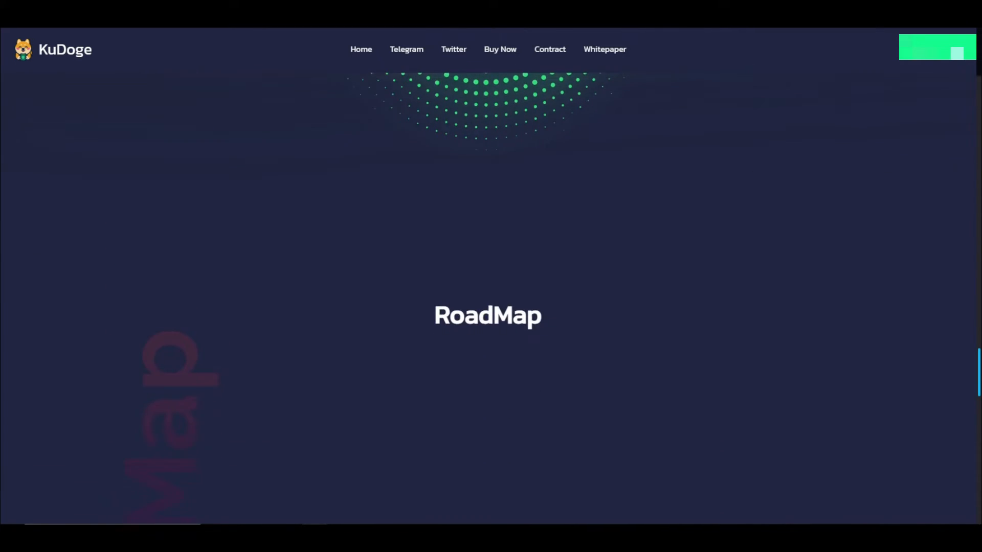
scroll(up, 3)
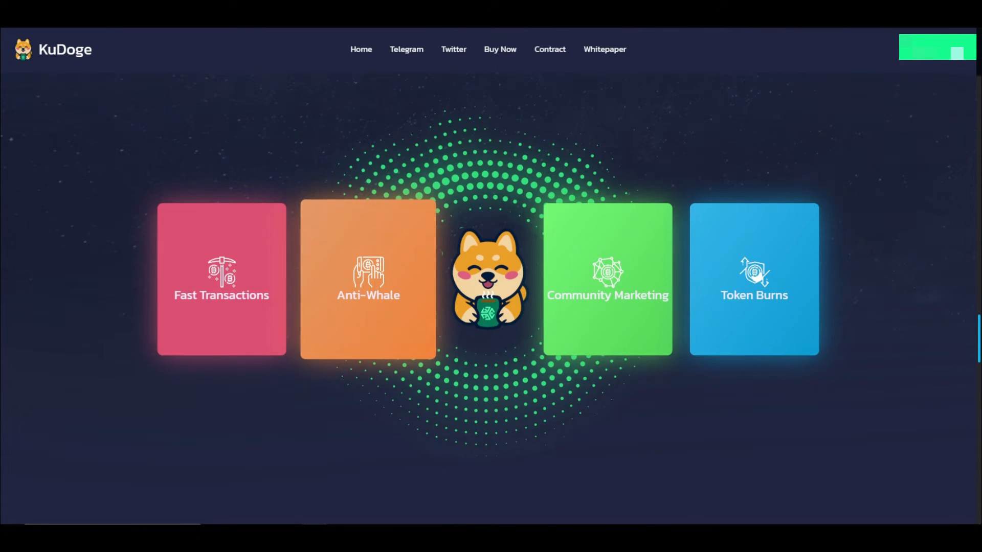
scroll(down, 3)
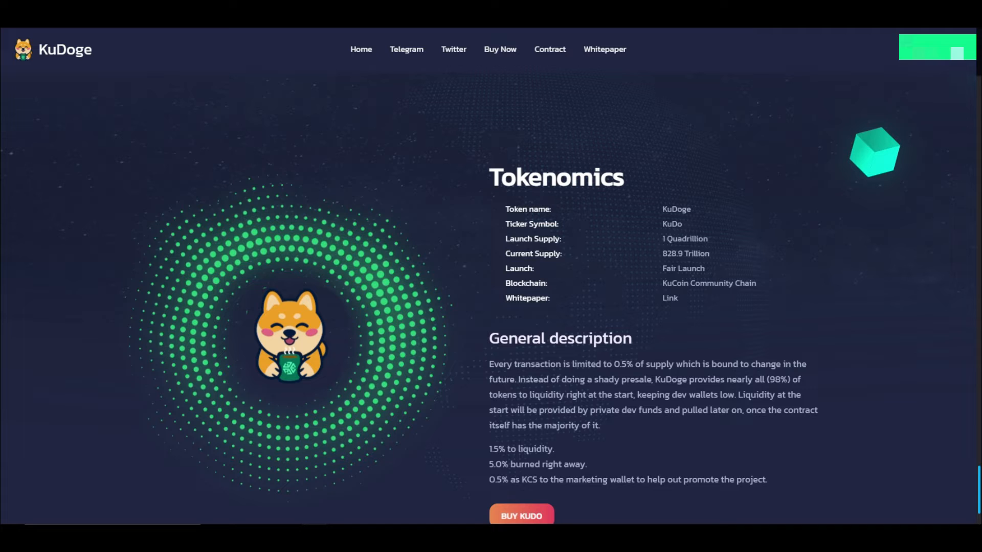
scroll(down, 3)
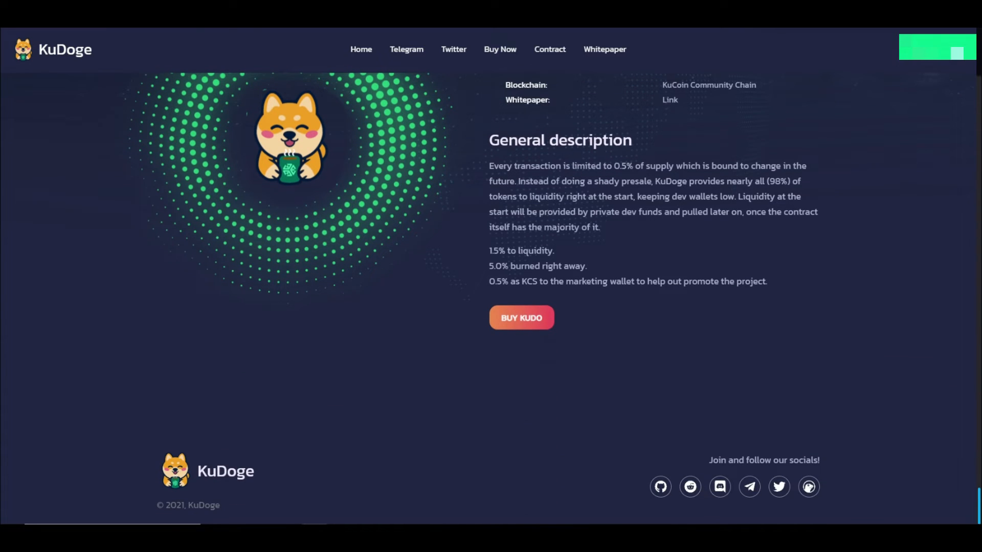
scroll(up, 3)
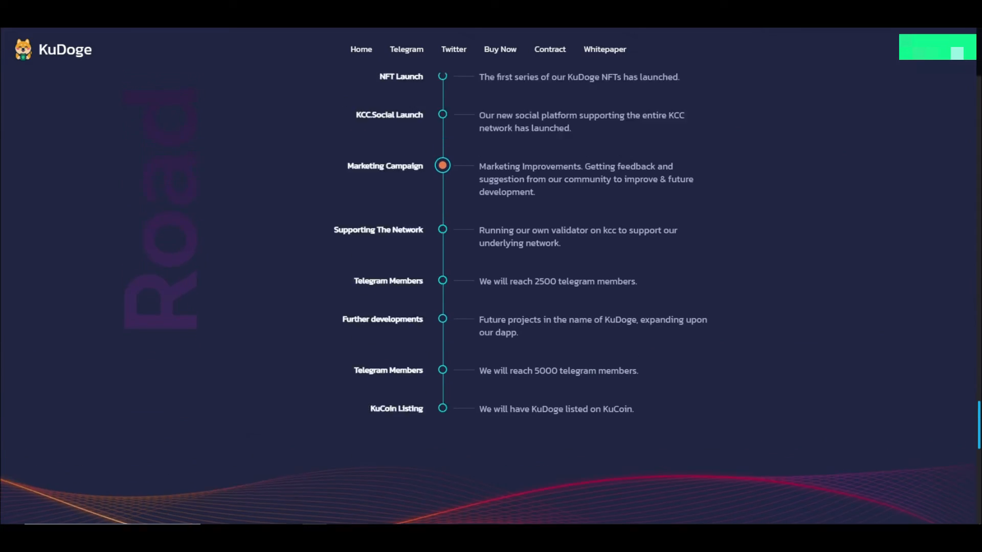
scroll(up, 3)
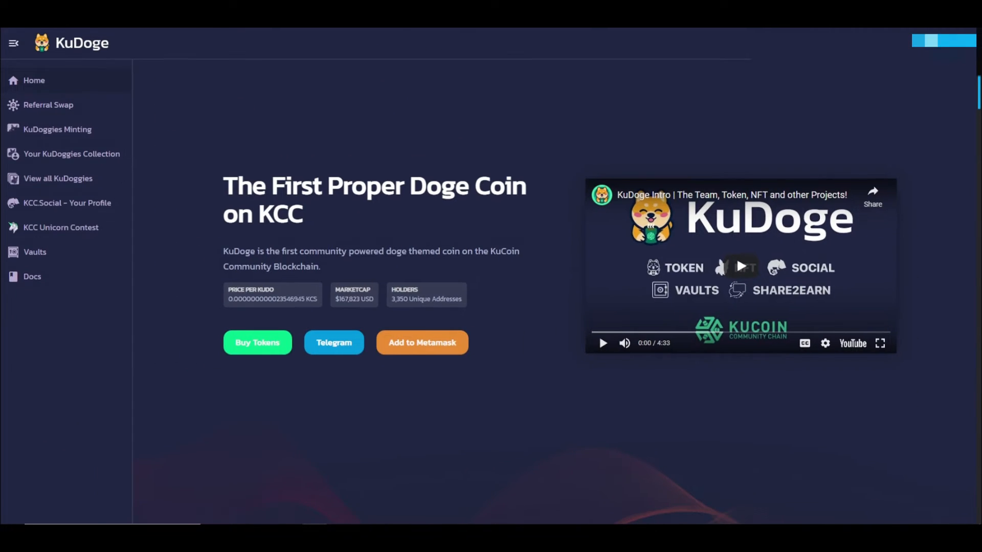
Step: View the KuDoggies Mint form, then the All KuDoggies gallery ranked by rarity
click(48, 104)
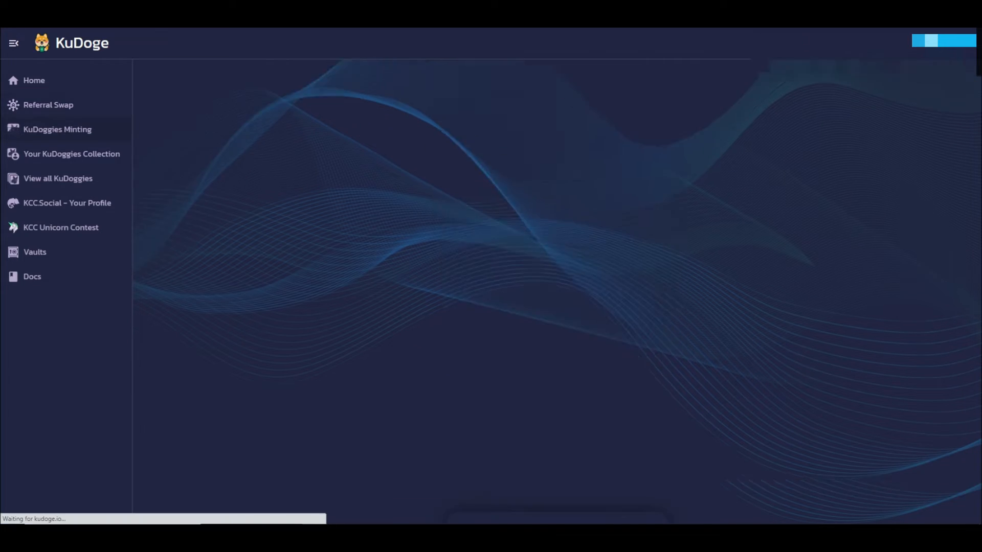
click(57, 129)
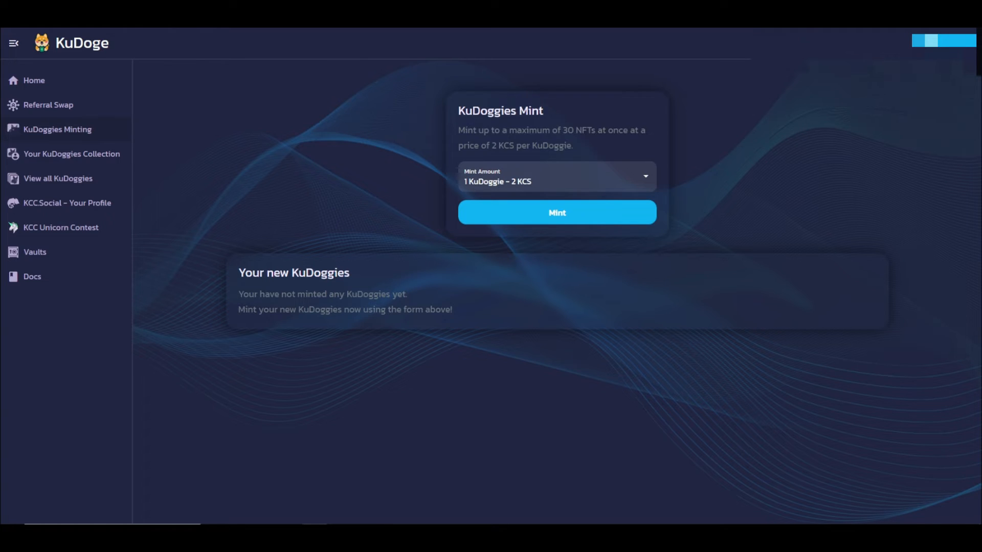
click(72, 154)
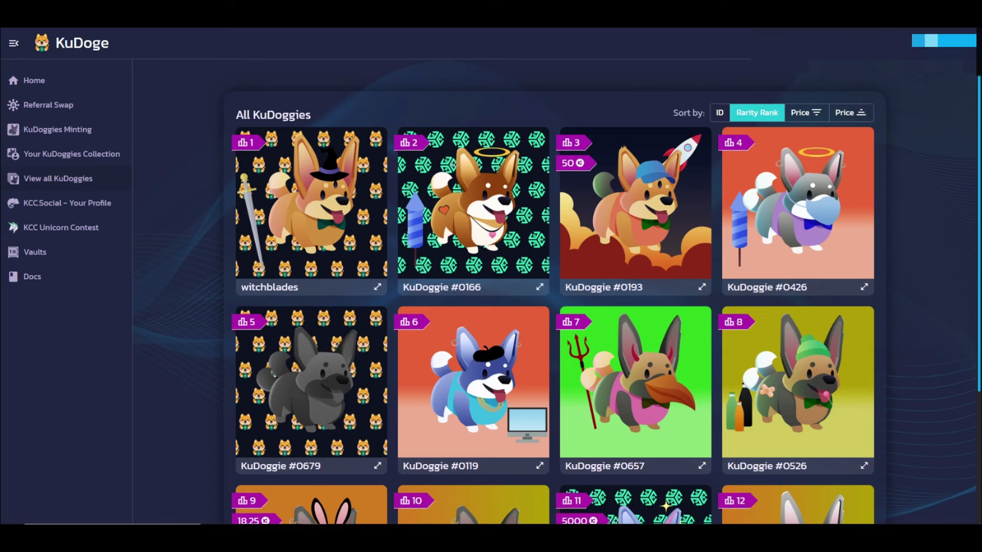
click(35, 252)
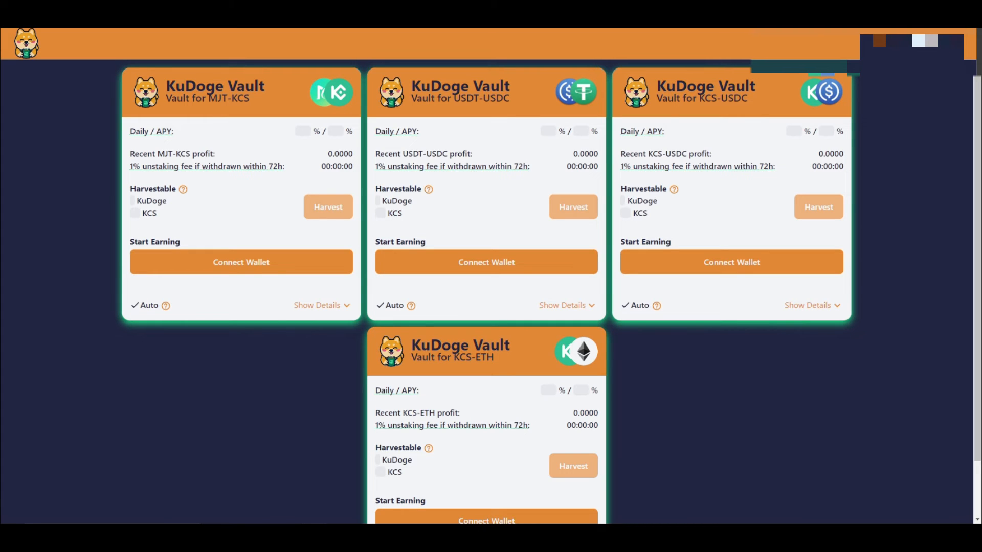
Step: Scroll through the KuDoge Vault cards for MJT-KCS, USDT-USDC, KCS-USDC and KCS-ETH
scroll(down, 3)
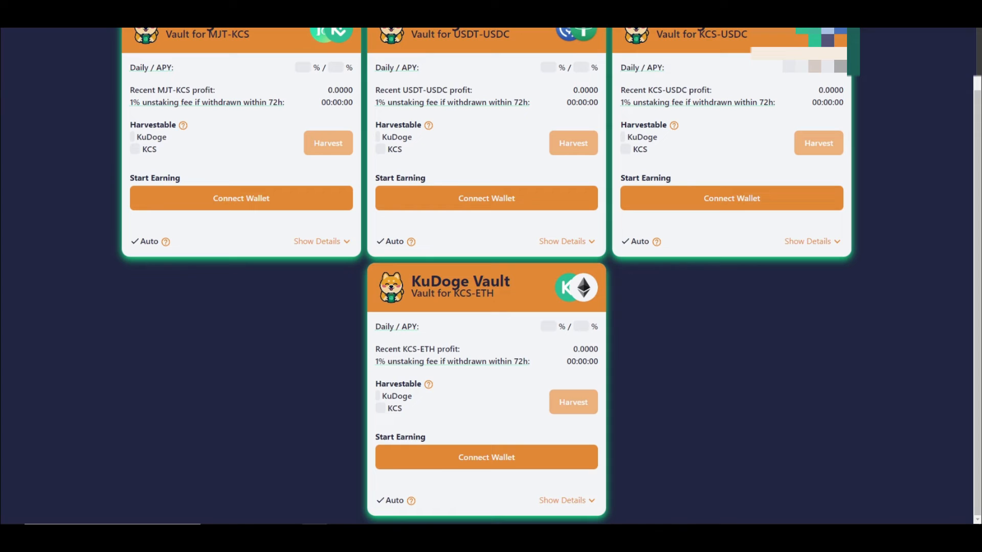
scroll(up, 3)
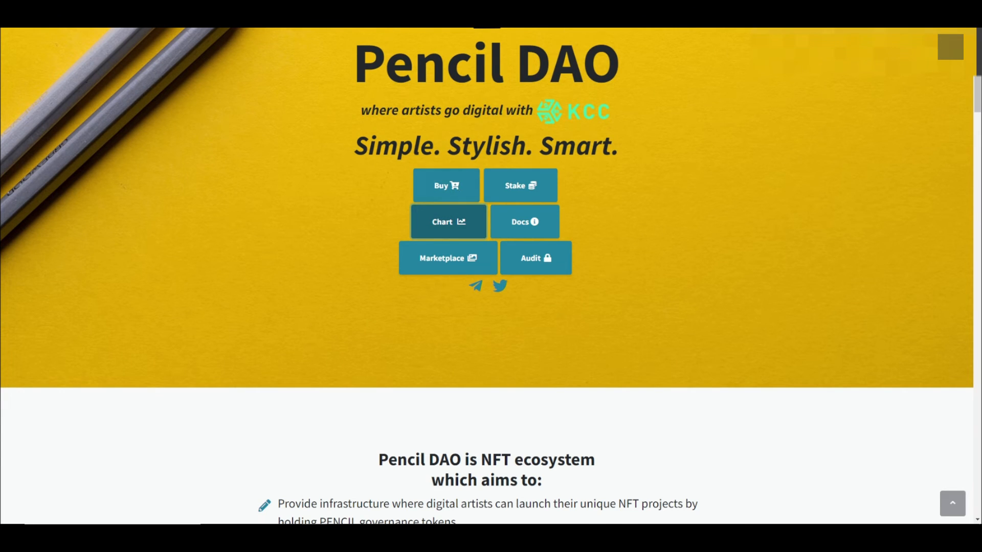
Step: View Pencil DAO's Staking Pools and Tools page, scrolling down through the pools
scroll(up, 3)
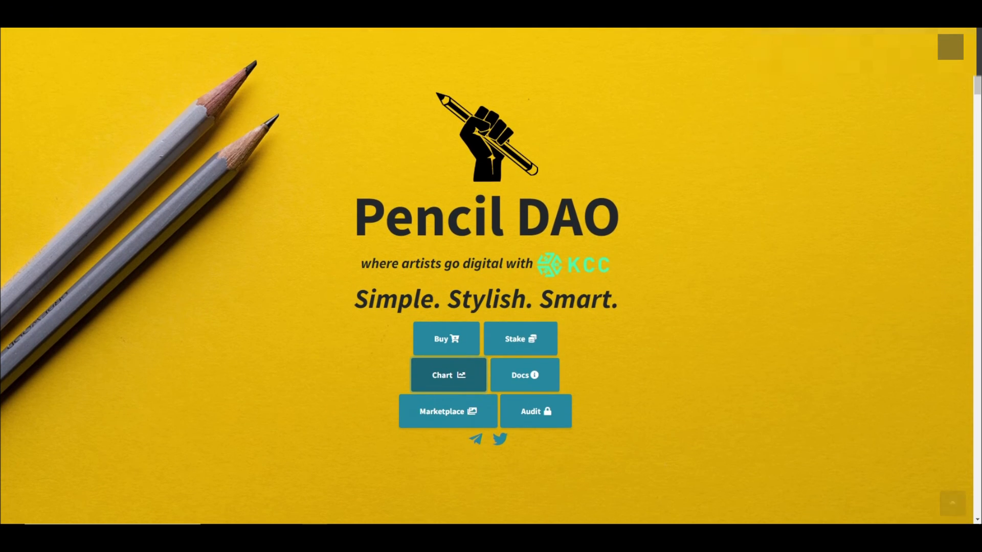
click(520, 339)
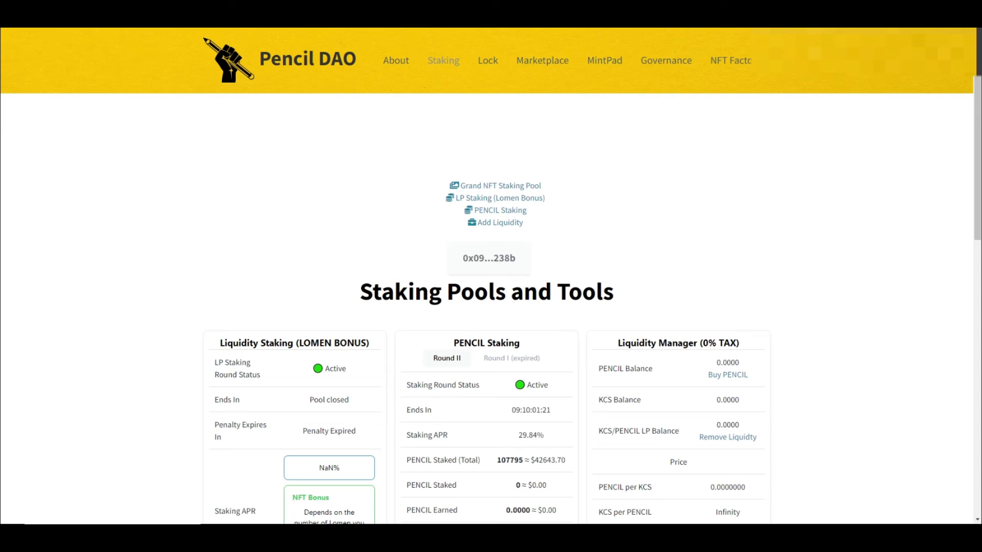
scroll(down, 3)
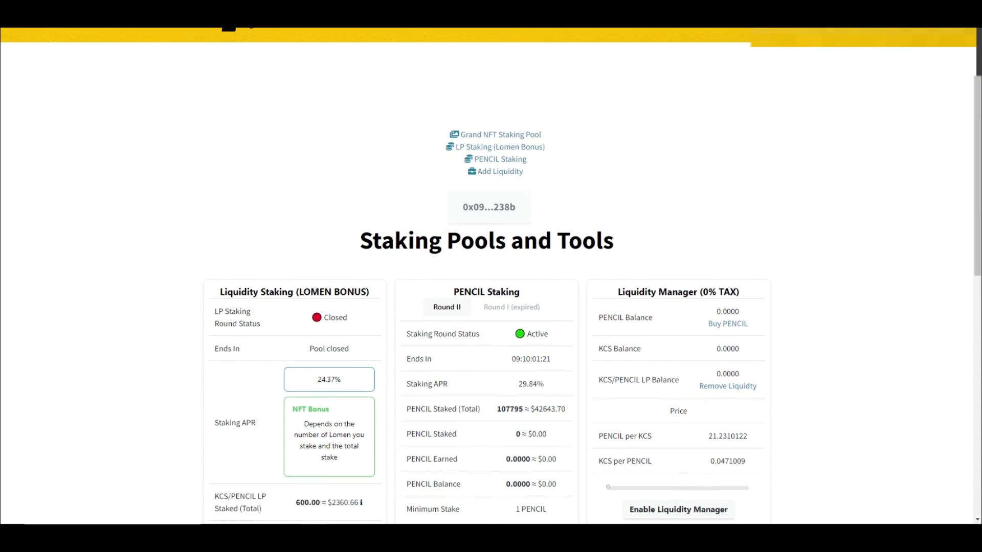
scroll(down, 3)
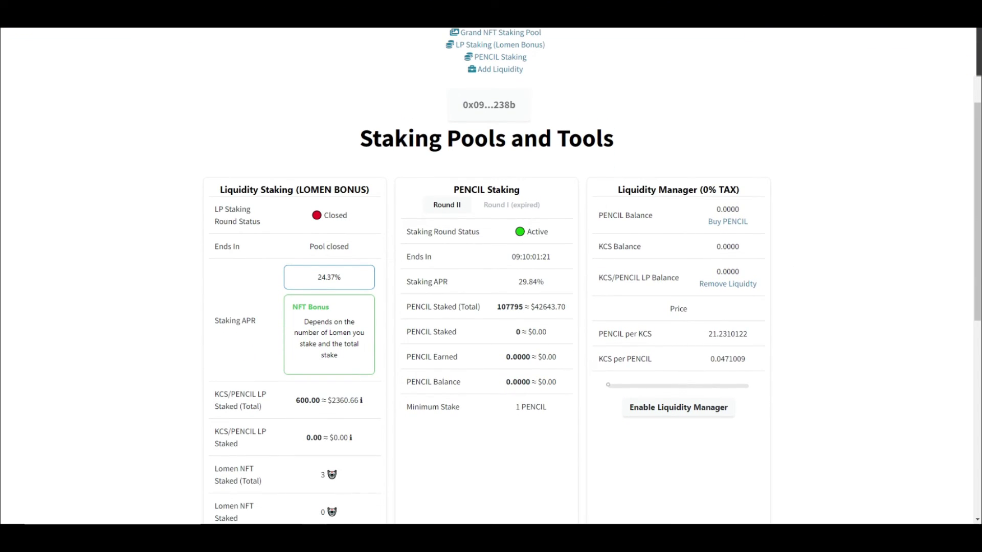
scroll(down, 3)
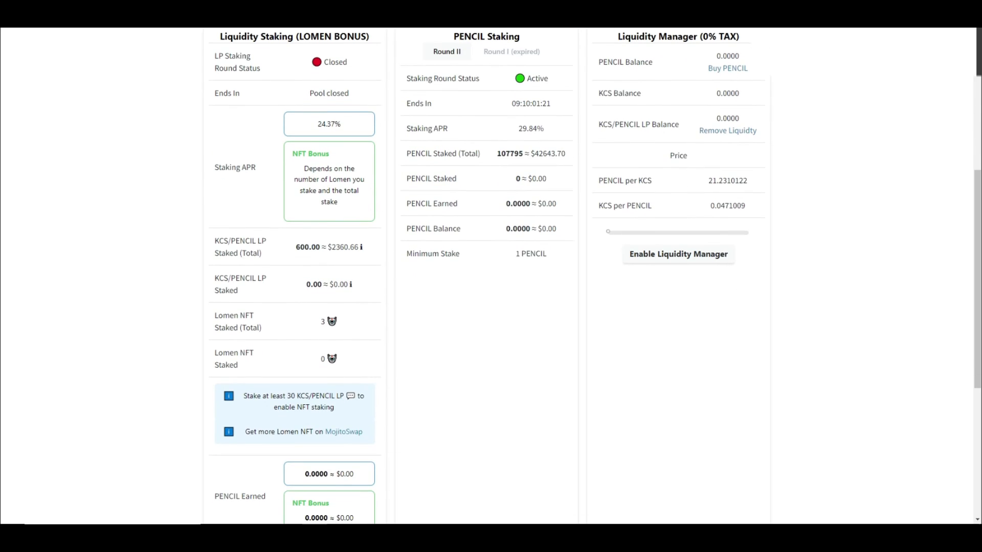
Step: Show the DEXTools WKCS/PENCIL chart at $0.4024 with its trade history
scroll(up, 3)
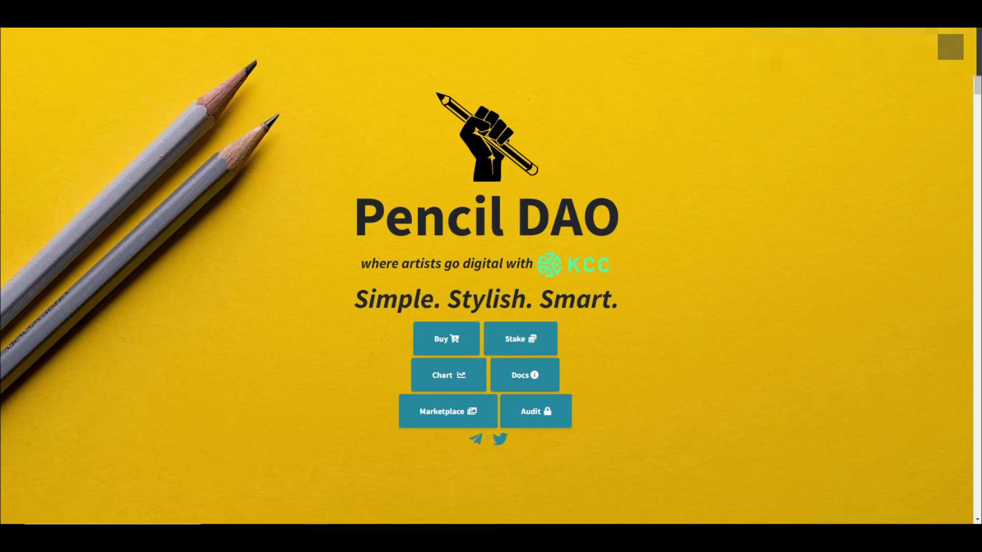
click(448, 375)
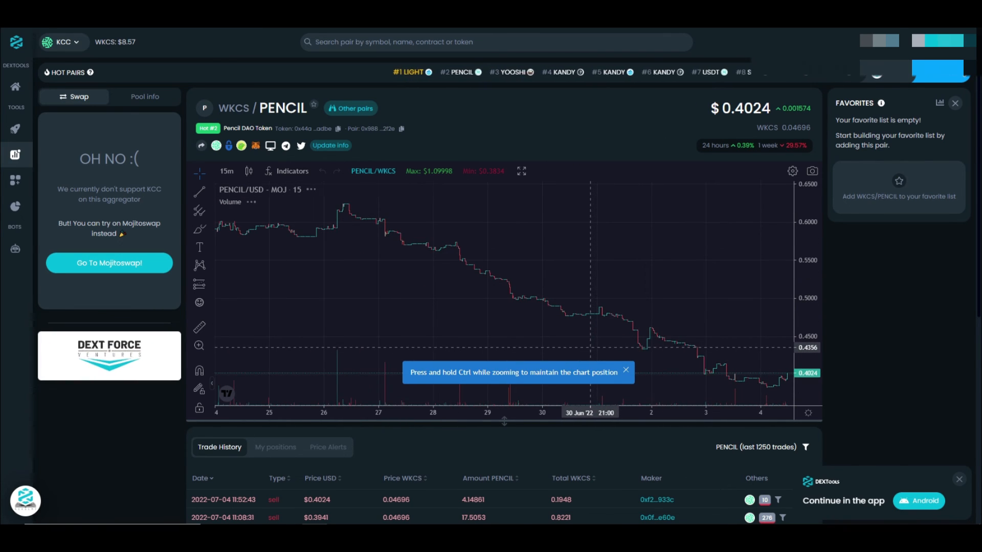
scroll(down, 3)
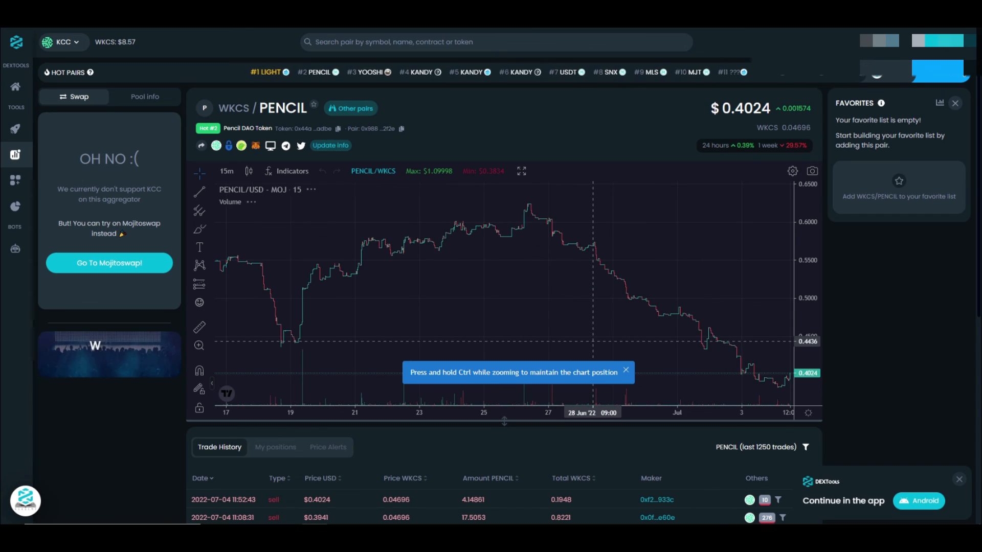